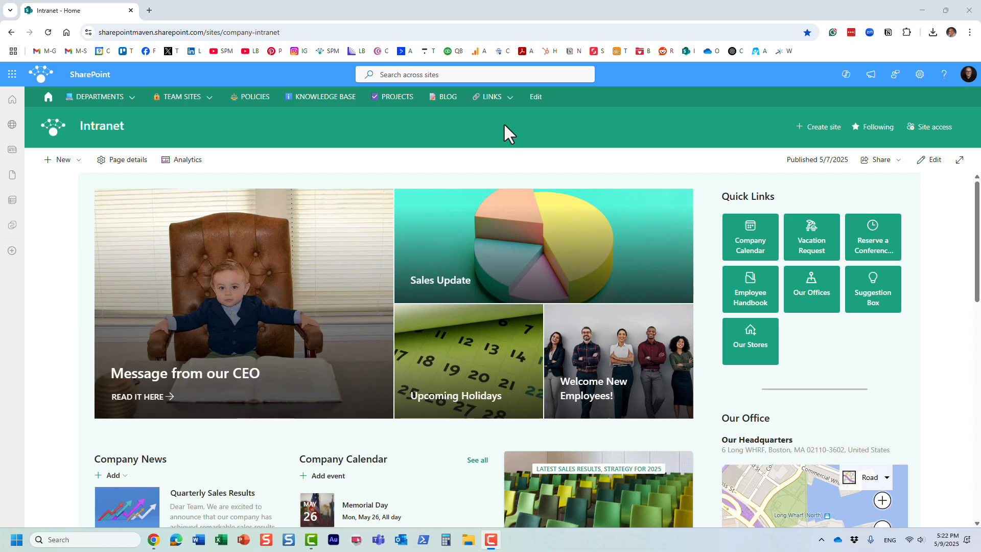
mouse_move(645, 94)
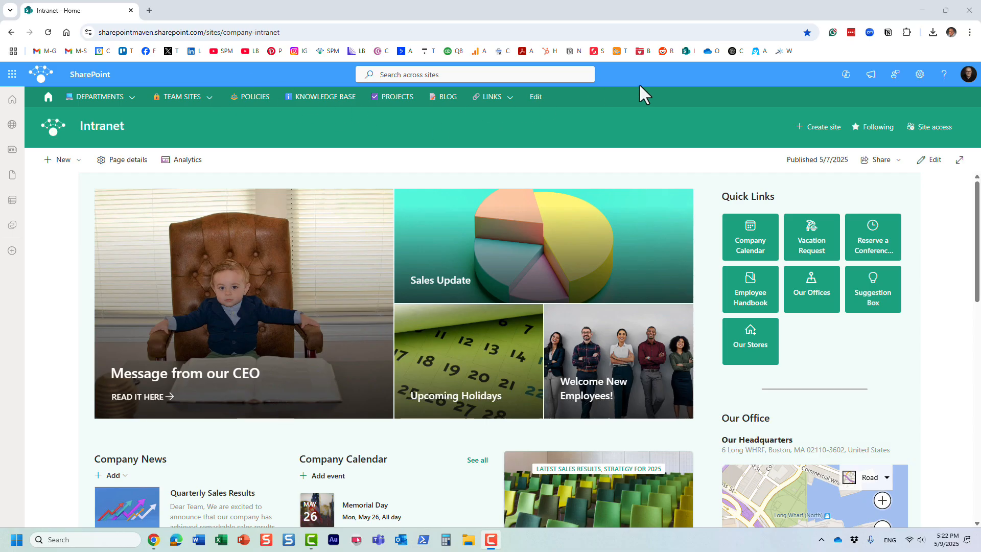
mouse_move(740, 83)
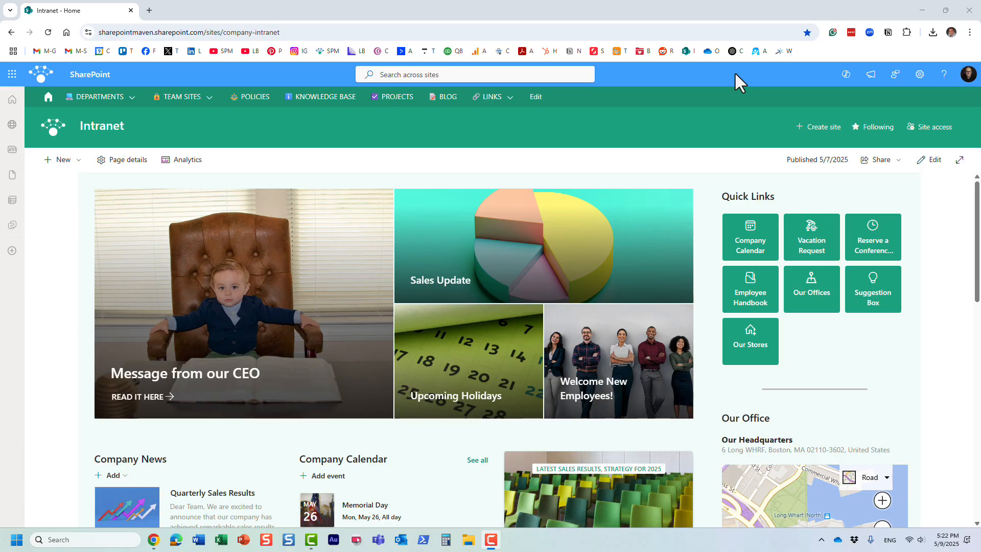
mouse_move(733, 84)
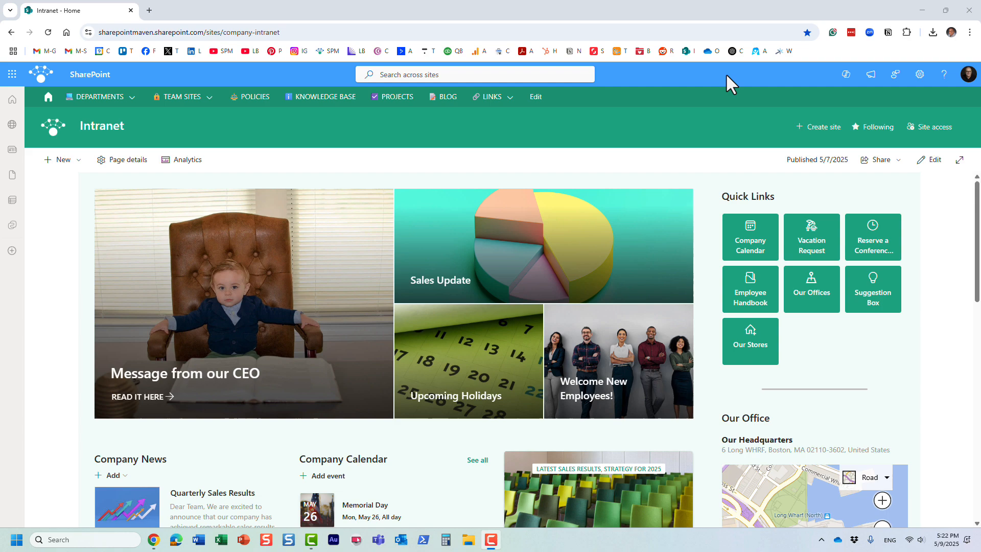
mouse_move(661, 150)
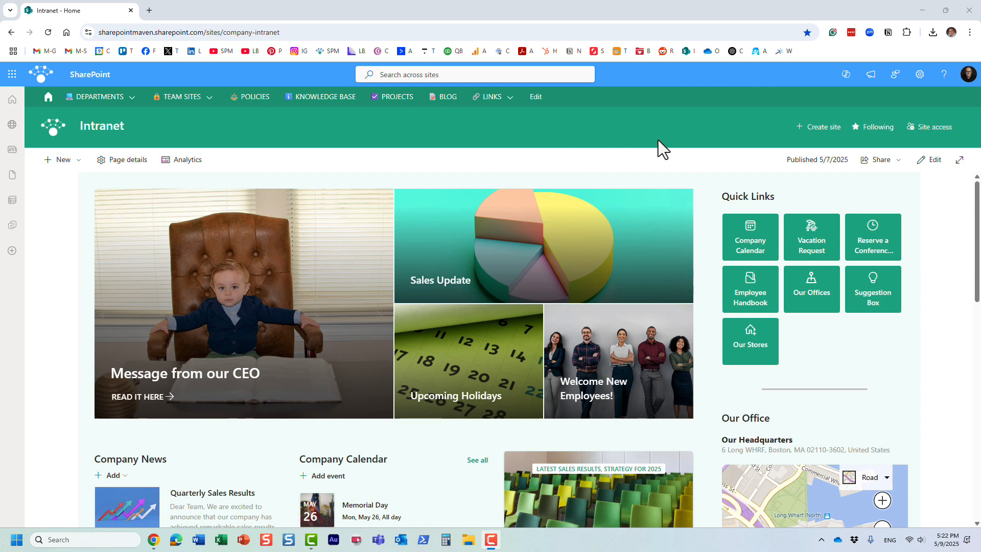
mouse_move(928, 160)
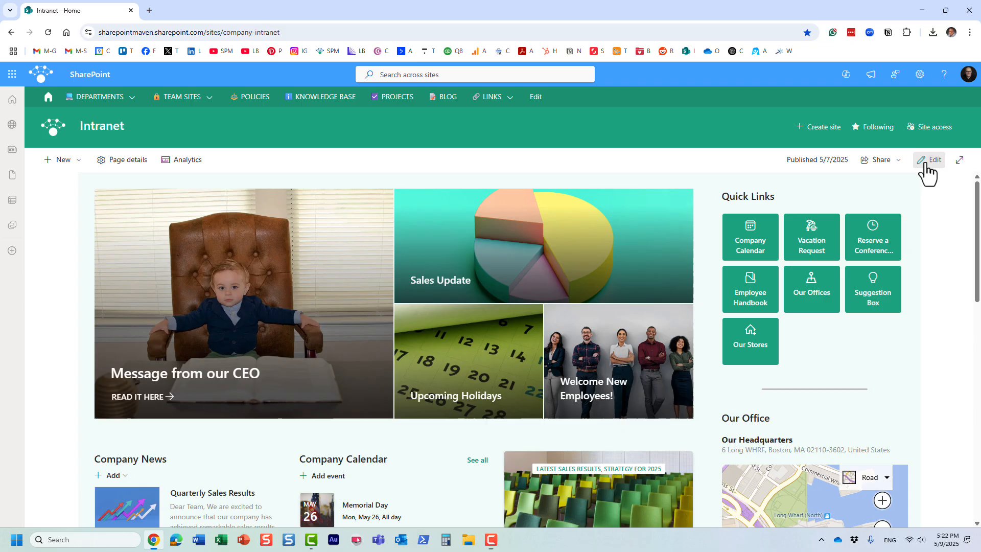
Put the Intranet home page into edit mode and open the web part picker below the hero.
click(932, 159)
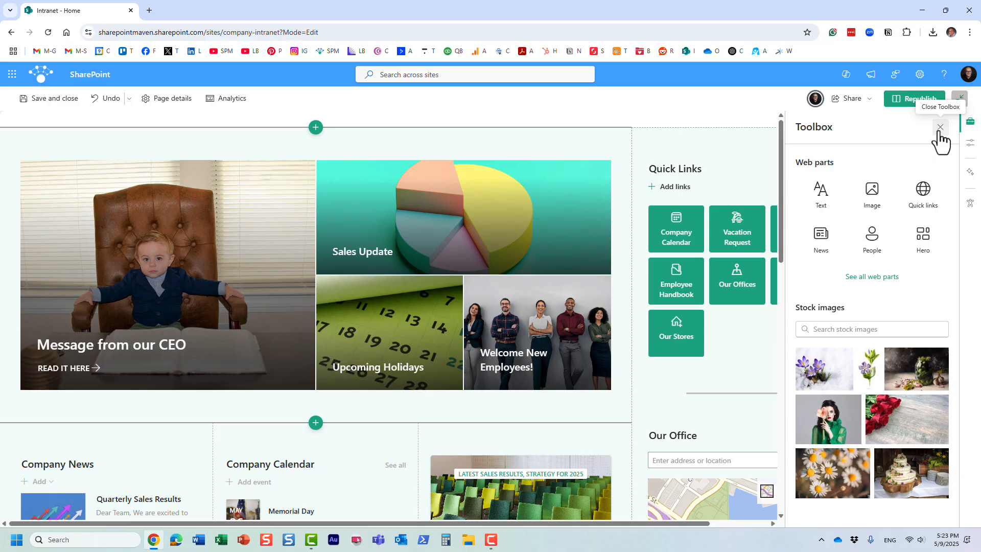
mouse_move(660, 391)
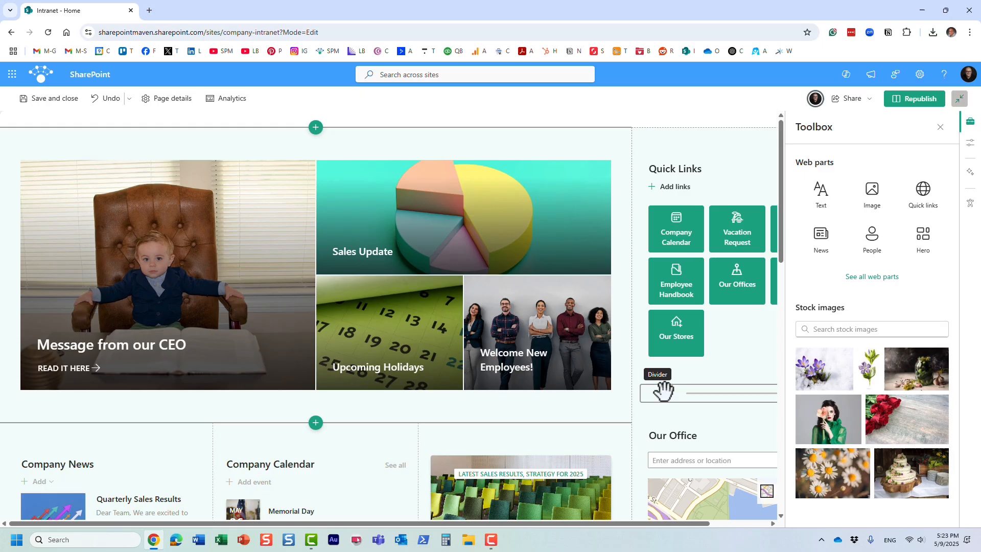
mouse_move(610, 208)
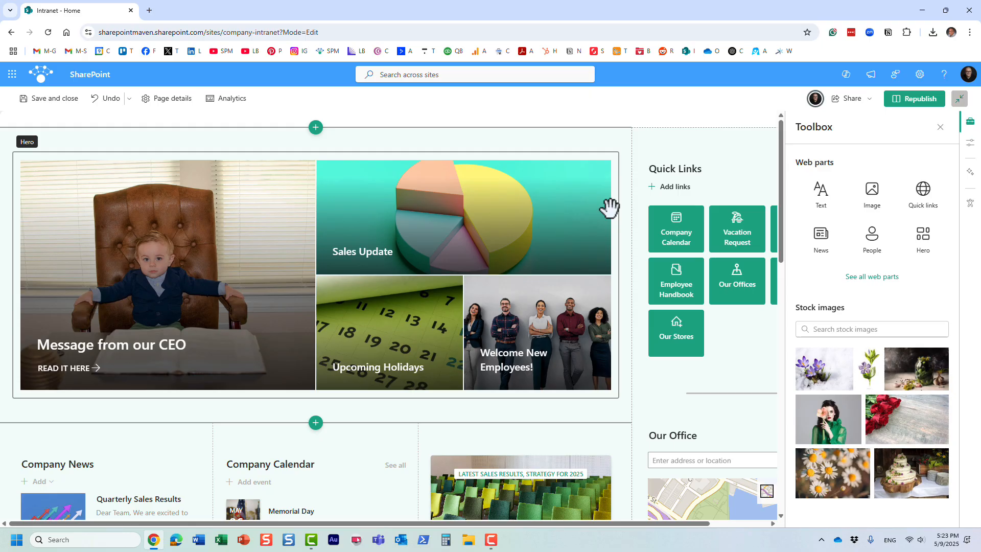
mouse_move(315, 416)
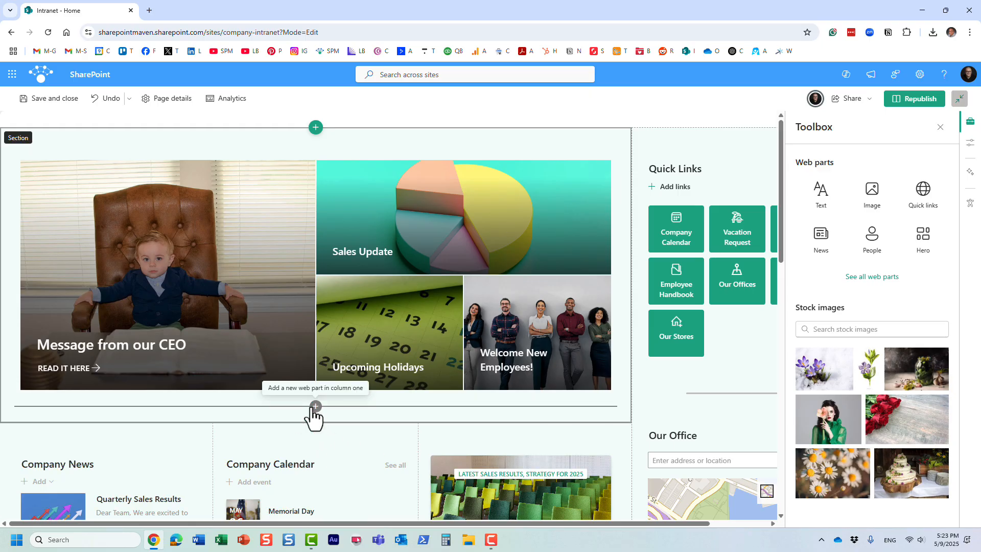
click(316, 406)
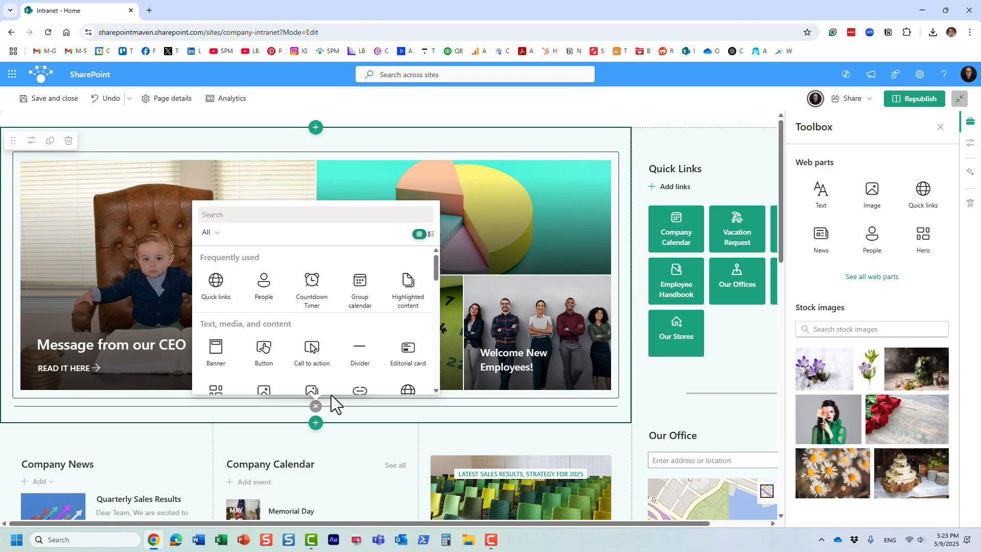
mouse_move(360, 353)
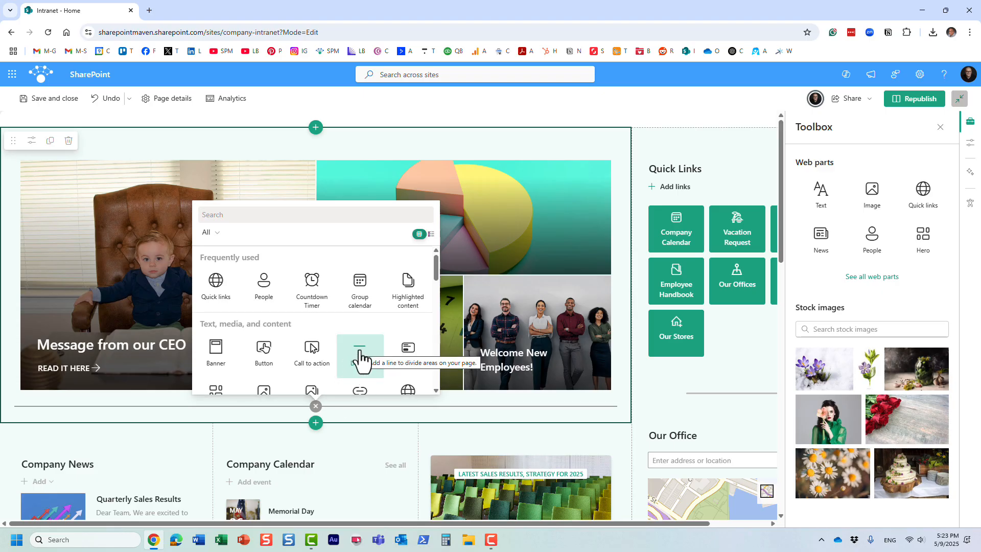
mouse_move(360, 285)
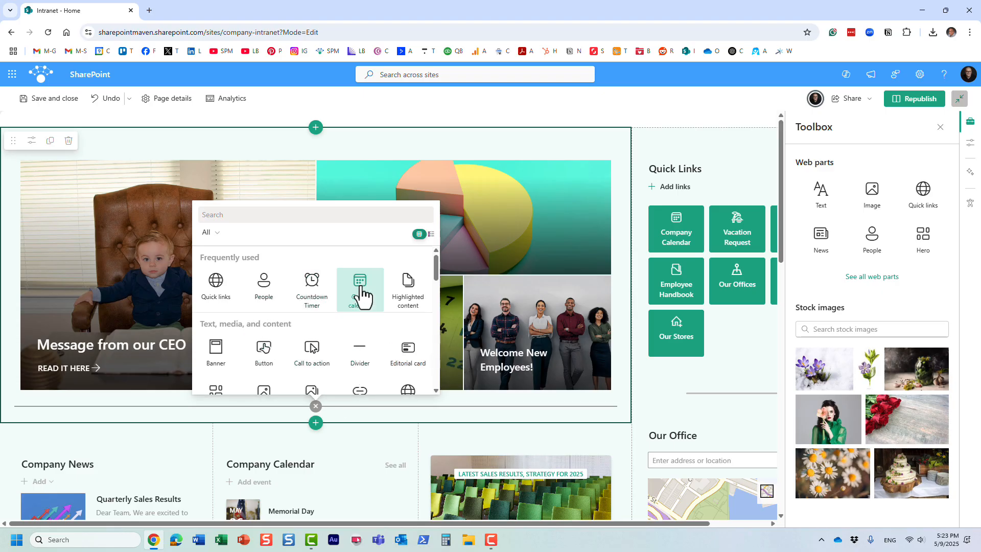
mouse_move(408, 291)
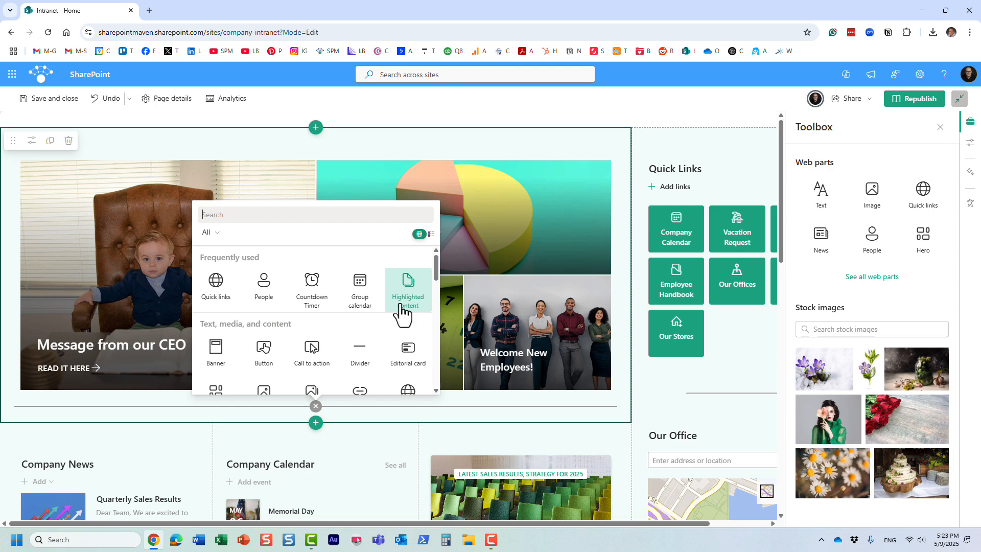
mouse_move(485, 260)
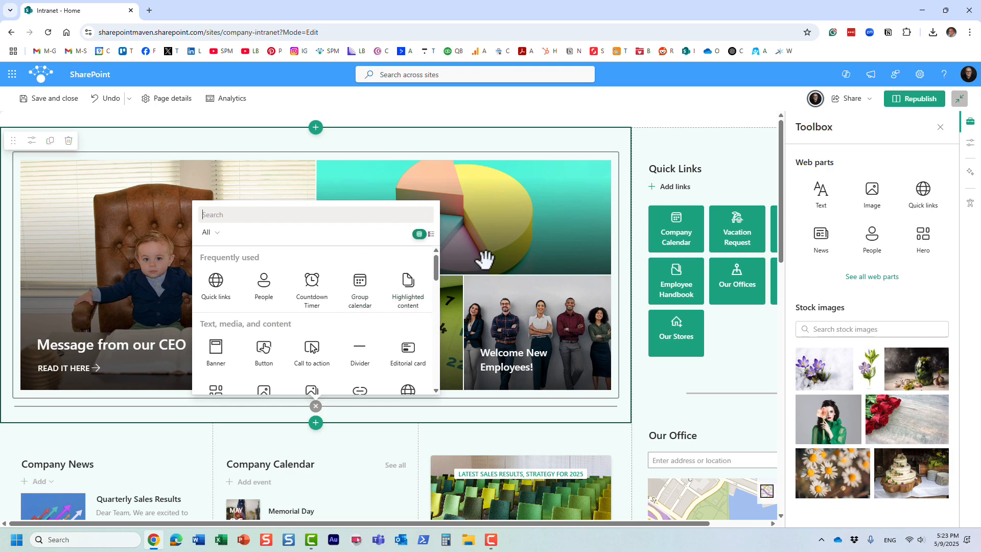
mouse_move(939, 126)
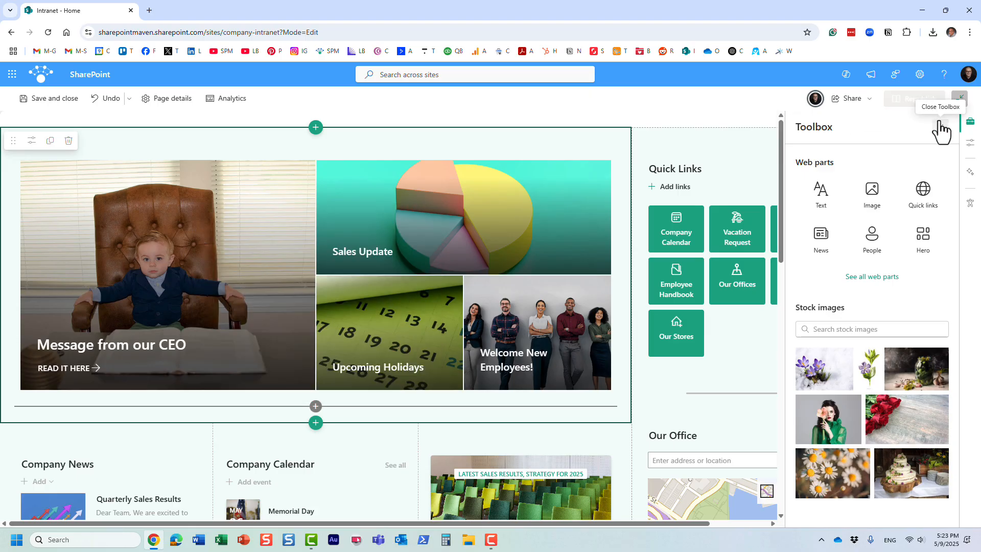
Republish the Intranet home page and show the Microsoft 365 app launcher.
click(49, 98)
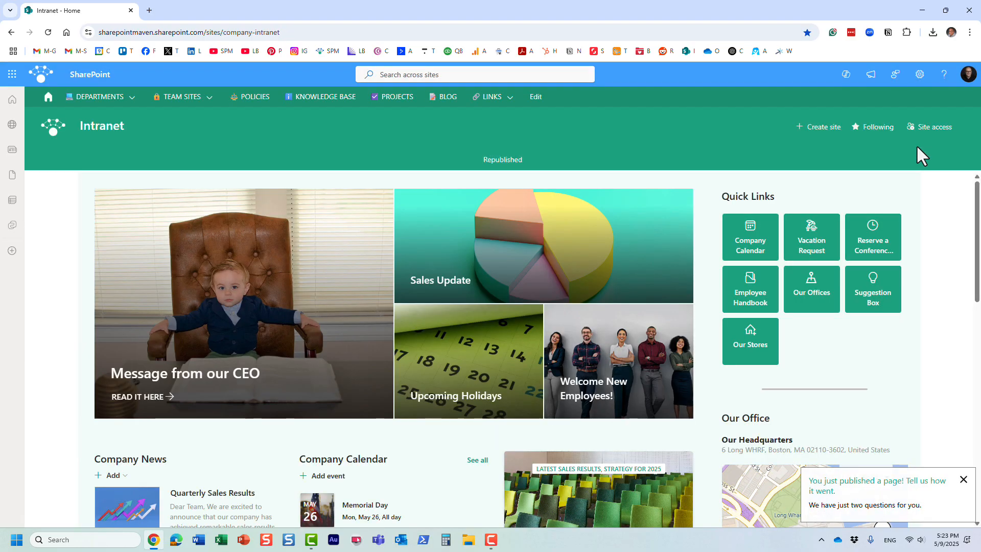
mouse_move(649, 163)
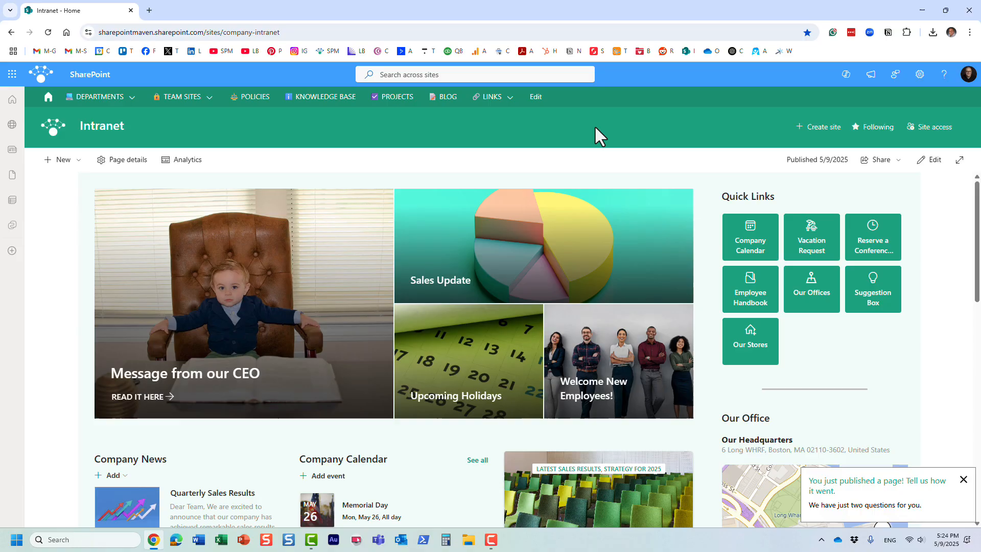
mouse_move(442, 164)
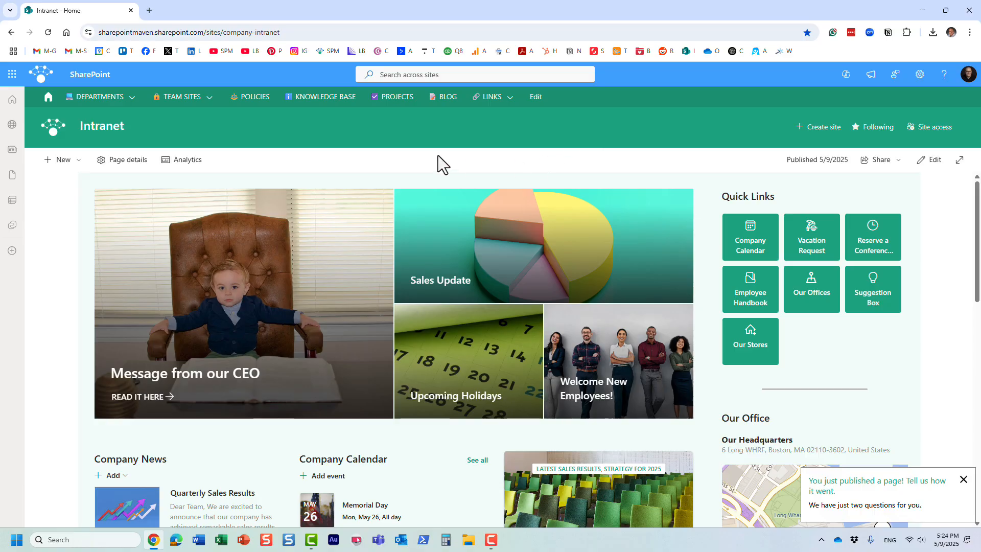
click(12, 74)
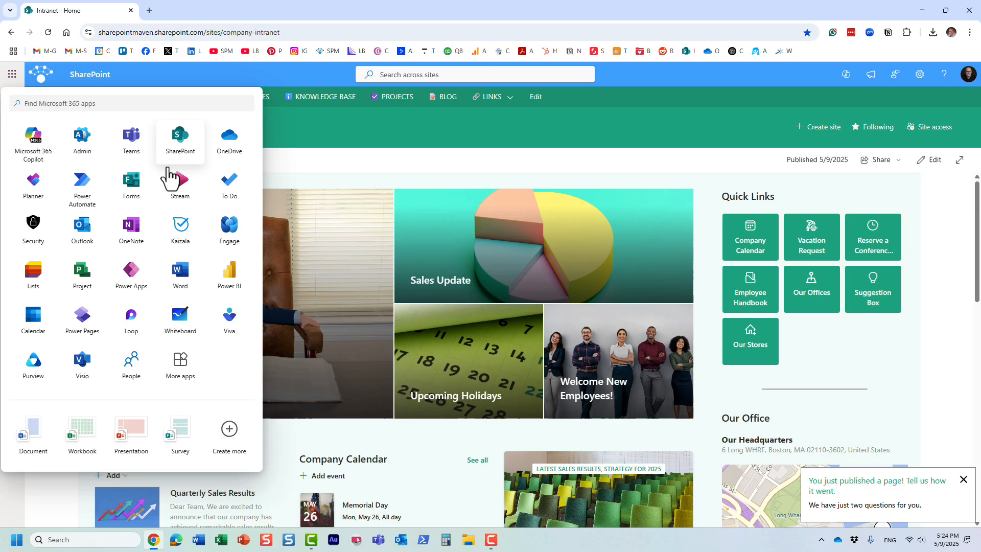
mouse_move(131, 322)
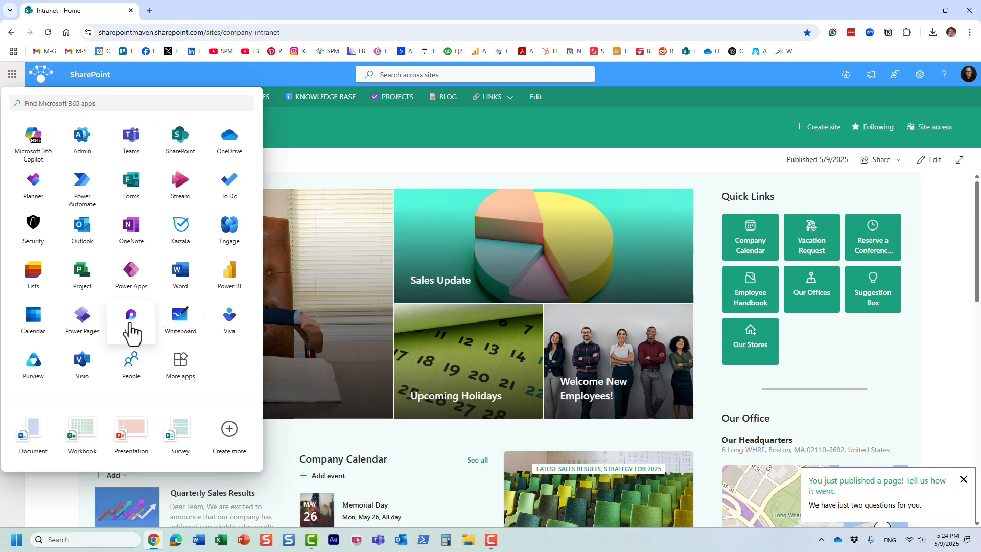
mouse_move(135, 331)
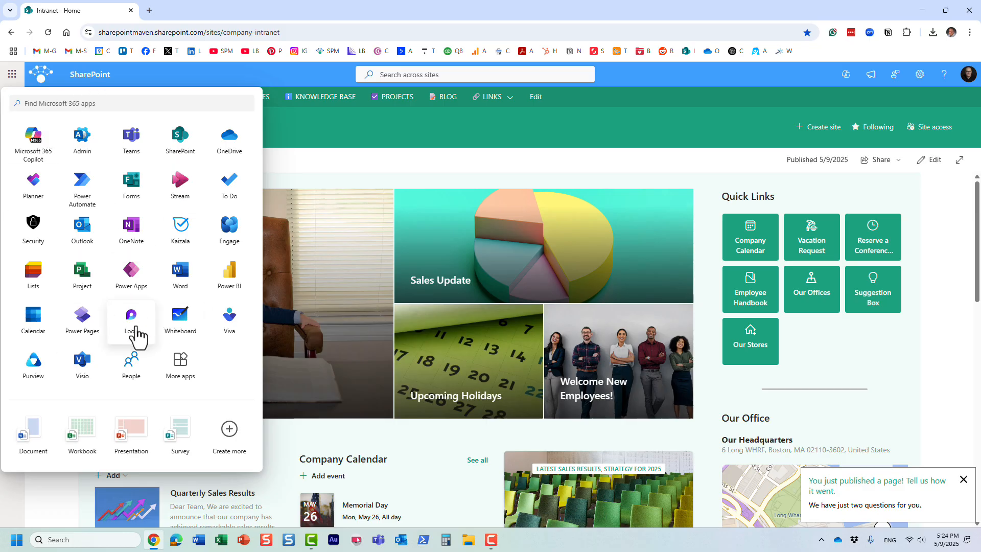
Launch Microsoft Loop from the app launcher in a new tab.
click(131, 318)
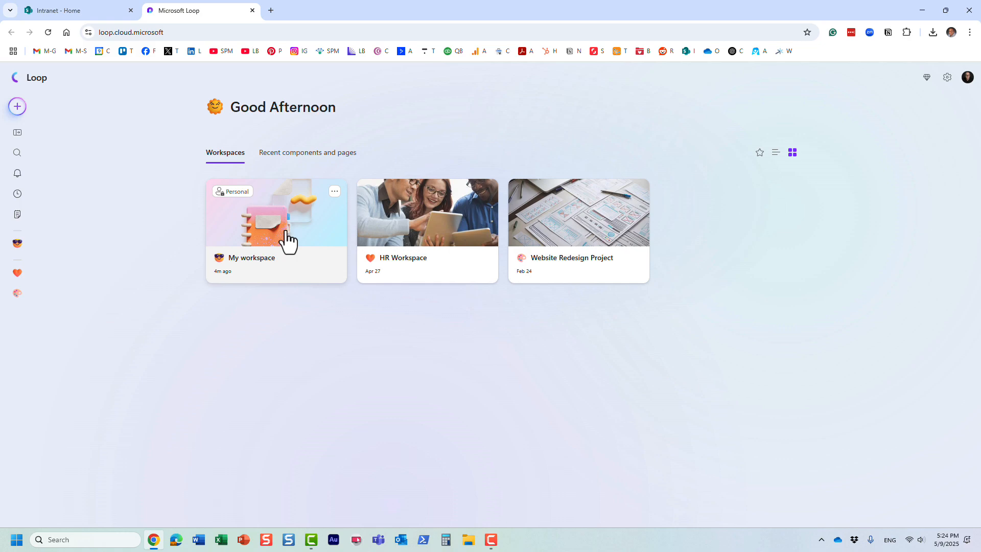
mouse_move(167, 201)
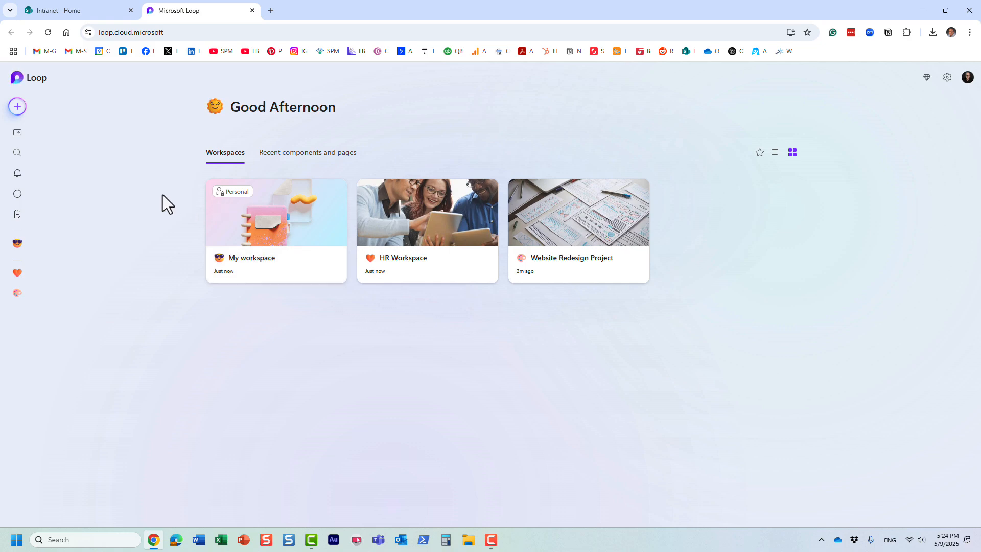
mouse_move(371, 276)
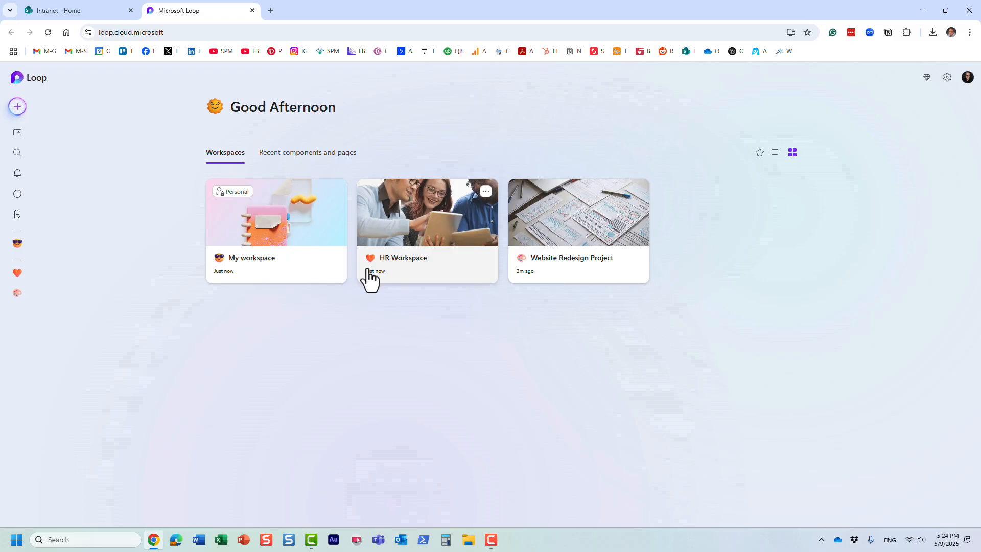
mouse_move(541, 300)
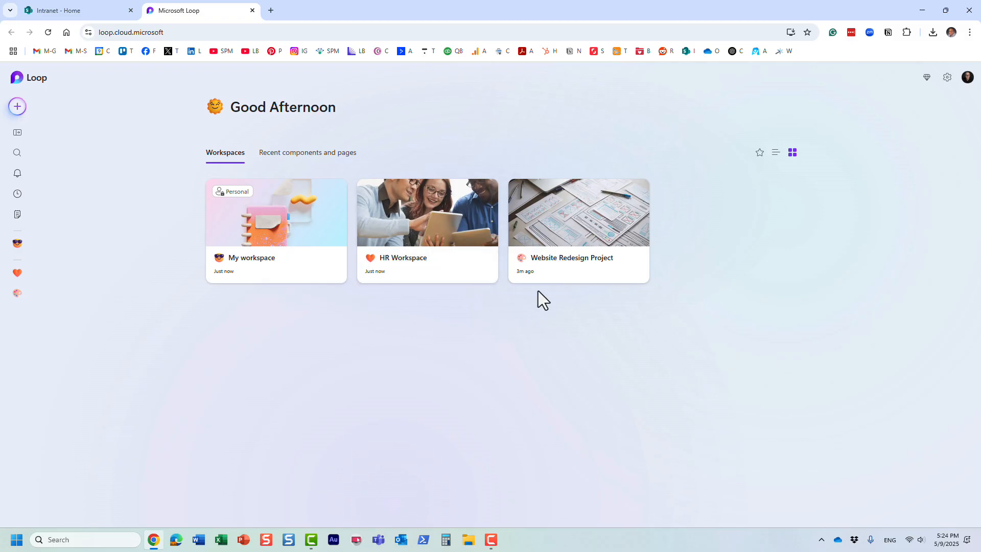
mouse_move(258, 243)
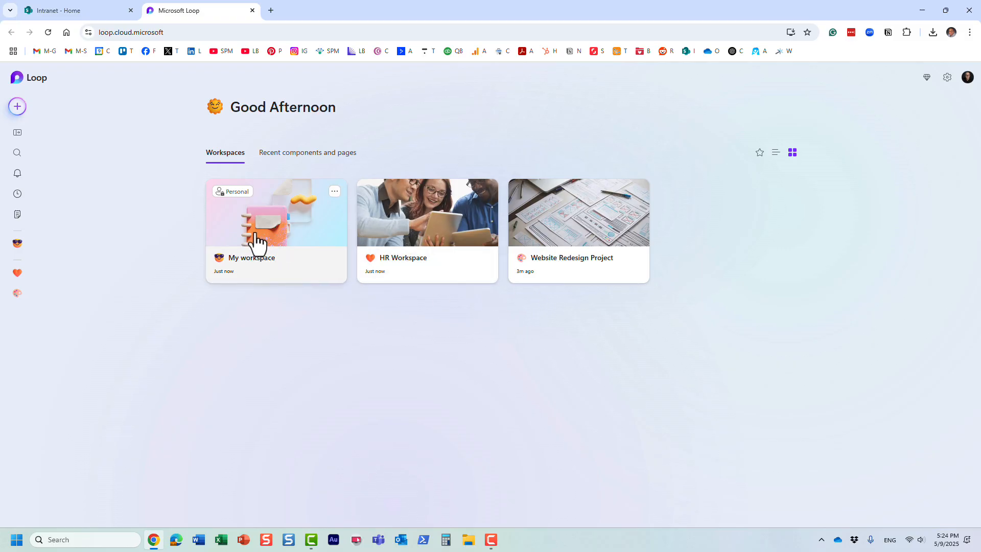
click(427, 229)
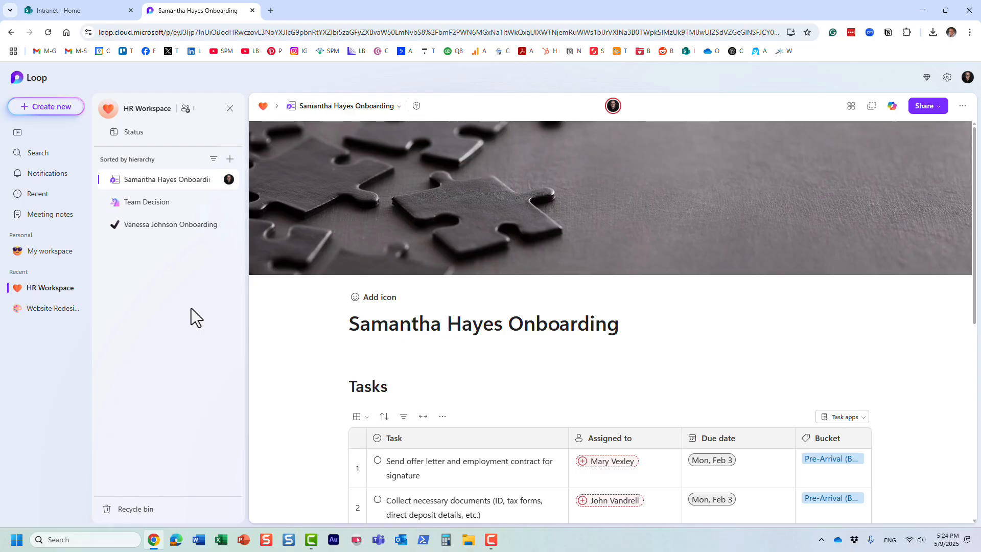
mouse_move(230, 160)
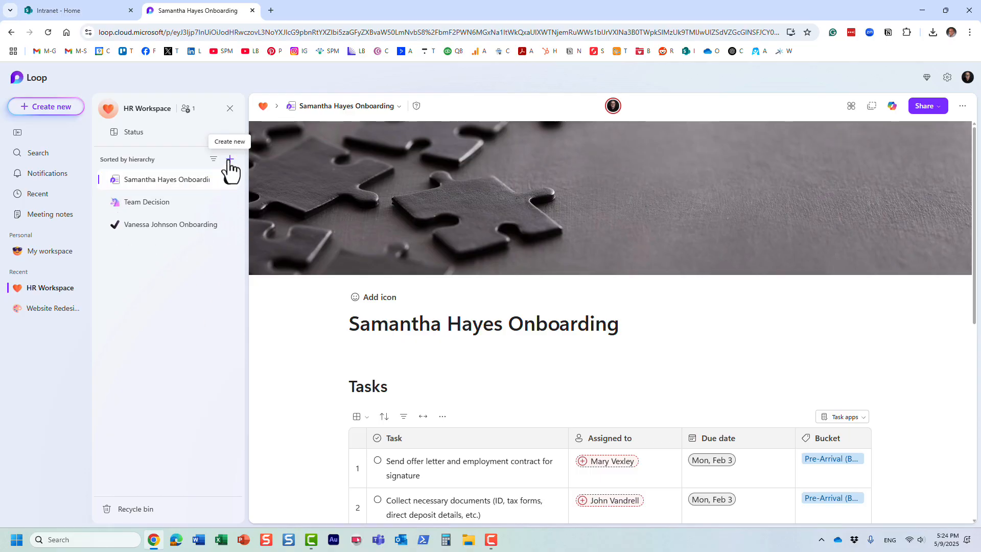
mouse_move(237, 147)
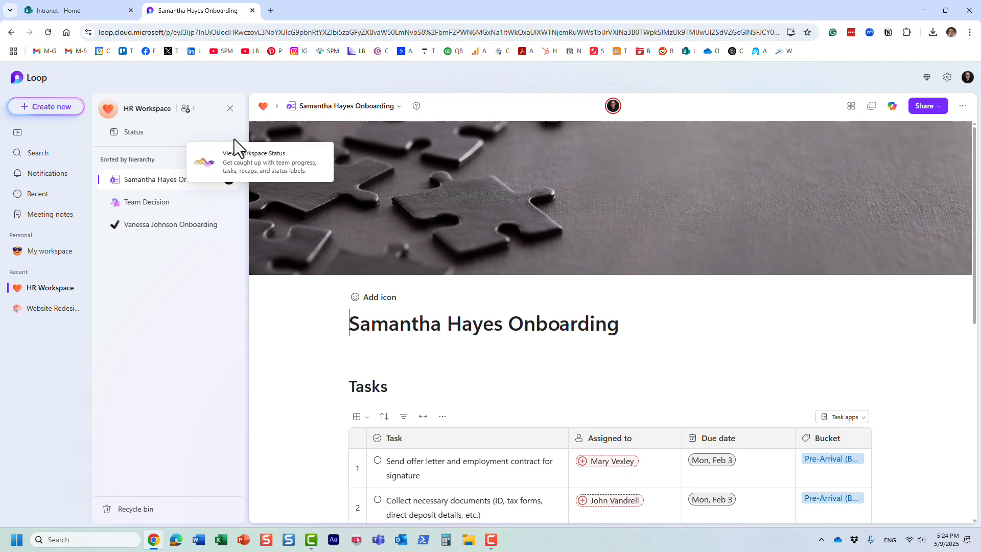
mouse_move(229, 159)
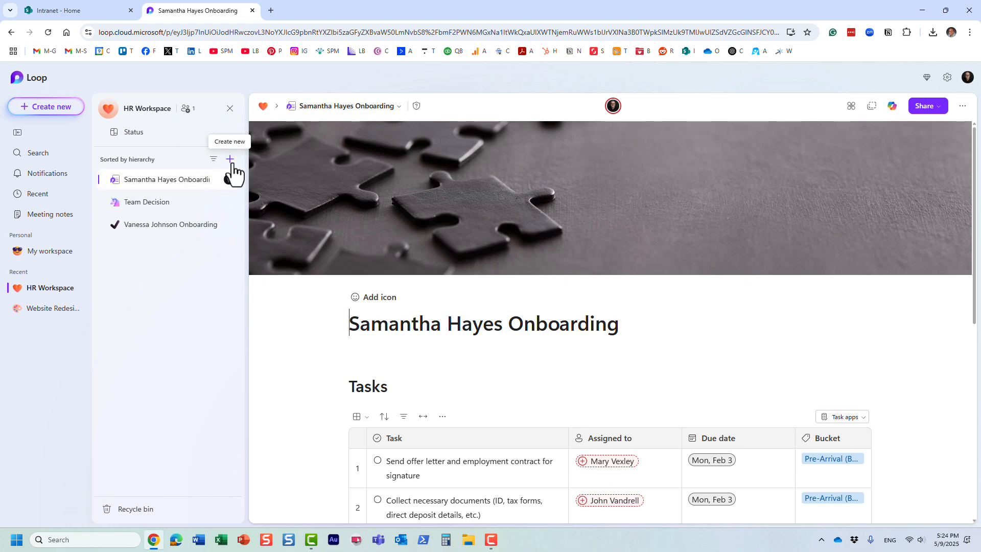
click(230, 159)
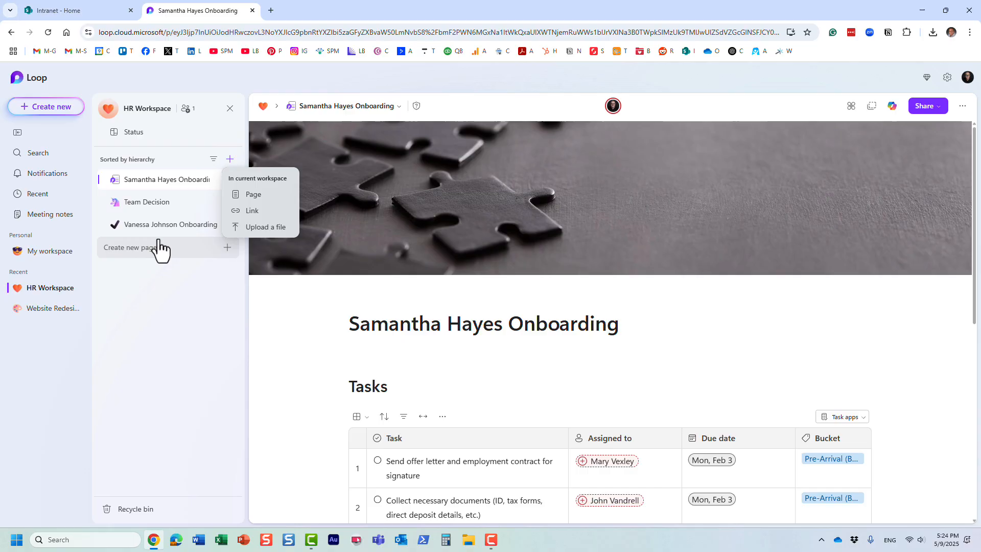
mouse_move(161, 269)
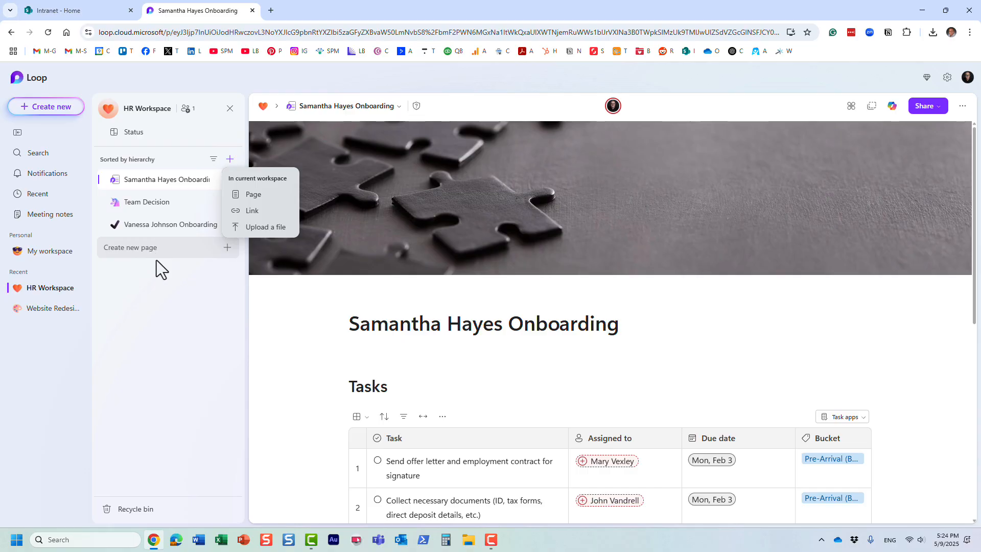
mouse_move(60, 211)
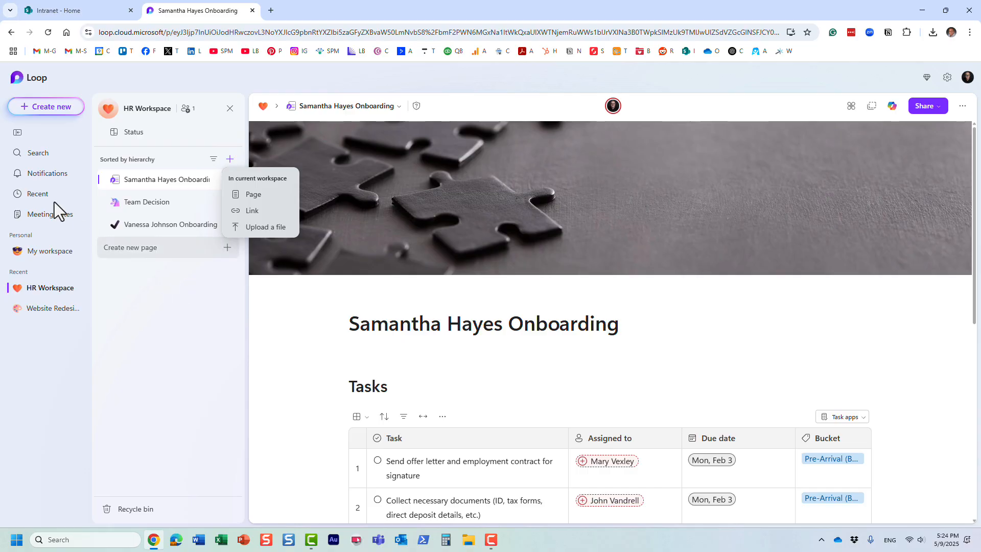
click(46, 106)
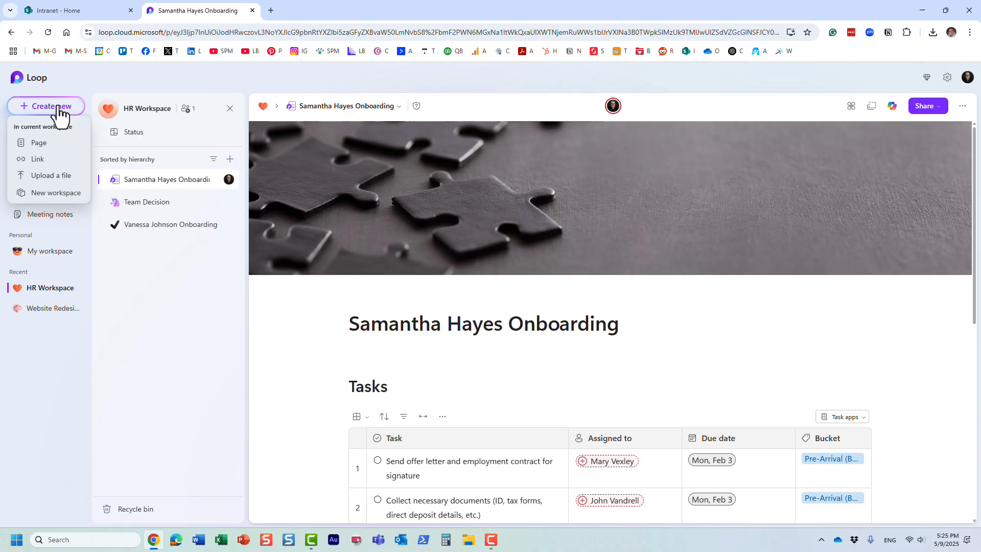
mouse_move(56, 192)
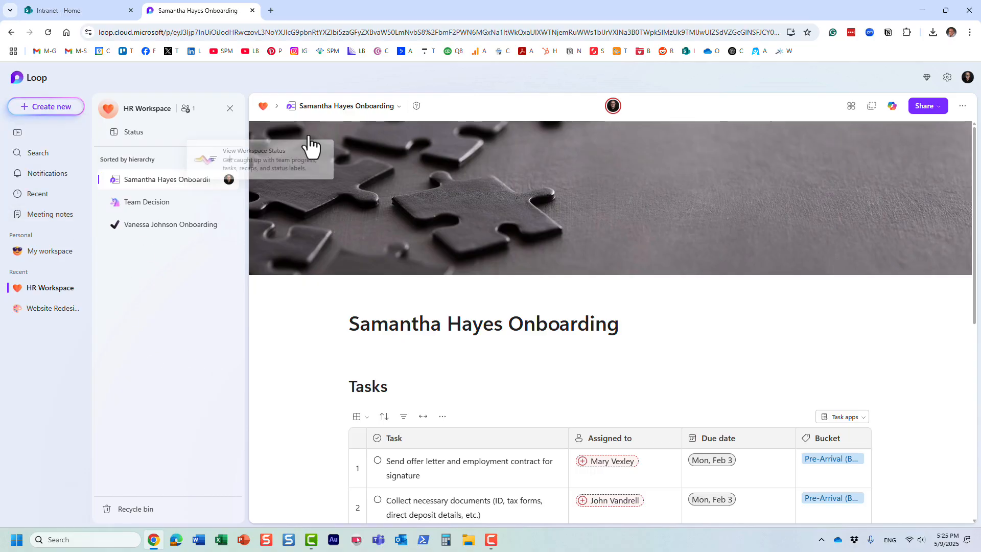
mouse_move(281, 347)
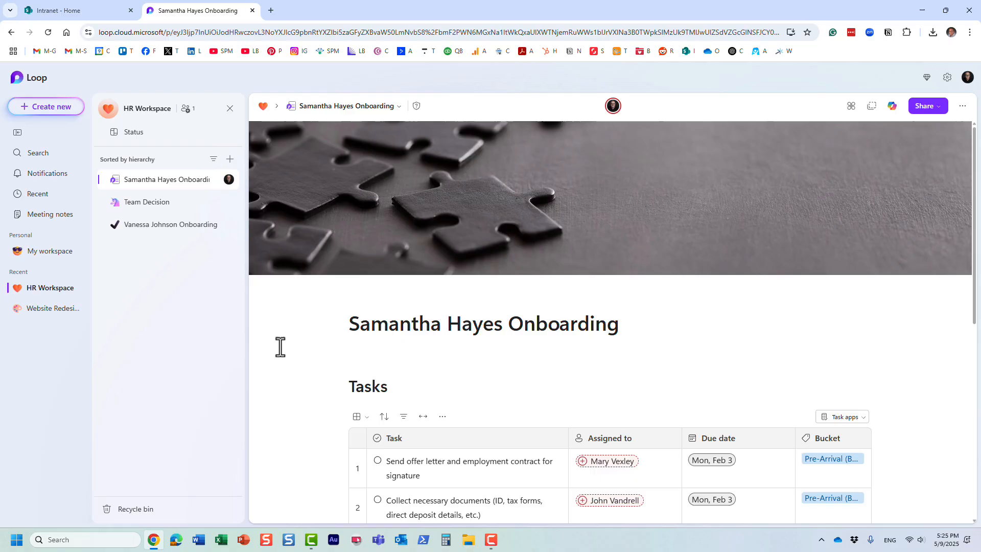
mouse_move(162, 334)
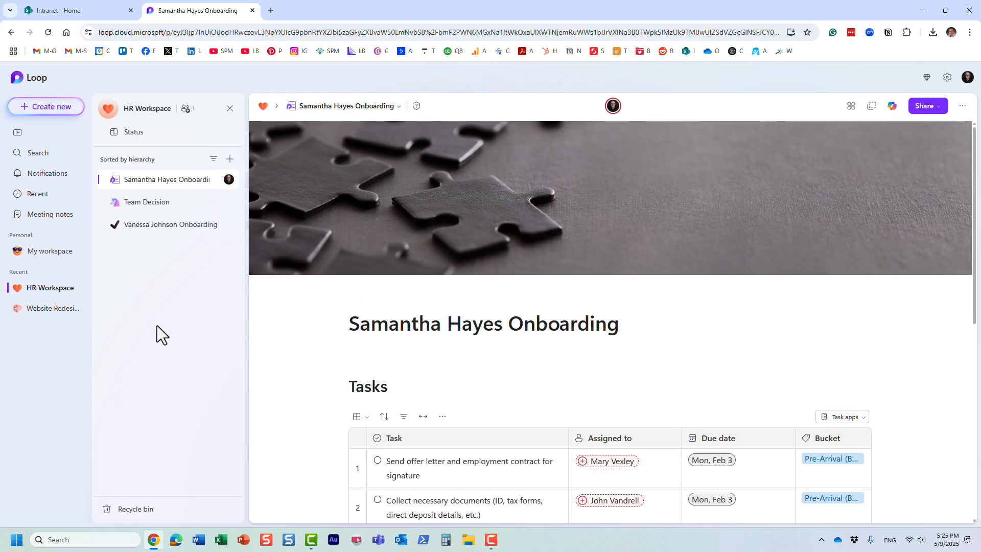
mouse_move(128, 317)
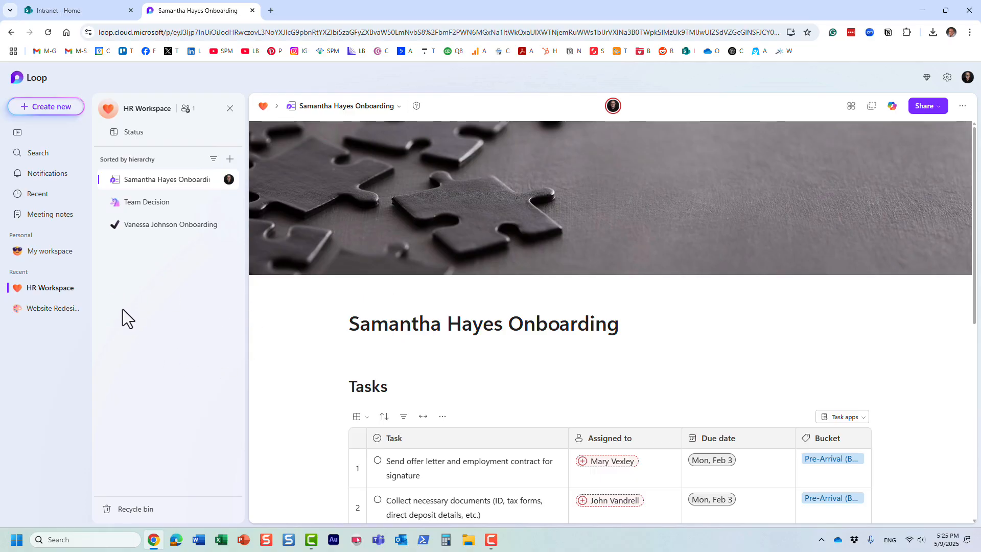
mouse_move(173, 313)
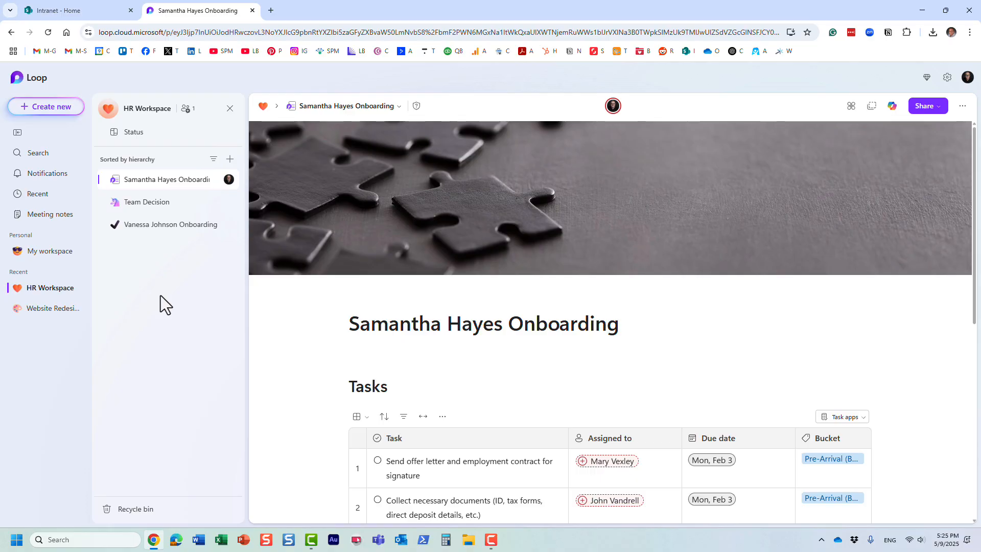
mouse_move(47, 107)
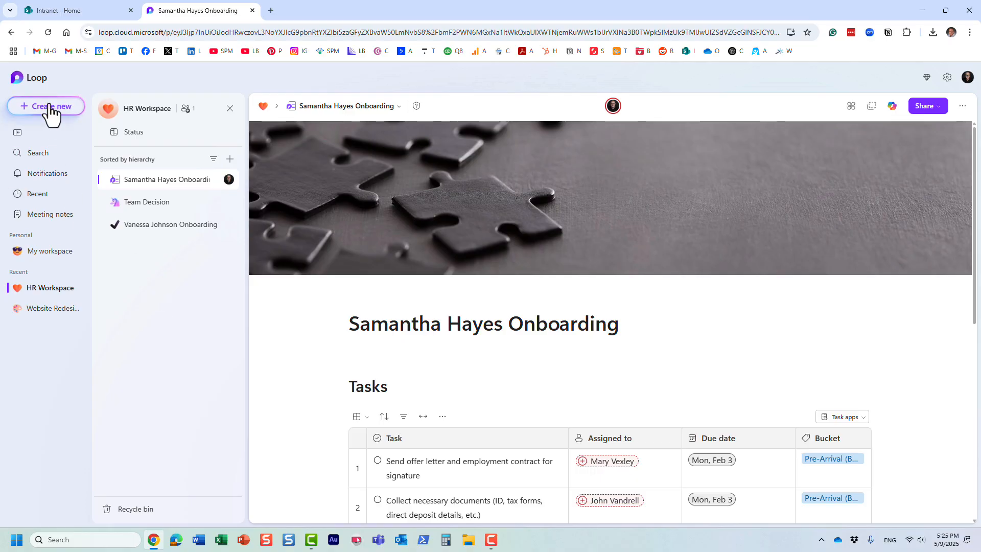
Create a new Loop workspace named 'Retirement Party for Linda'.
click(45, 106)
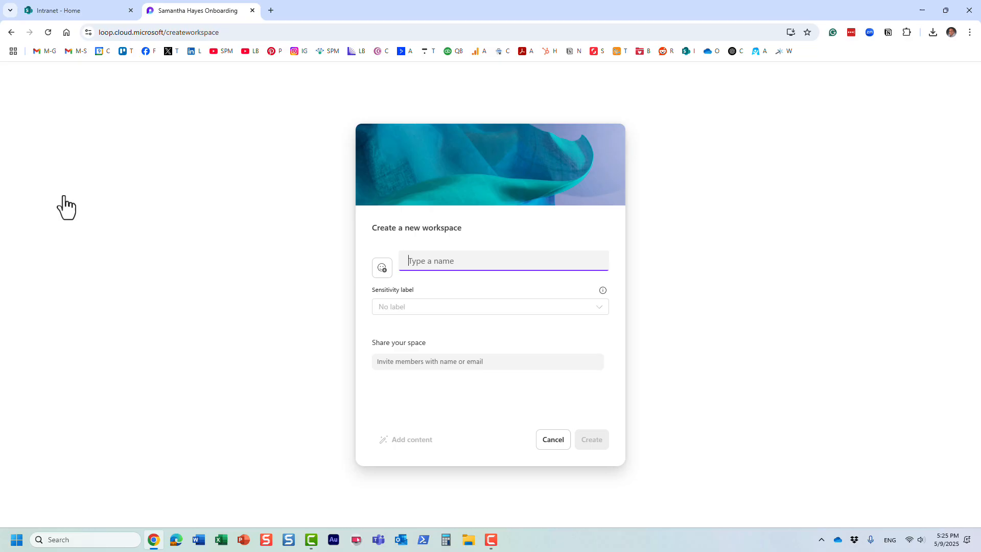
mouse_move(224, 129)
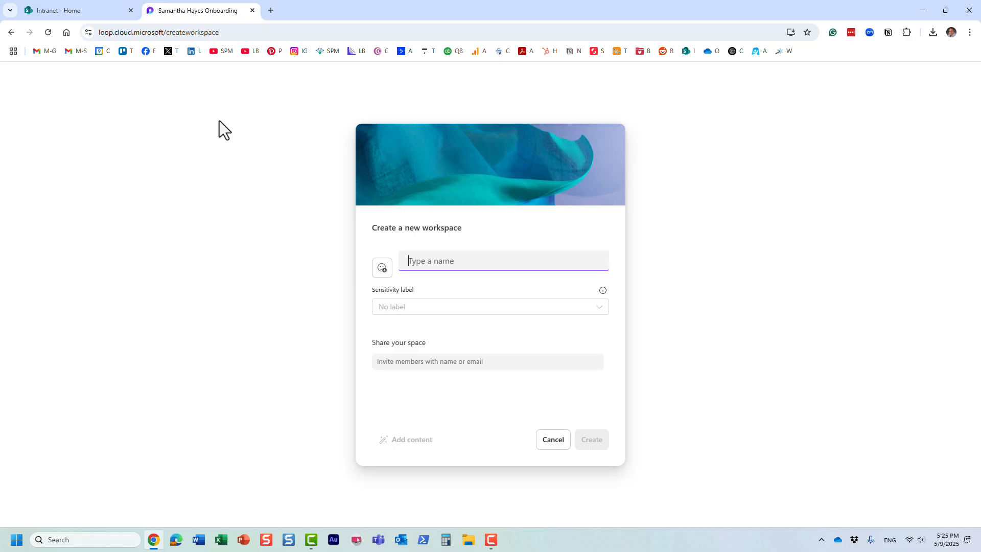
text(Retirement)
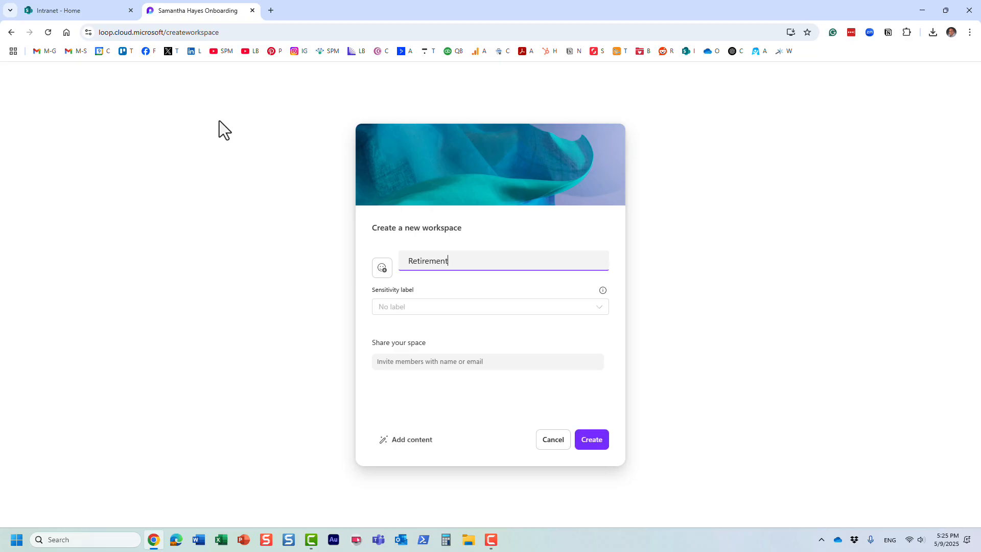
text(Pa)
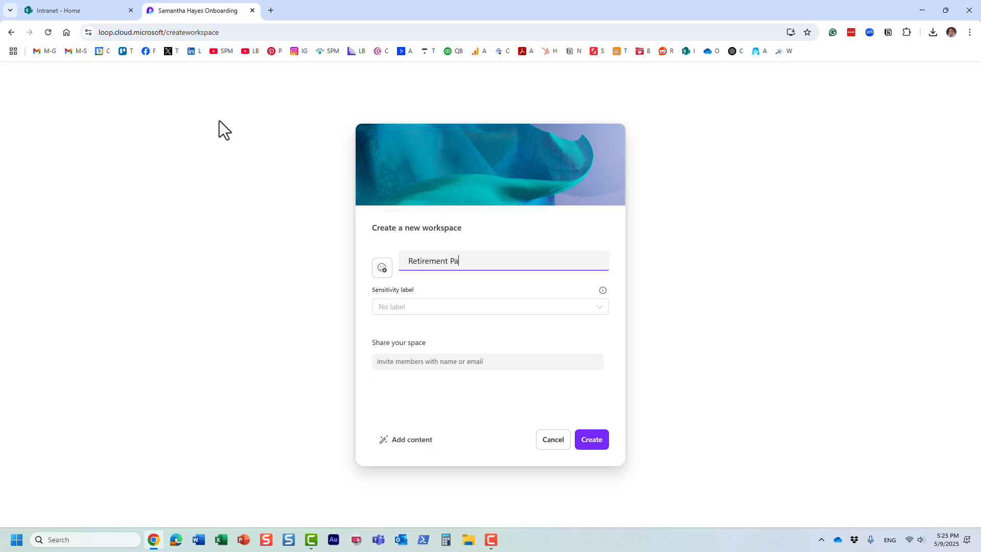
text(rty for)
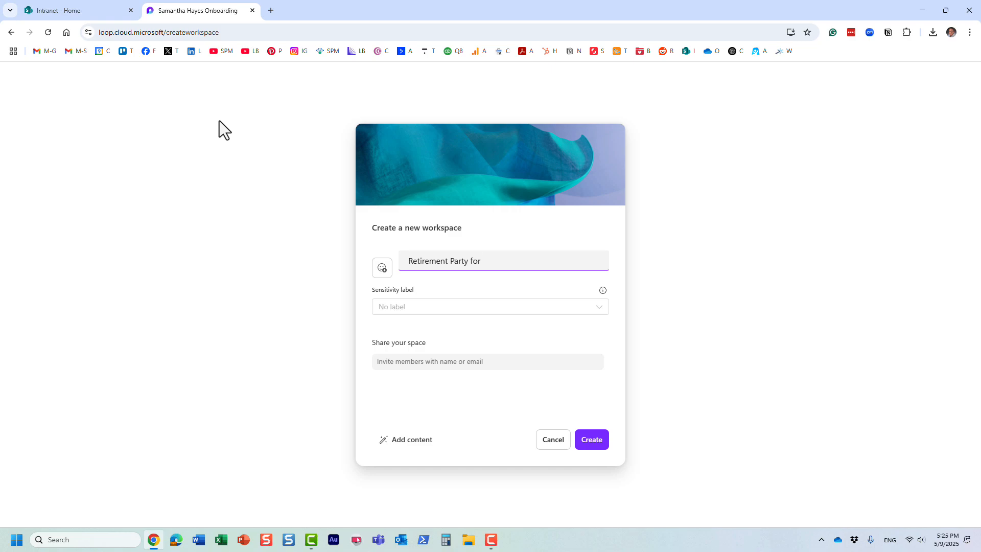
text(Linda)
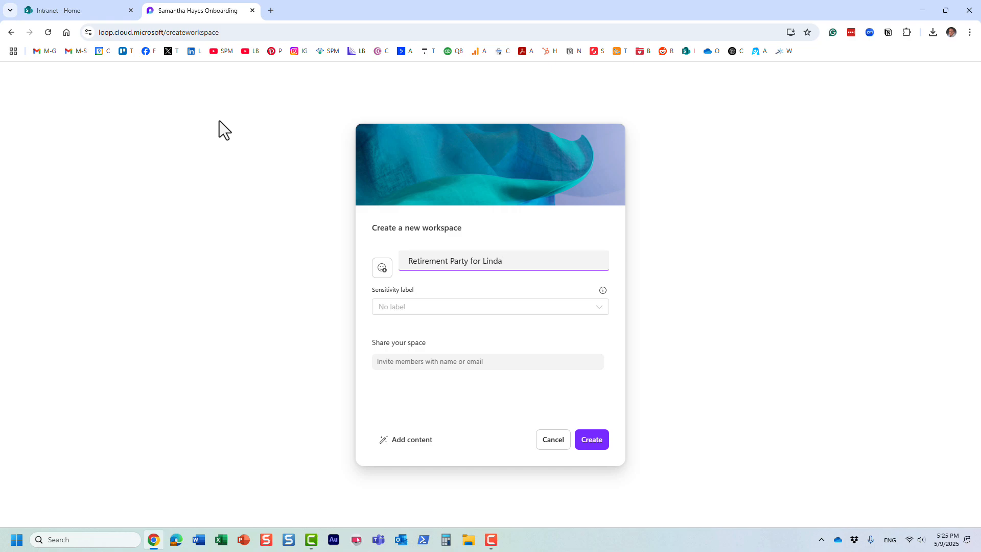
mouse_move(443, 258)
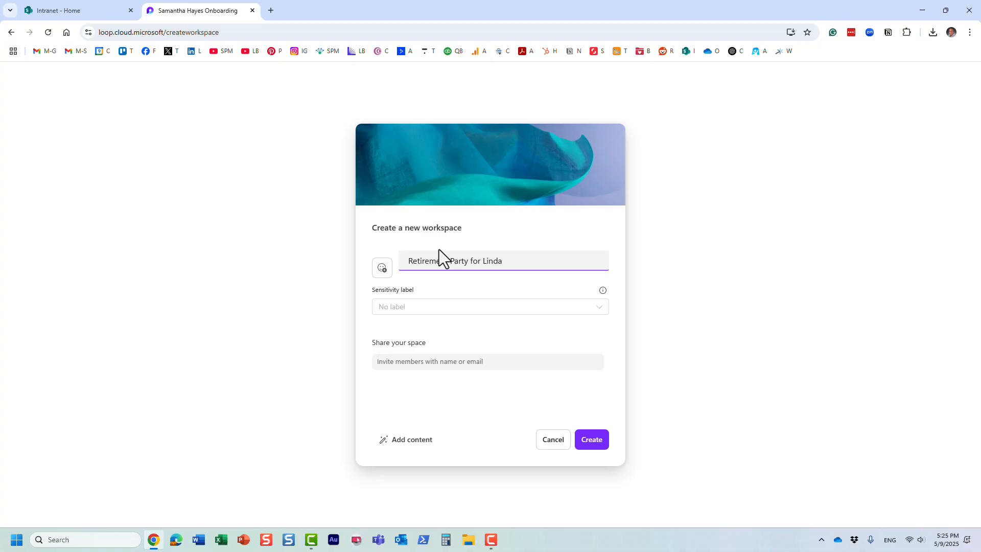
mouse_move(591, 440)
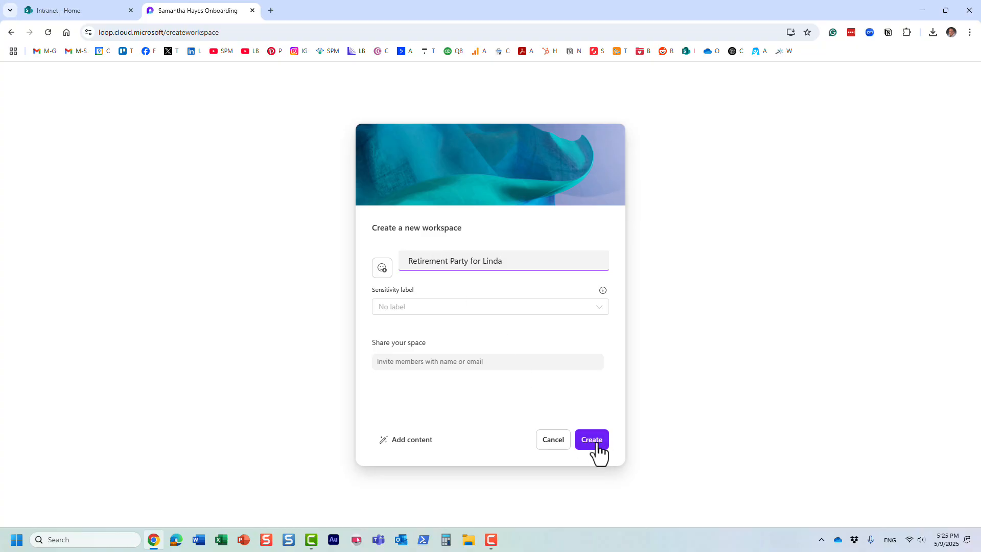
click(591, 439)
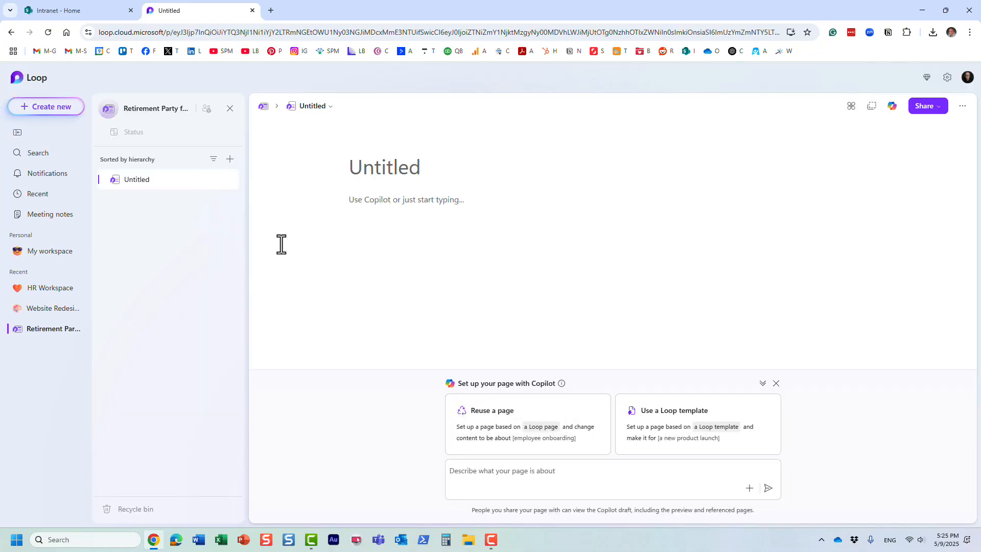
mouse_move(66, 349)
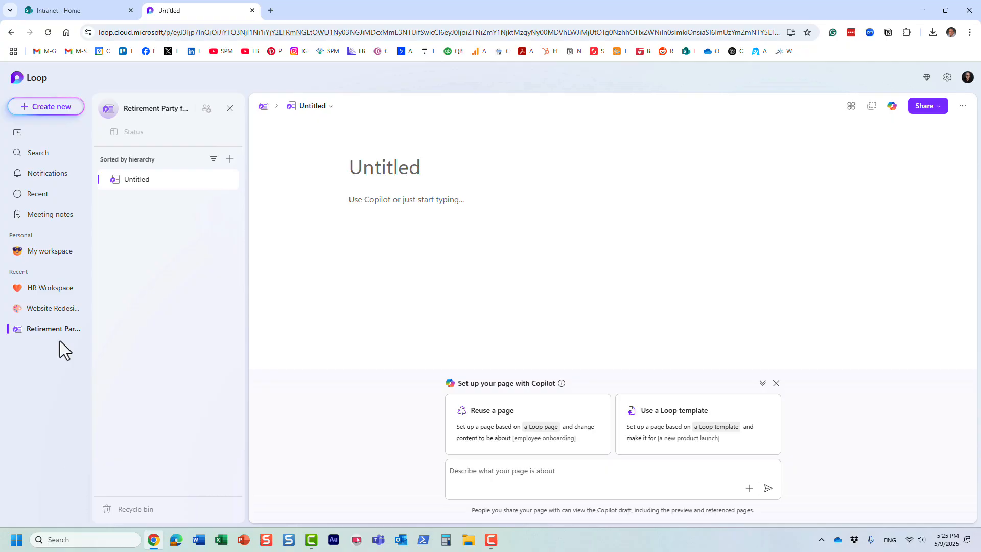
mouse_move(213, 194)
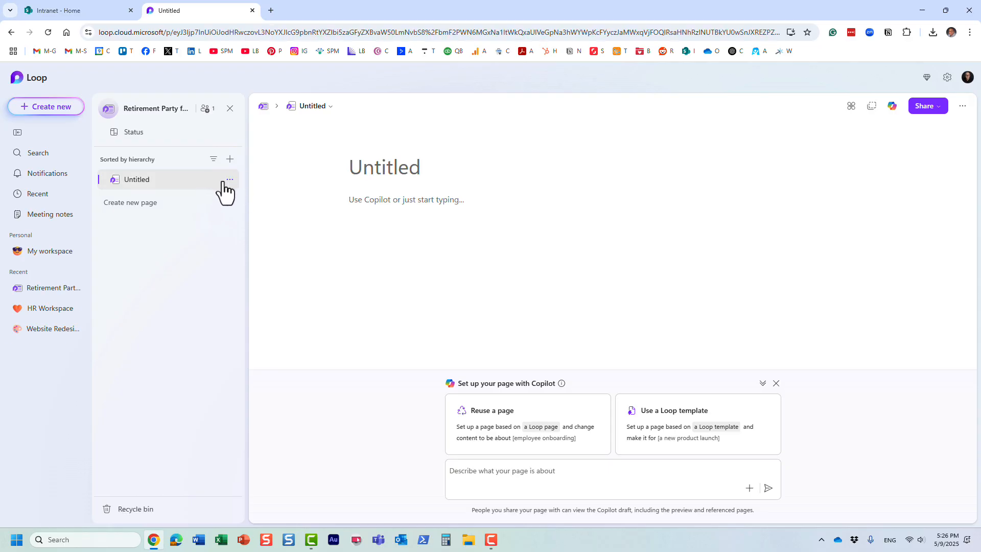
Title the first page 'Schedule' and type 'Hello' as its first line.
click(385, 167)
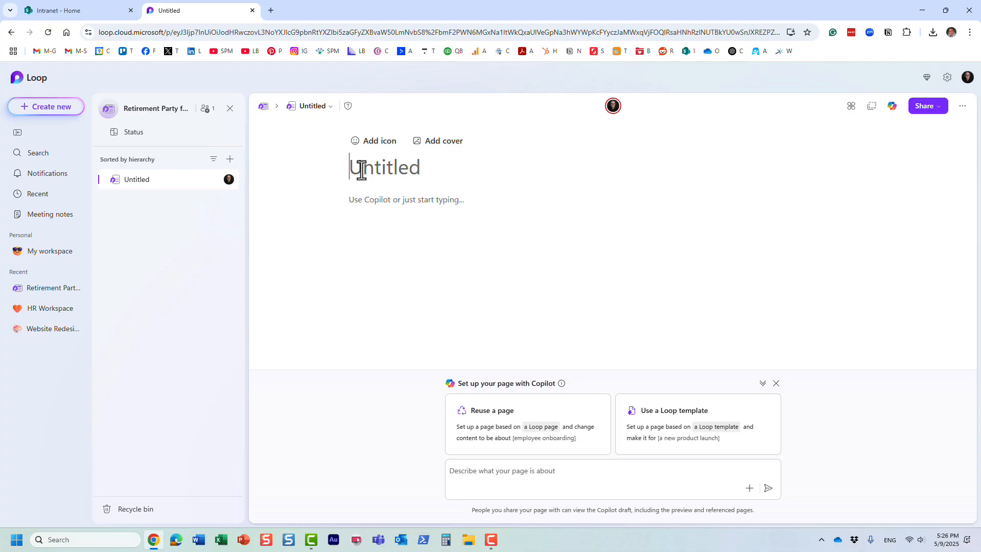
text(Schedule)
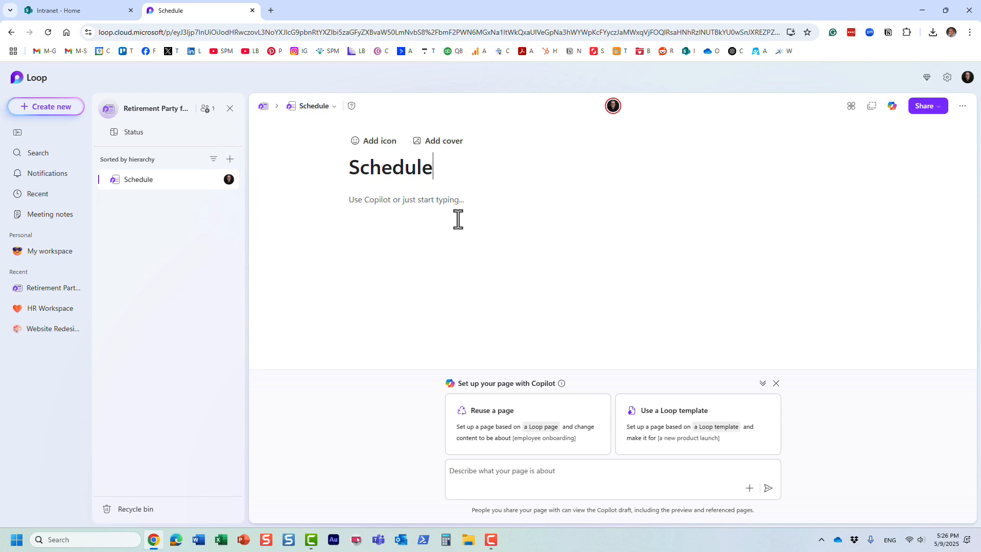
mouse_move(434, 167)
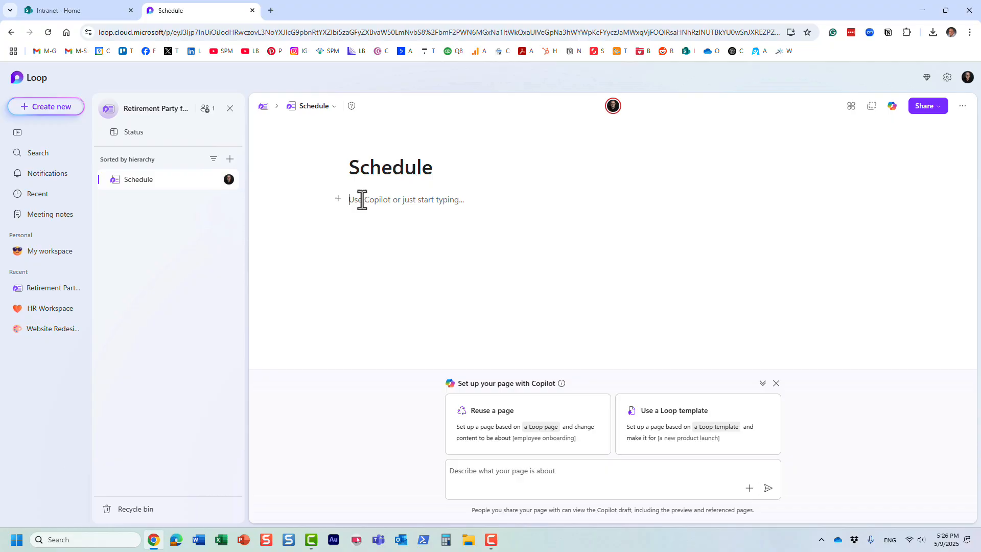
text(Hello)
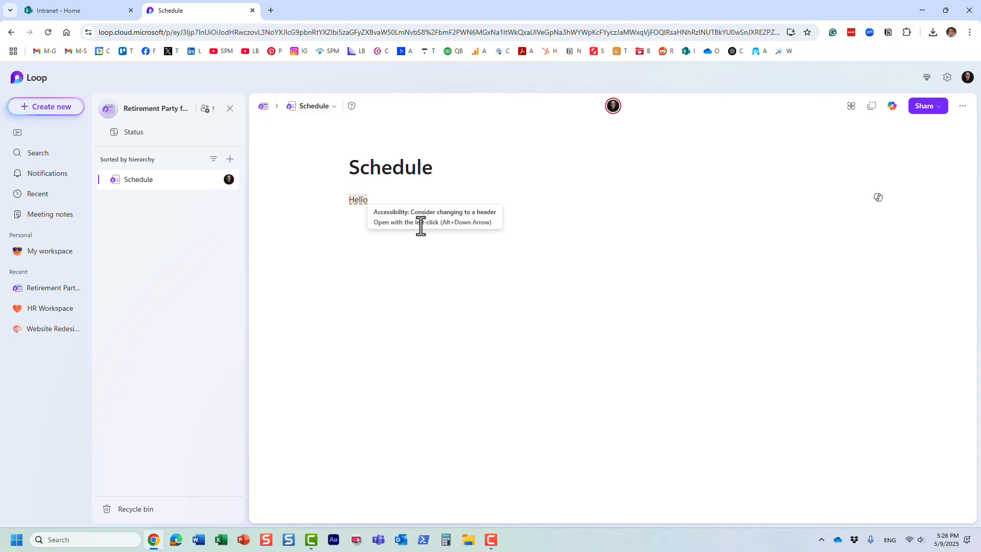
mouse_move(169, 182)
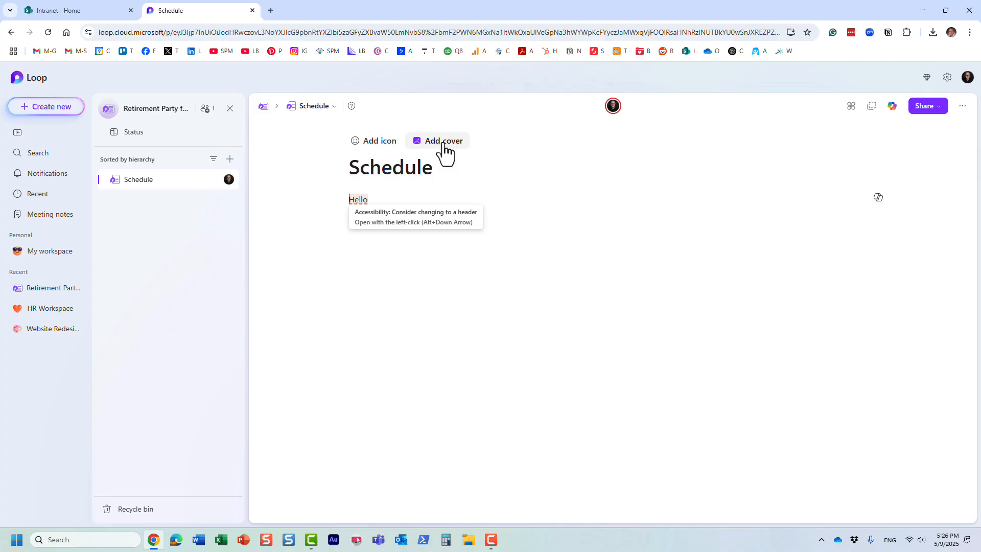
mouse_move(388, 156)
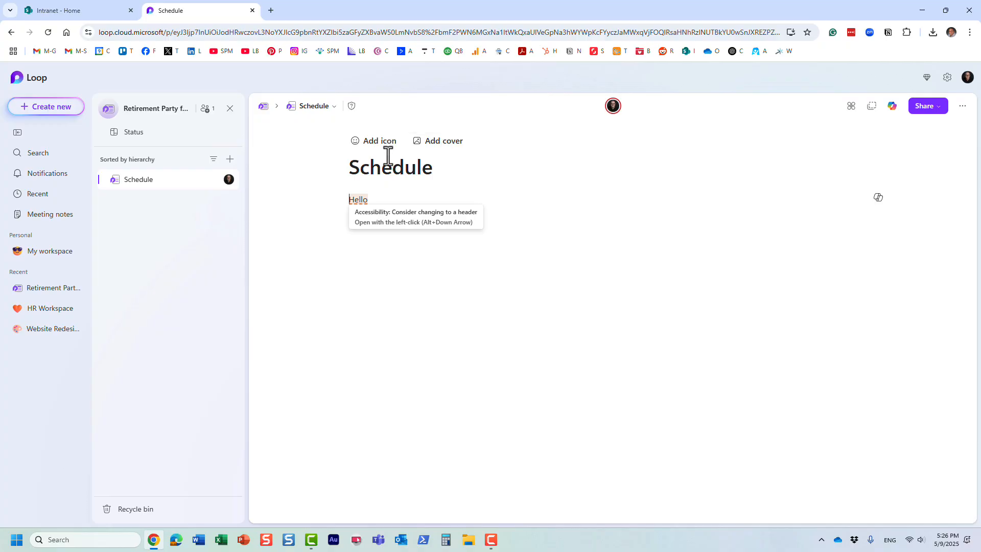
mouse_move(443, 140)
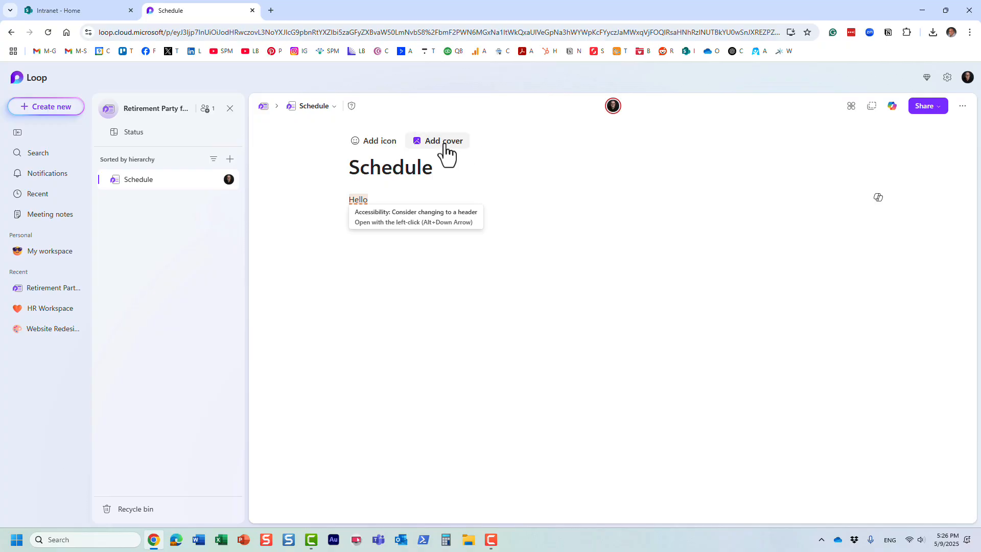
Add the red pencils cover and an emoji icon, type another line, and return to SharePoint.
click(442, 140)
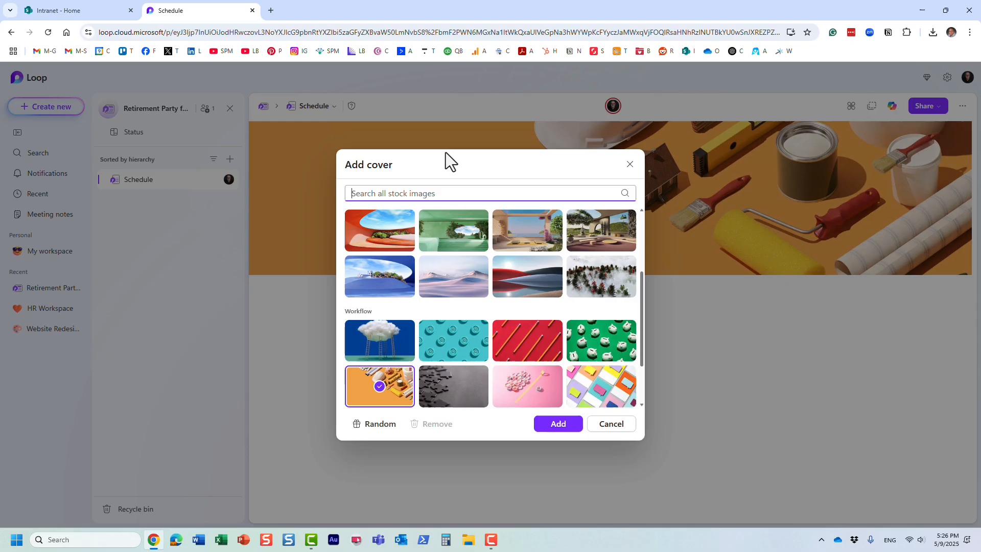
mouse_move(528, 277)
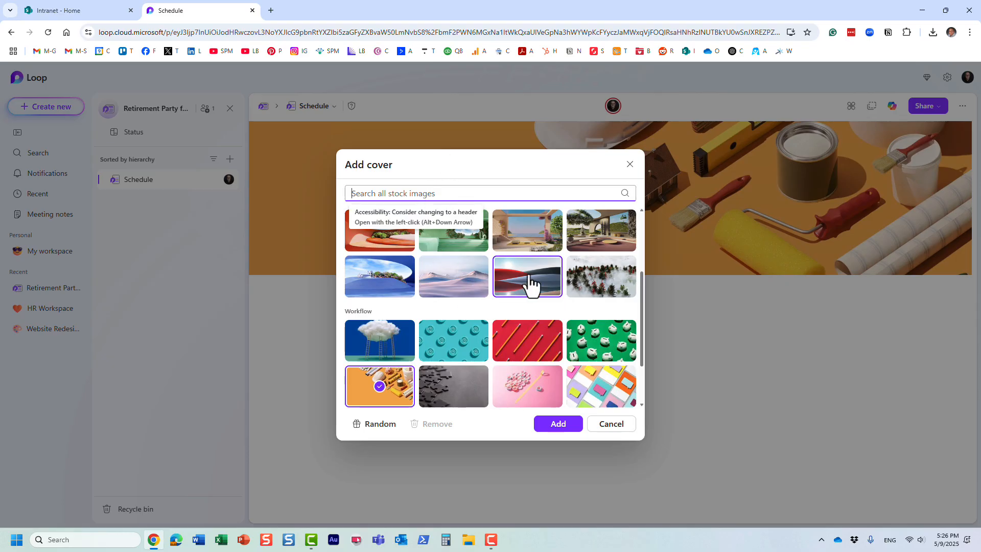
mouse_move(601, 341)
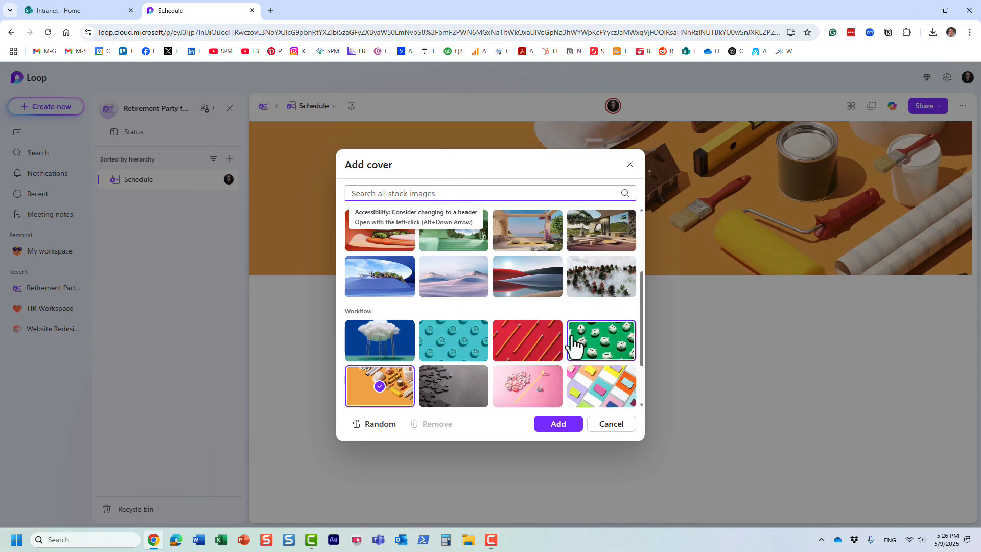
click(557, 424)
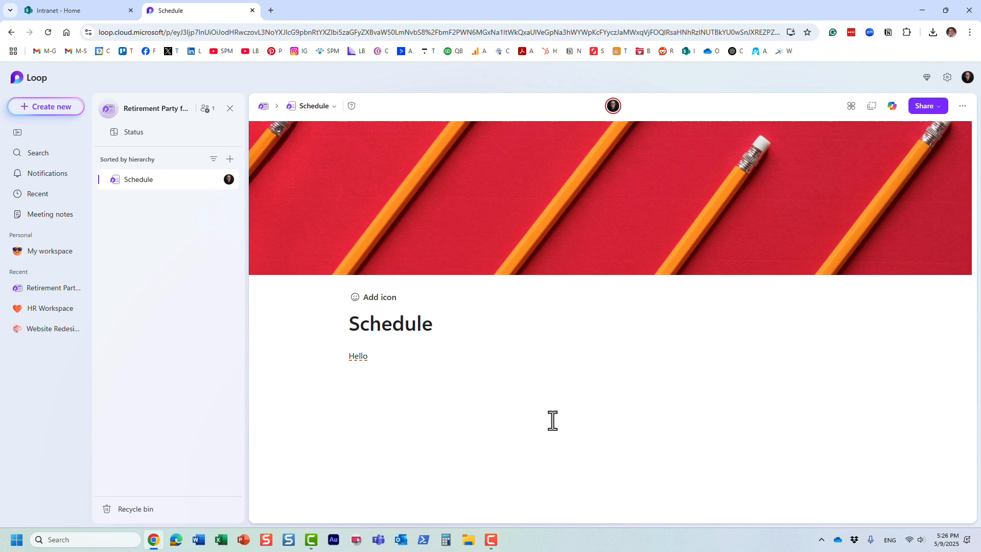
click(373, 296)
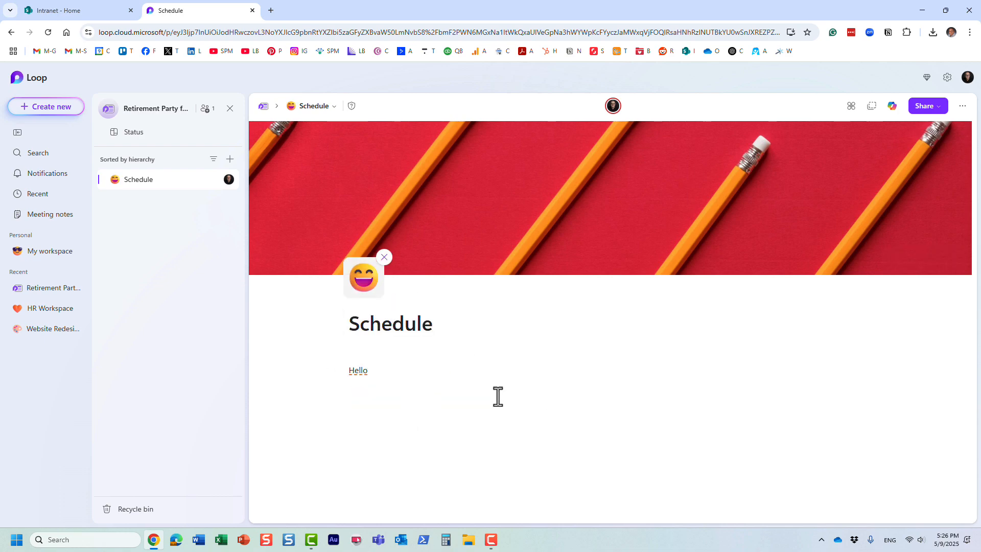
mouse_move(697, 255)
text(Hello again)
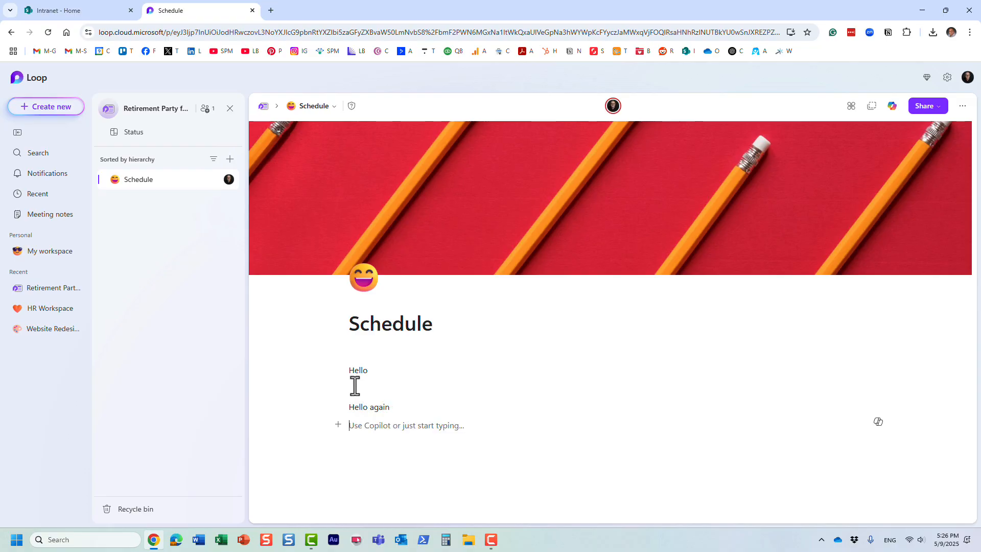
text(dfdfdfdfd)
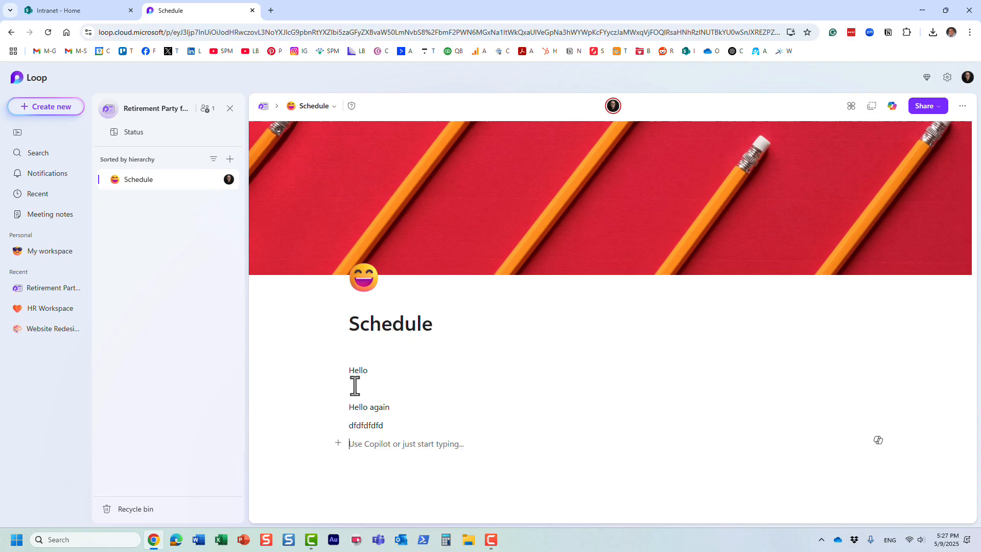
mouse_move(333, 466)
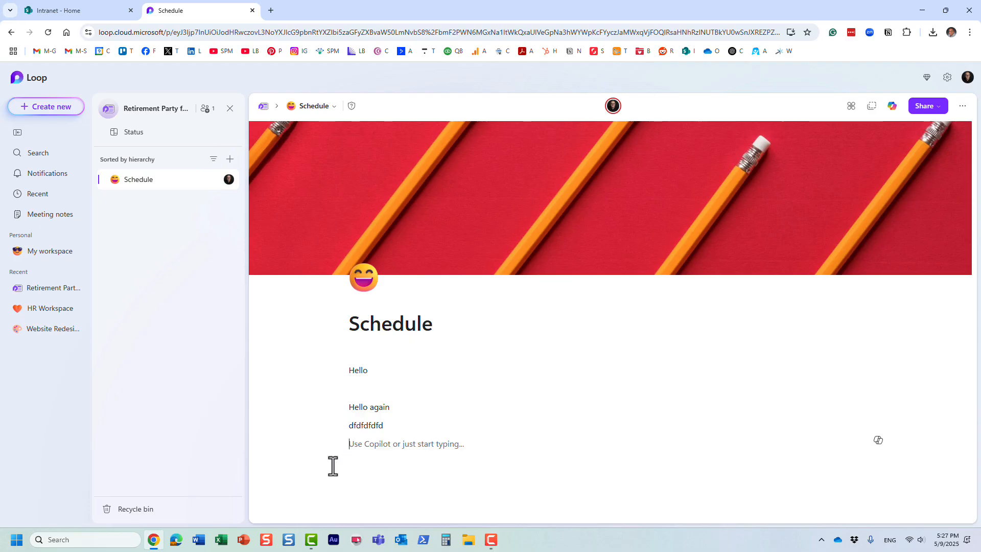
mouse_move(338, 448)
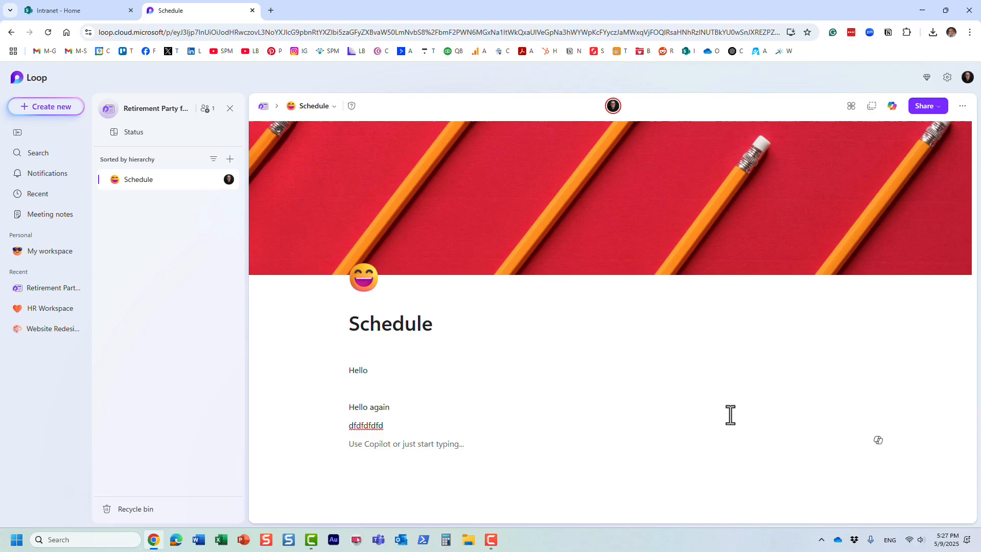
mouse_move(561, 440)
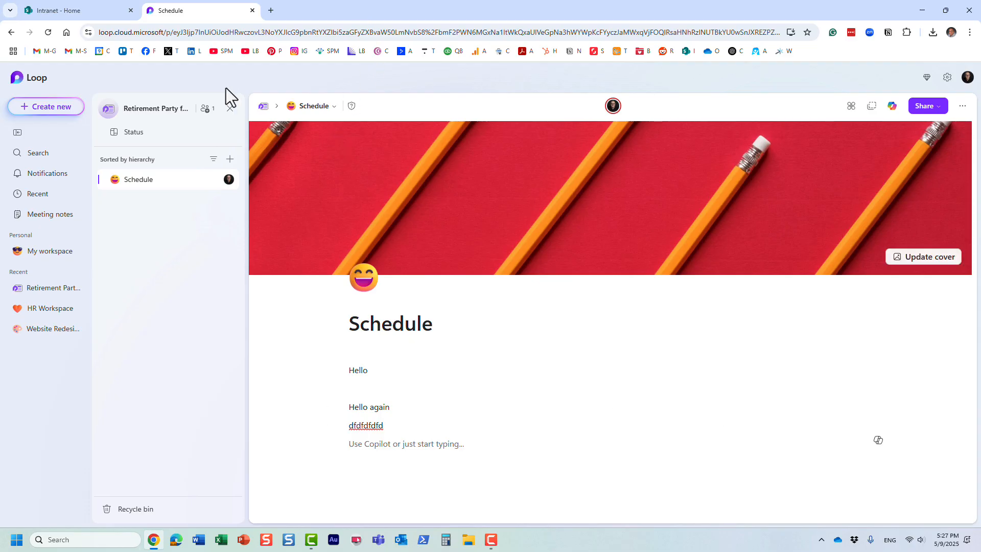
click(75, 10)
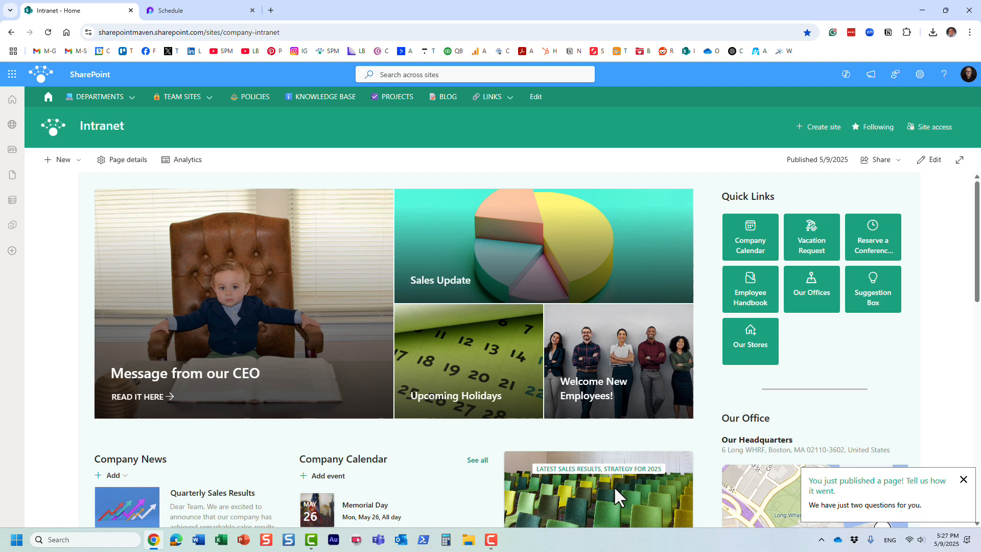
mouse_move(217, 70)
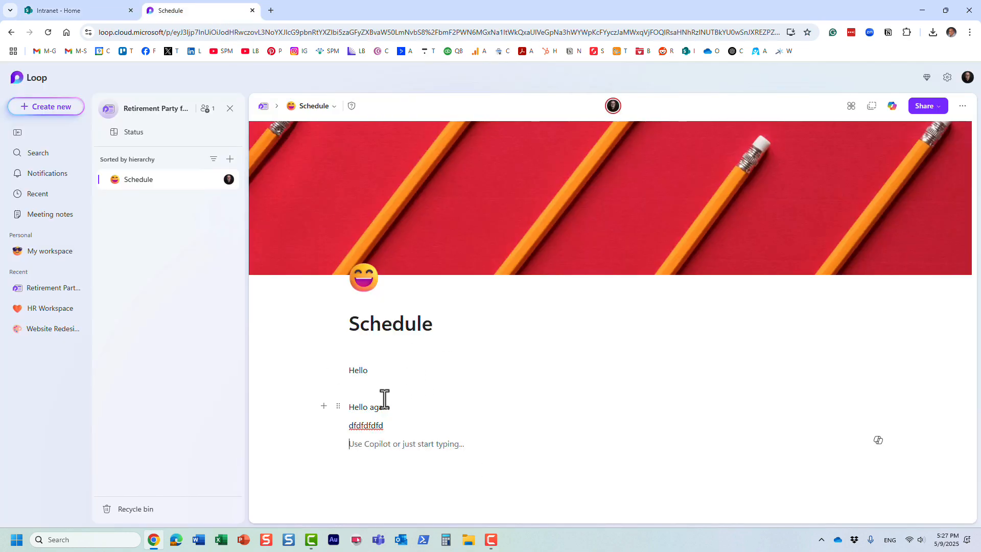
Insert a two-column table below the text lines, then bring the insert menu back up.
click(338, 442)
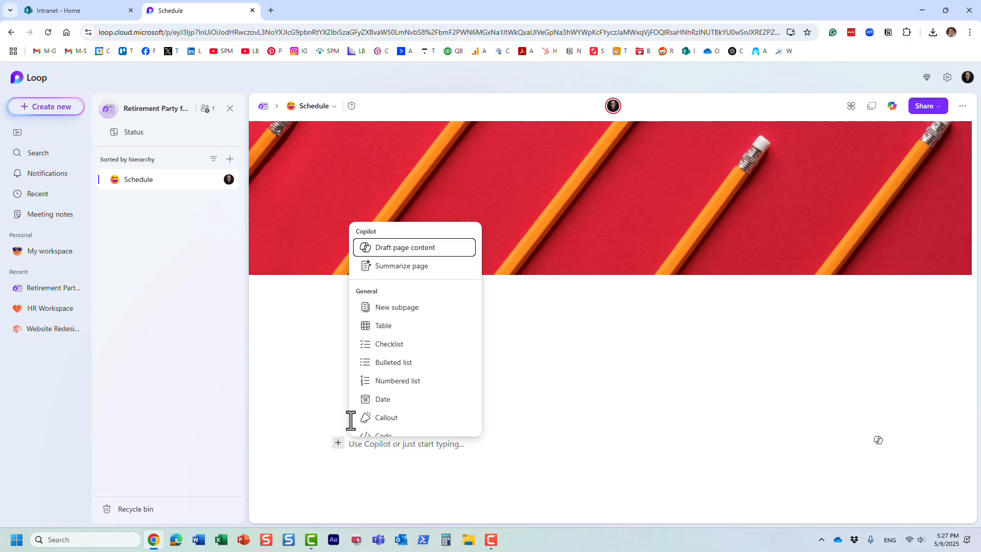
mouse_move(423, 348)
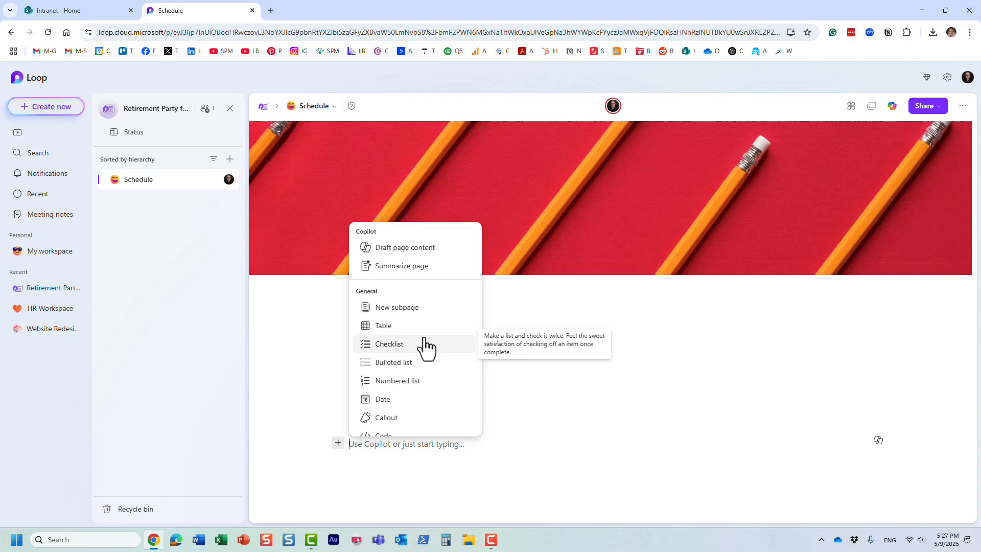
mouse_move(415, 381)
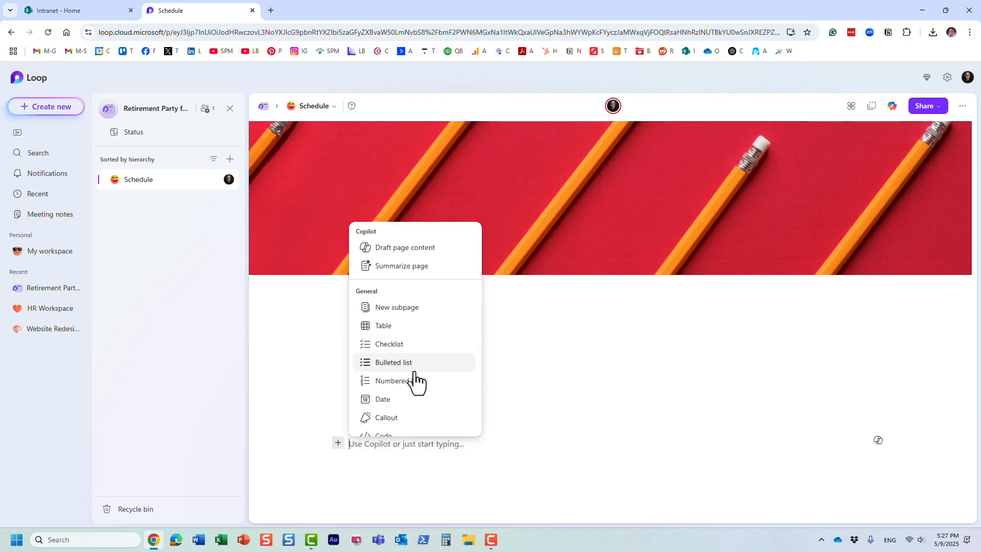
mouse_move(517, 360)
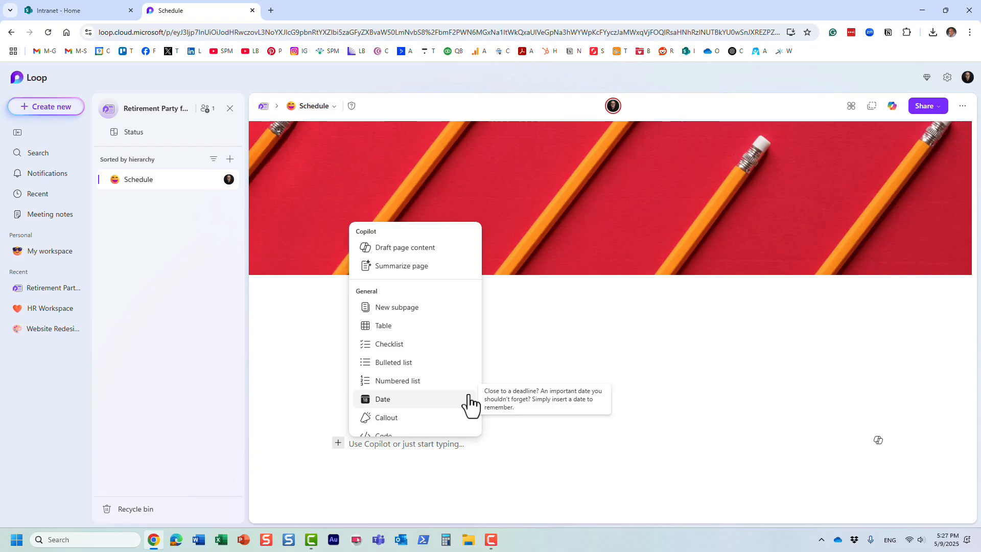
mouse_move(324, 237)
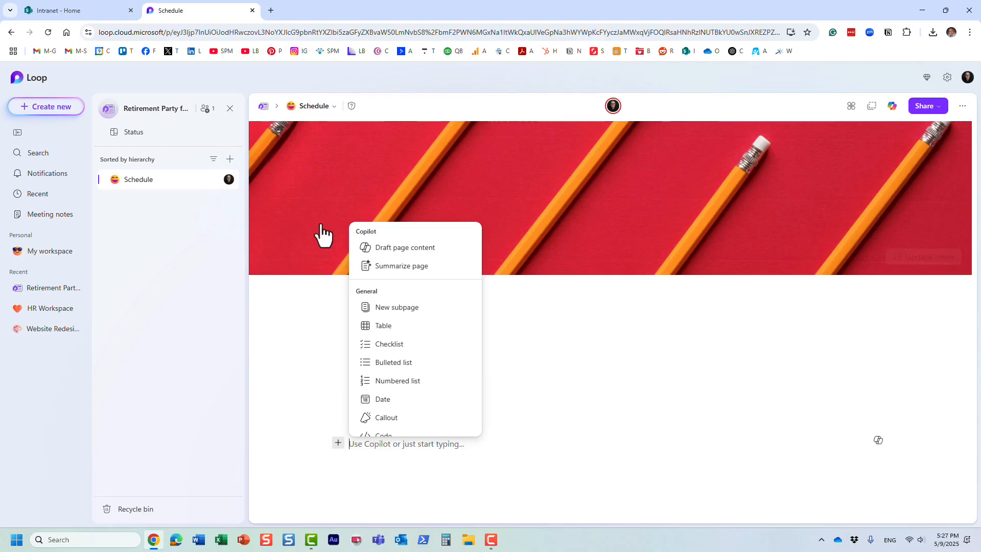
mouse_move(384, 349)
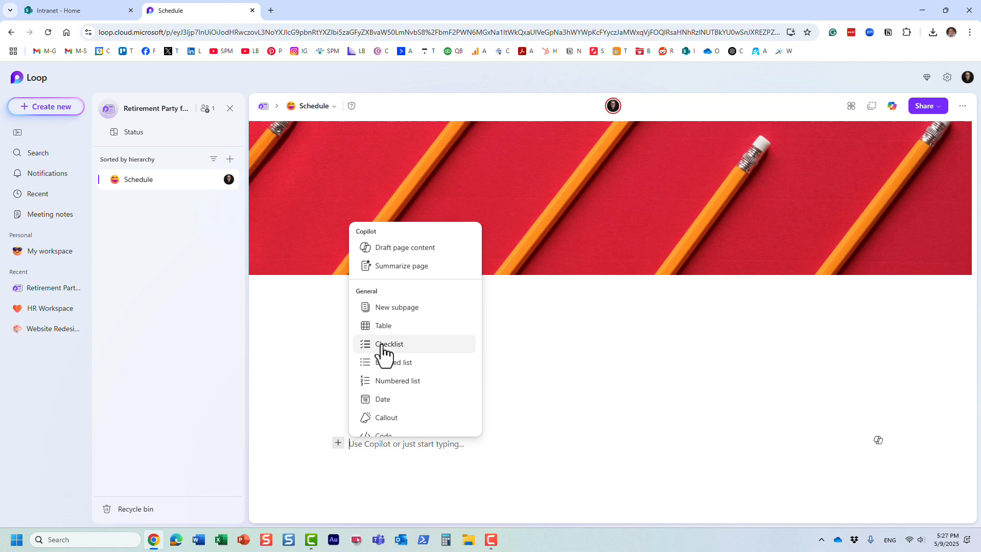
mouse_move(389, 343)
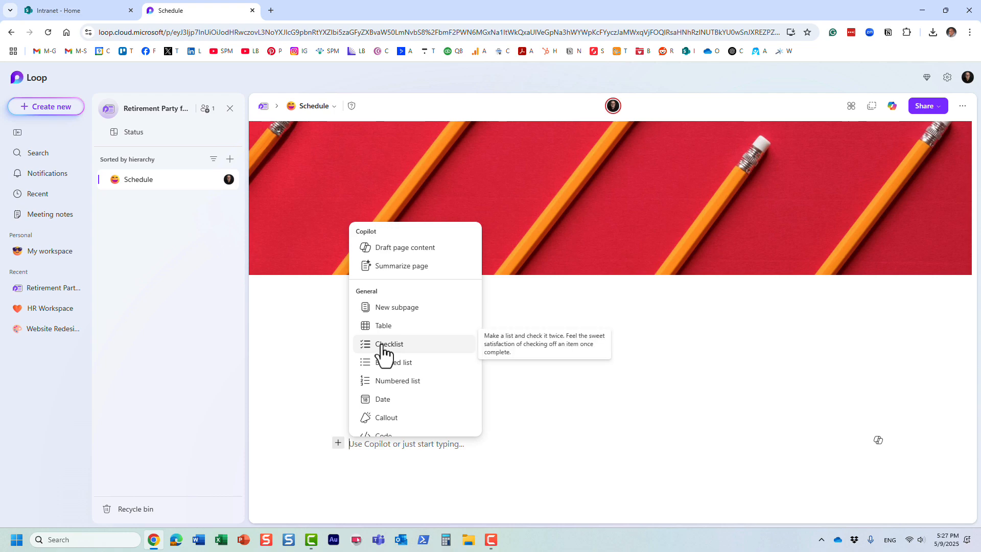
scroll(down, 3)
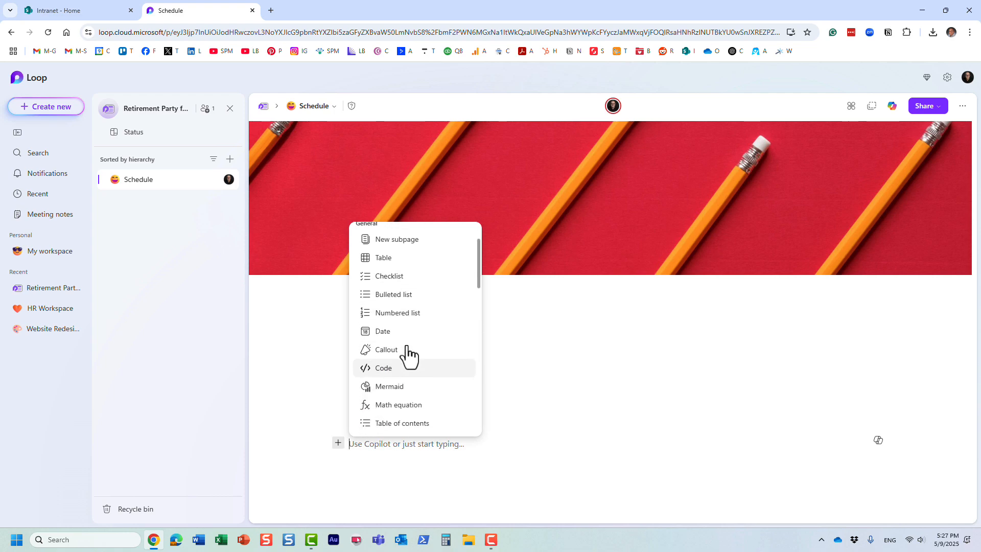
scroll(down, 3)
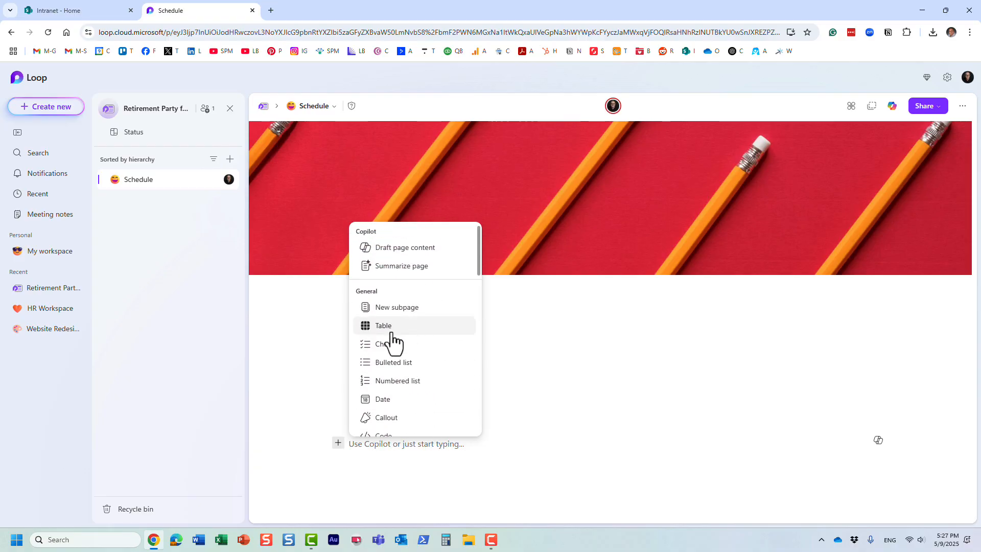
mouse_move(392, 335)
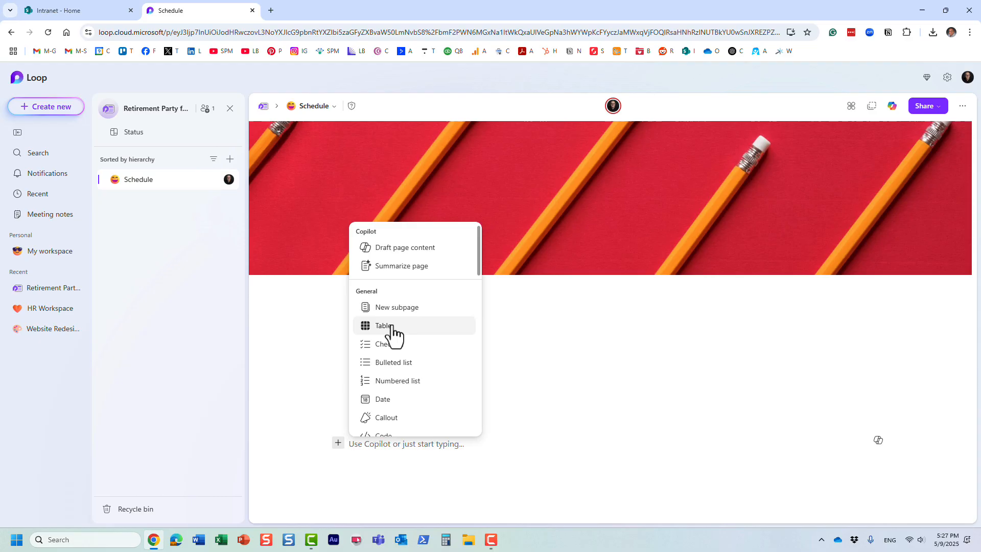
click(384, 326)
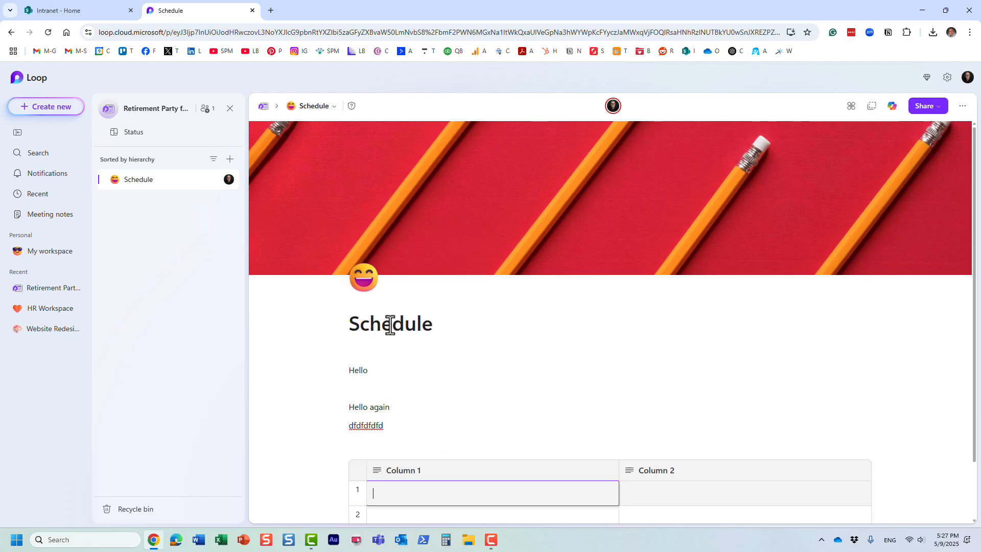
scroll(down, 3)
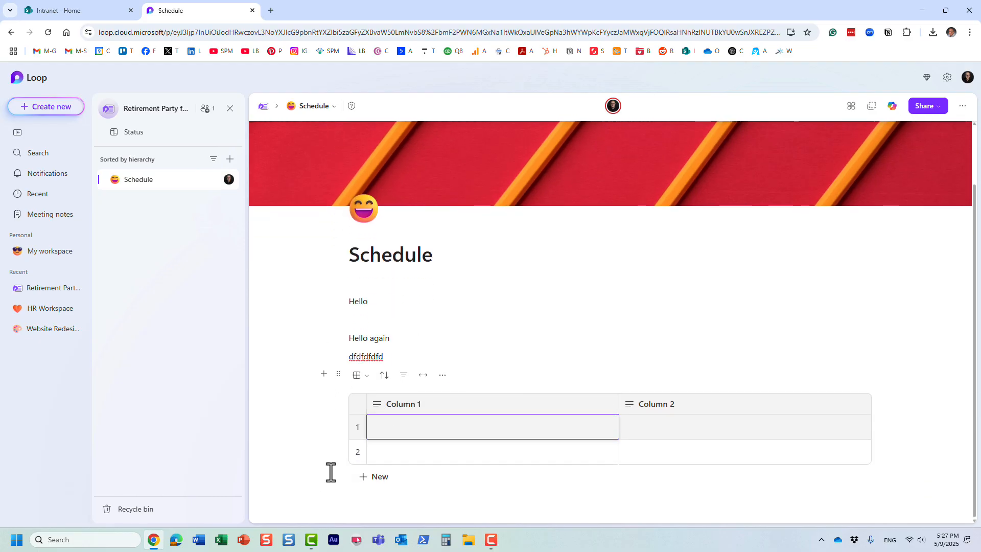
mouse_move(338, 322)
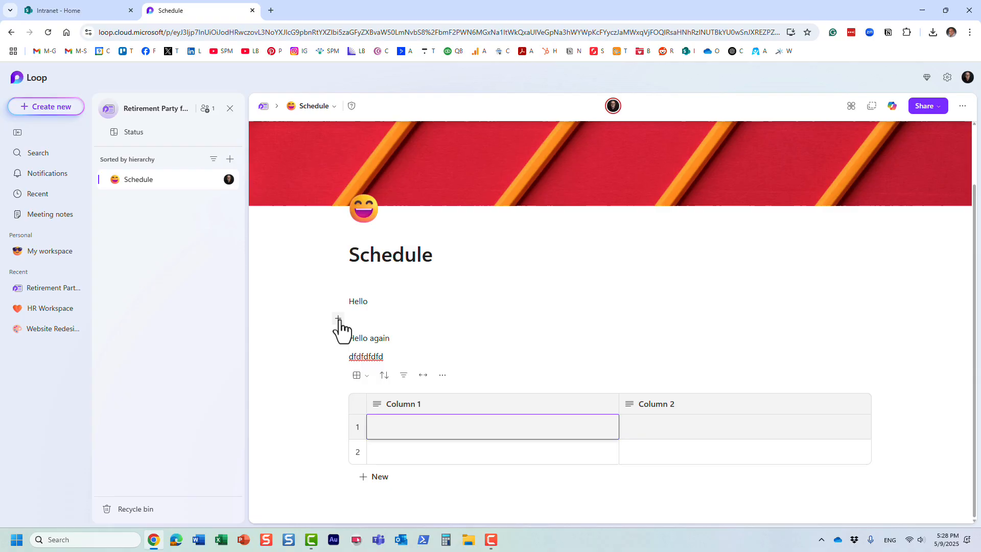
click(337, 317)
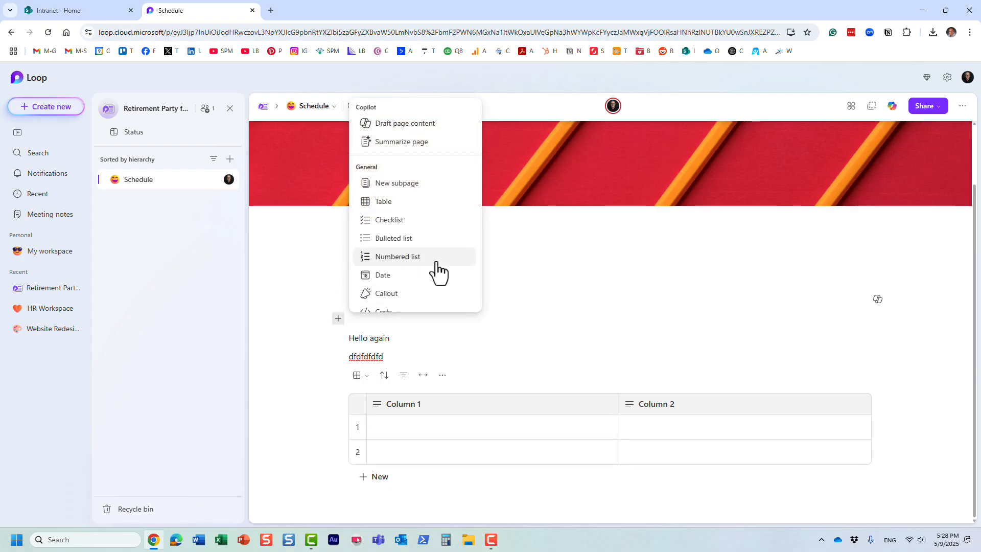
Insert a voting table with Idea, Pros, Cons and Votes columns from Templates.
scroll(down, 3)
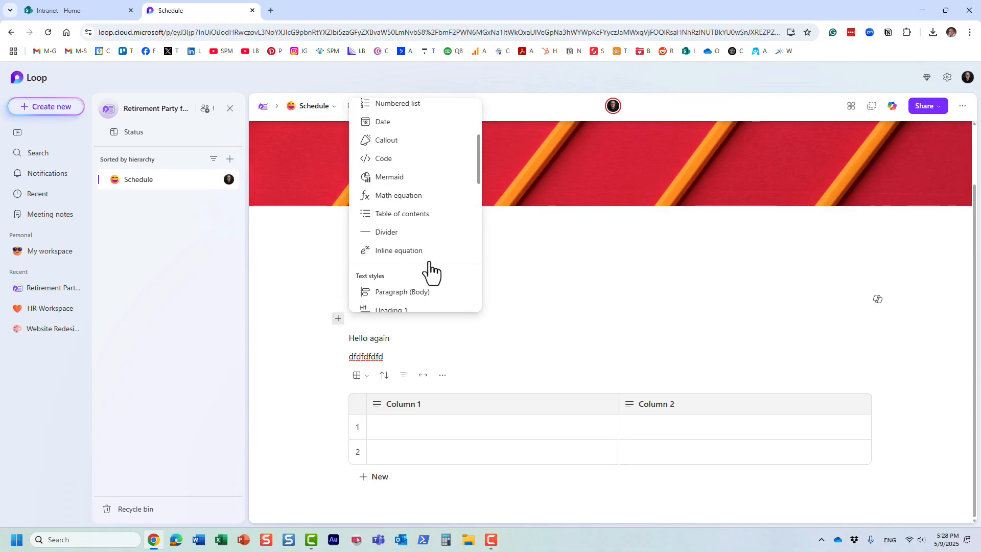
scroll(down, 3)
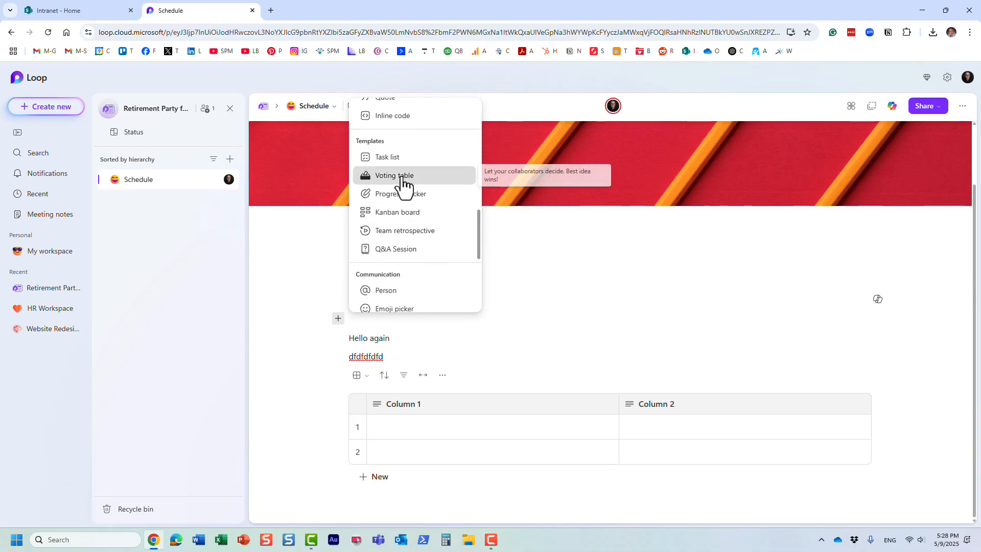
click(394, 175)
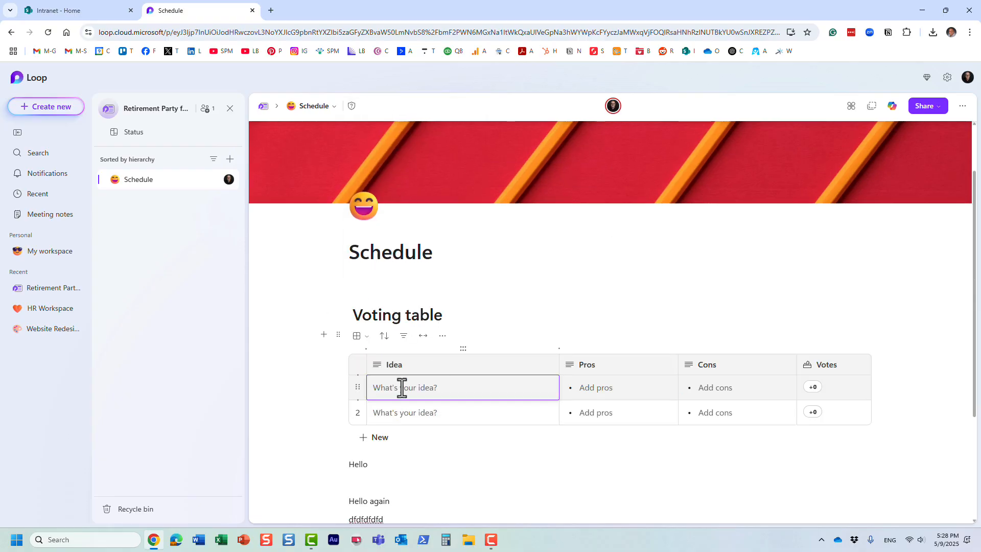
mouse_move(502, 387)
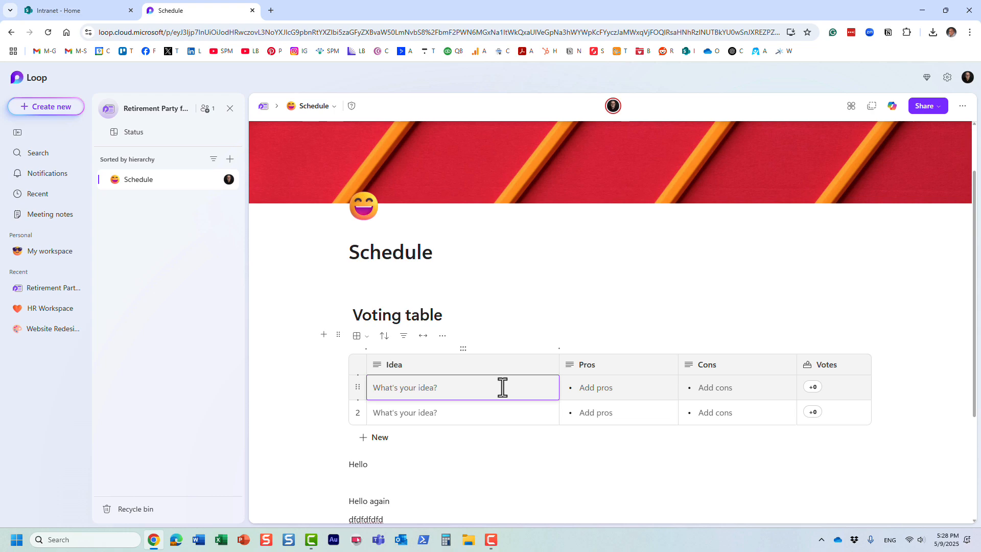
mouse_move(411, 298)
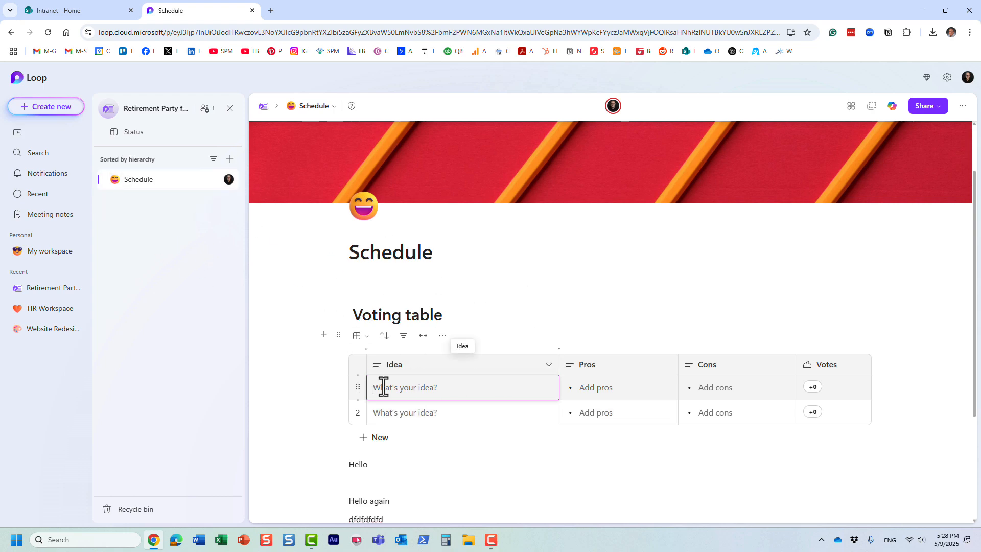
mouse_move(787, 387)
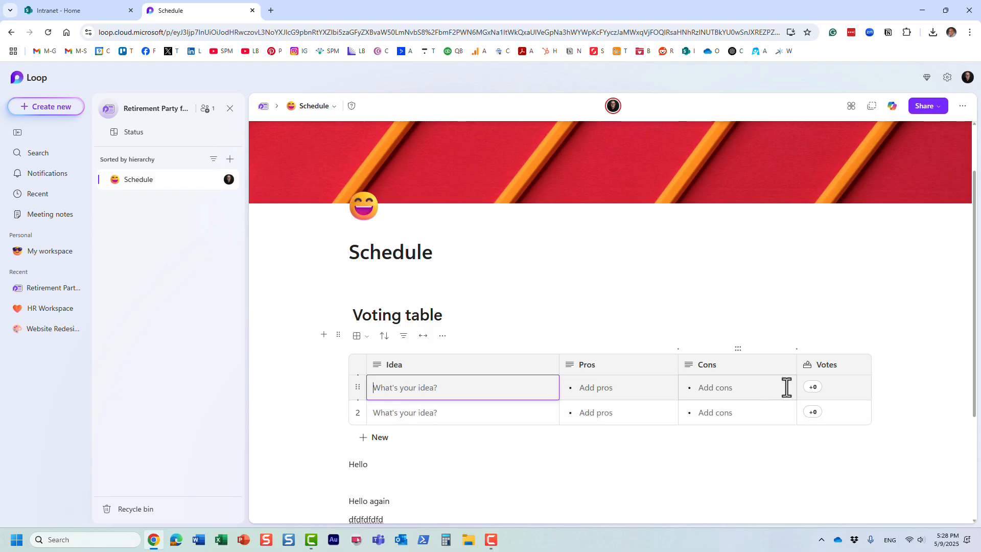
mouse_move(621, 453)
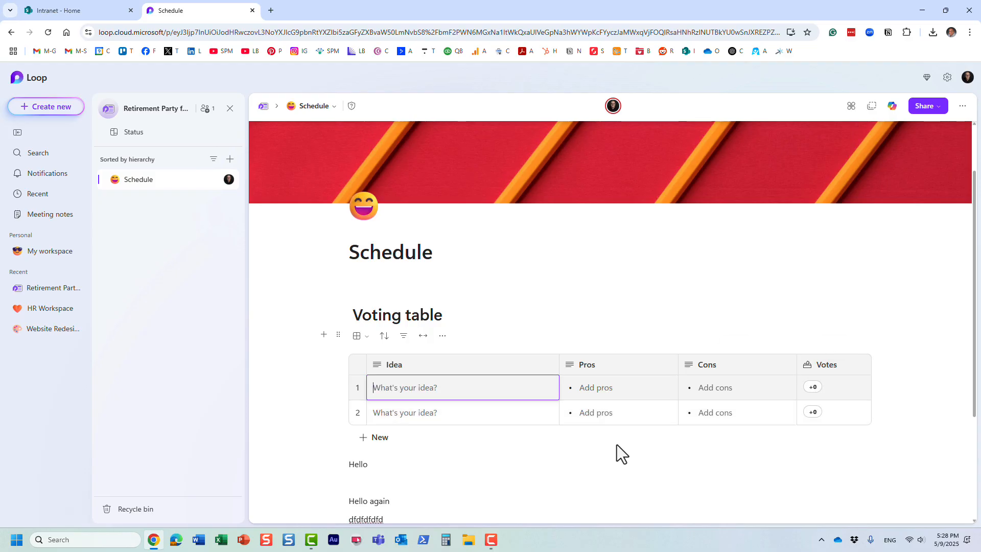
mouse_move(329, 341)
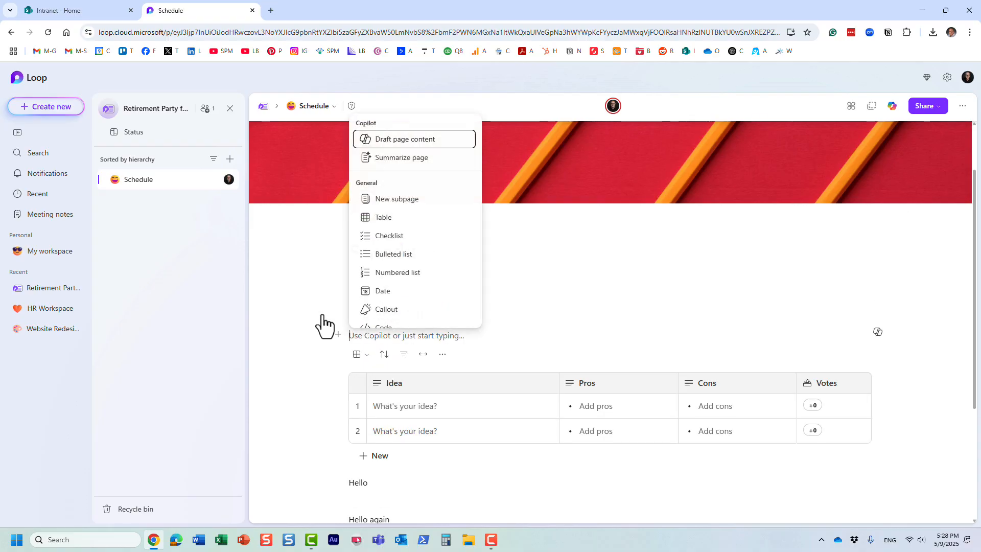
mouse_move(400, 294)
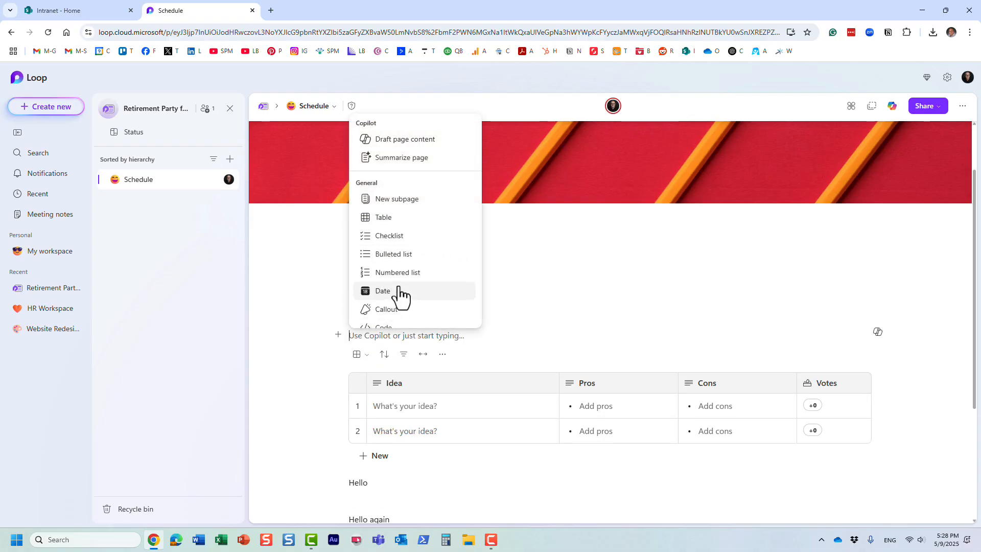
mouse_move(383, 290)
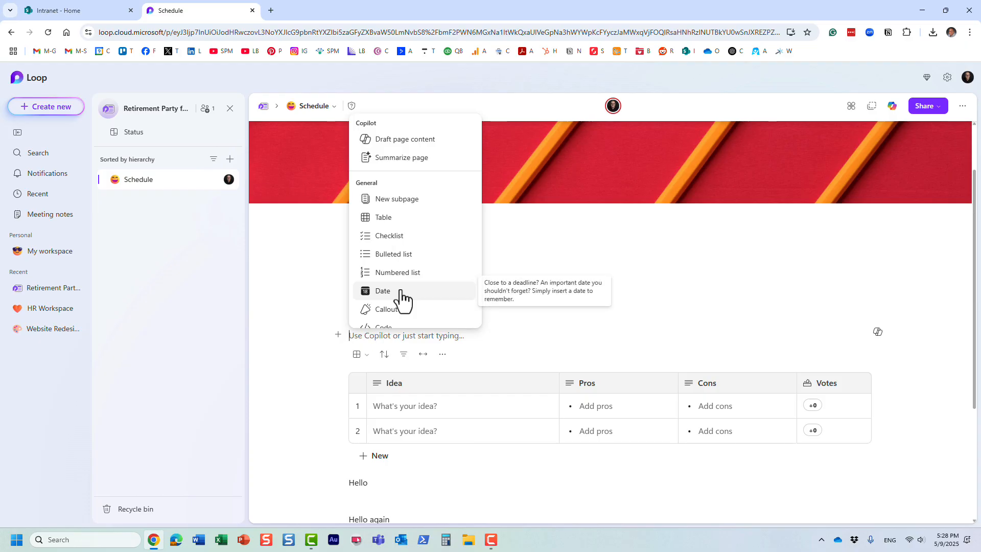
mouse_move(385, 282)
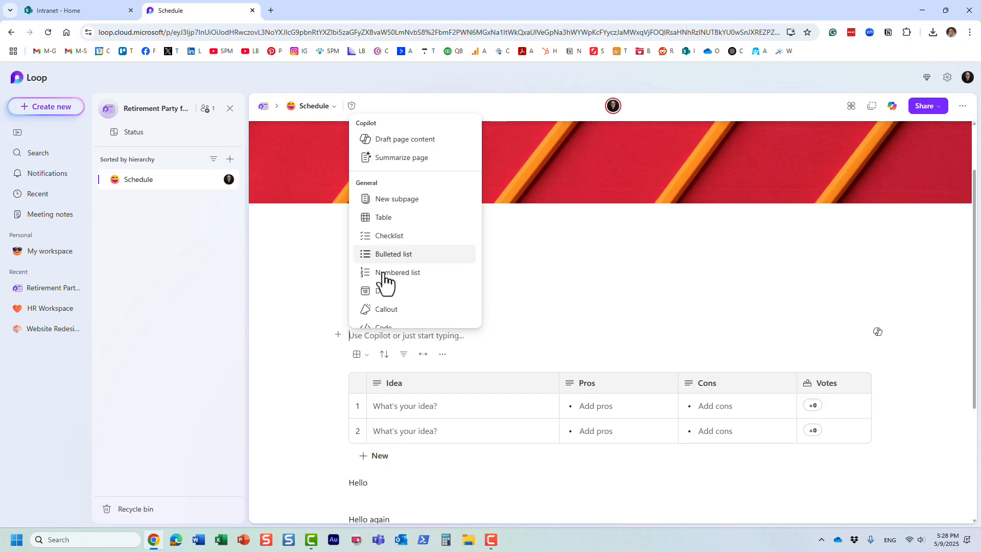
mouse_move(404, 290)
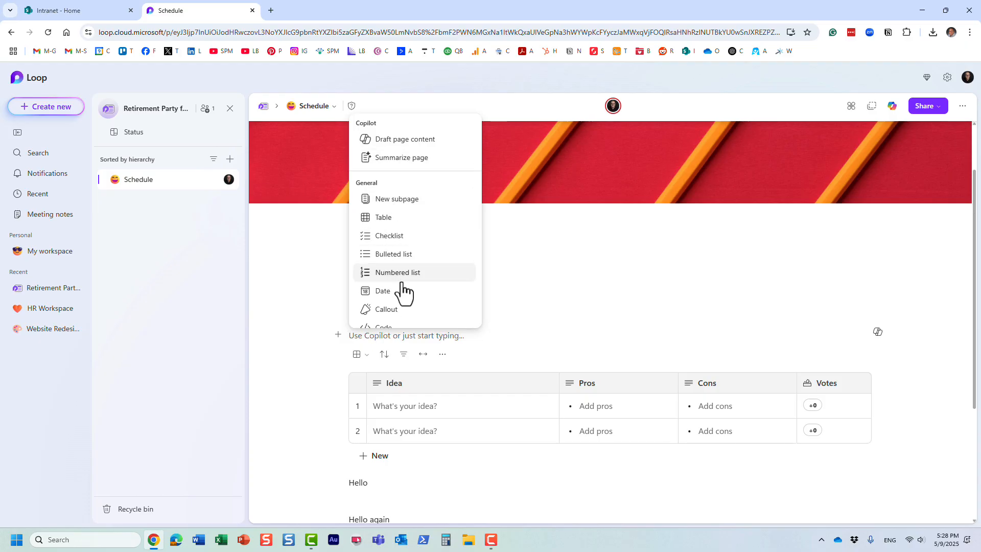
mouse_move(398, 272)
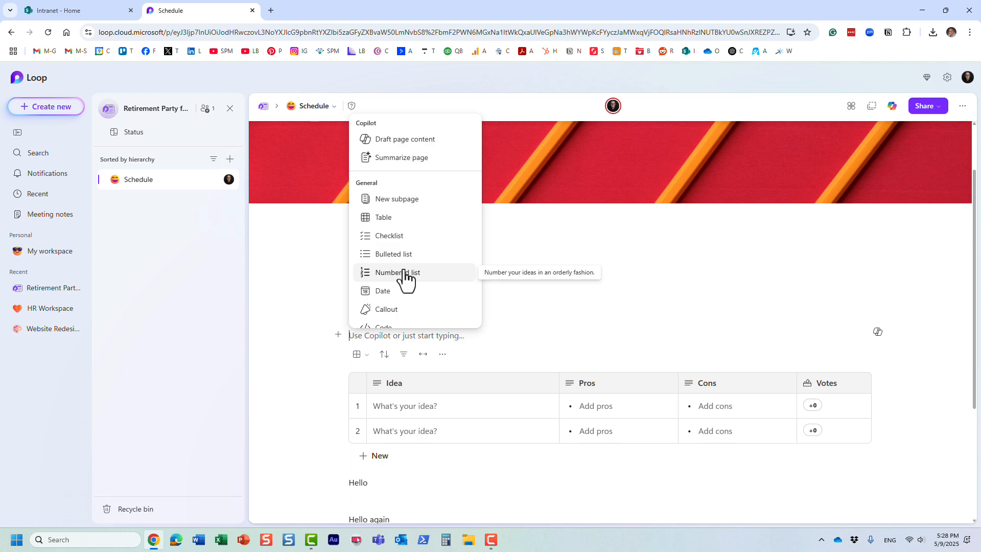
mouse_move(431, 250)
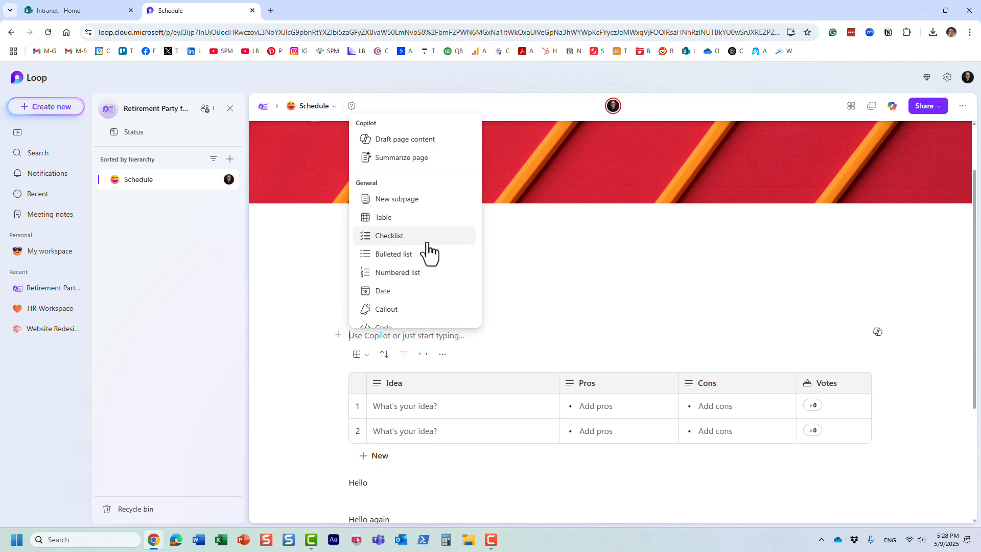
mouse_move(417, 244)
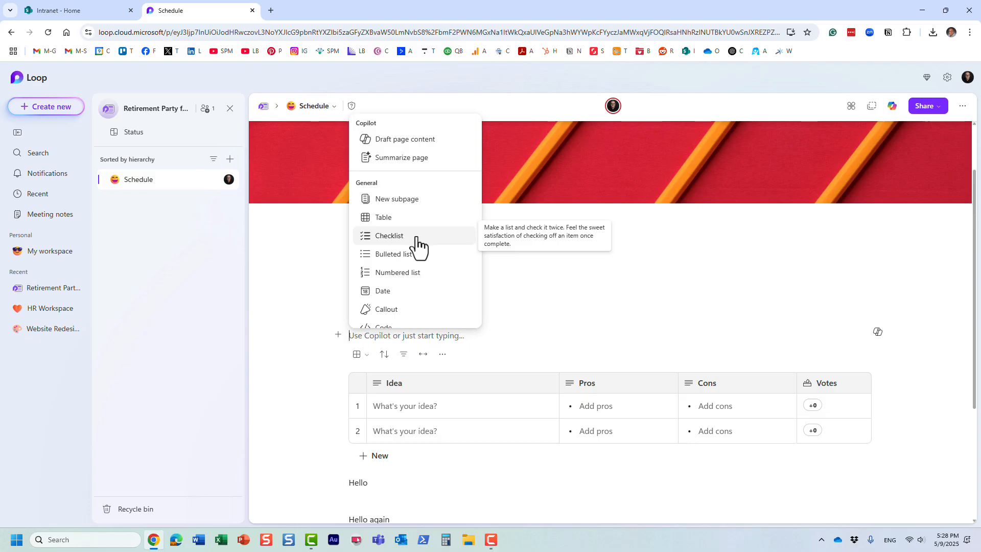
Insert a Tasks list with Task, Assigned to, Due date and Bucket columns.
scroll(down, 3)
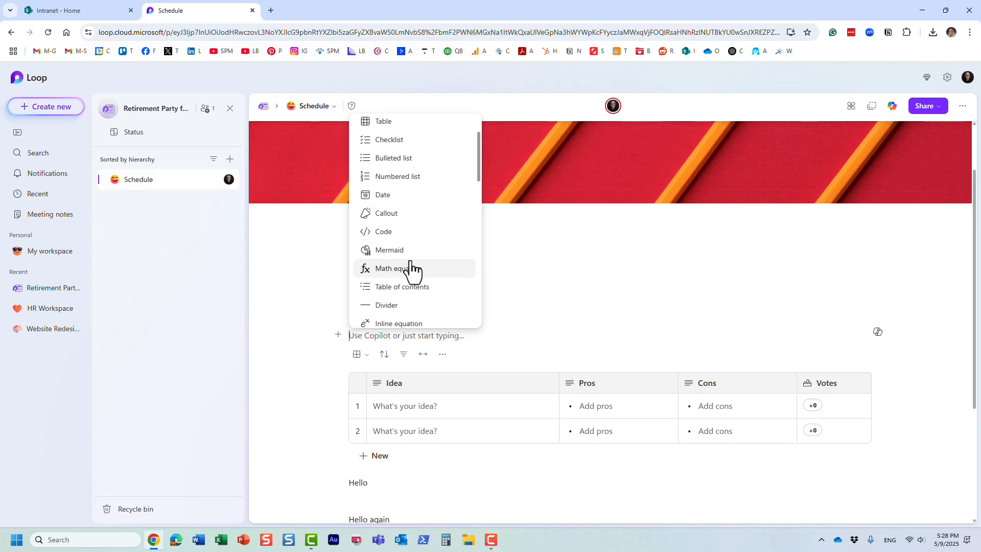
scroll(down, 3)
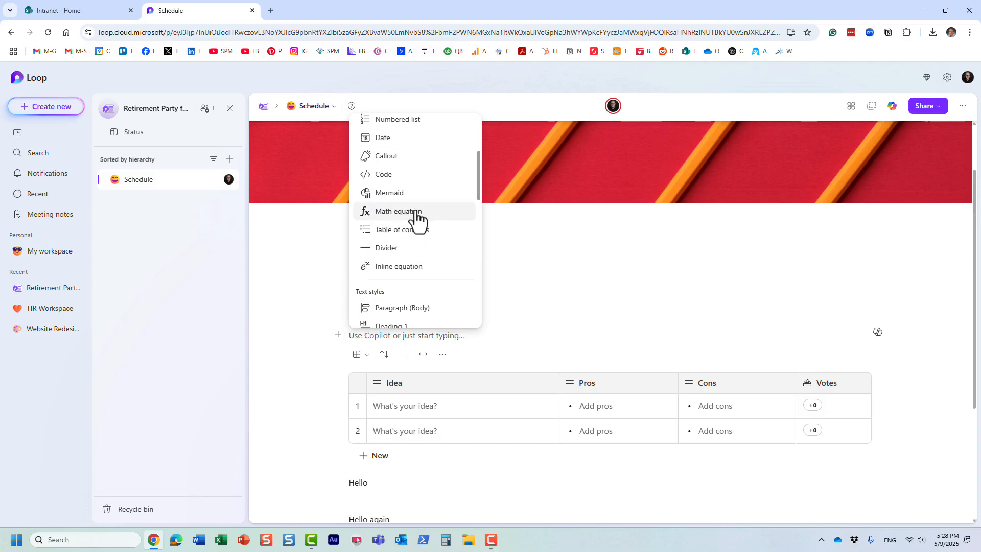
scroll(down, 3)
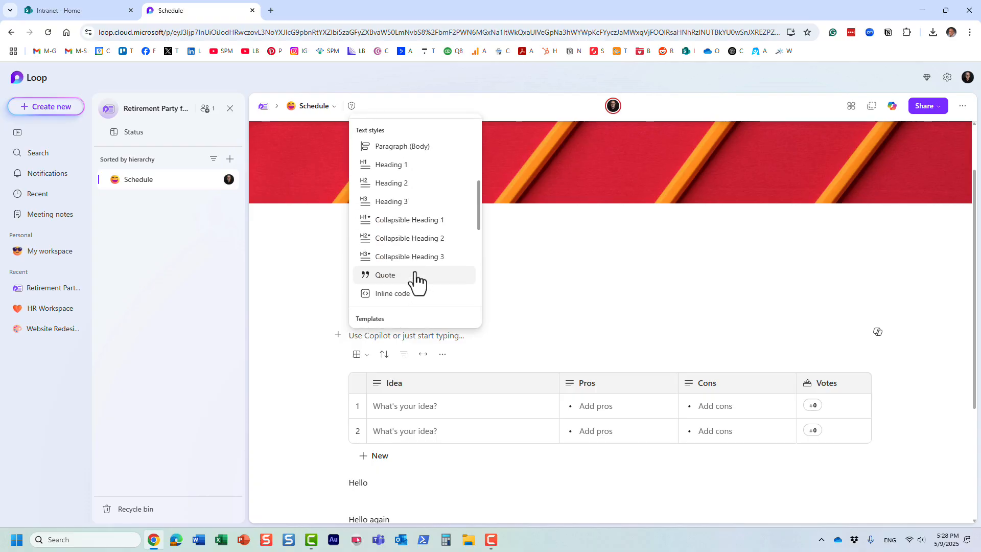
scroll(down, 3)
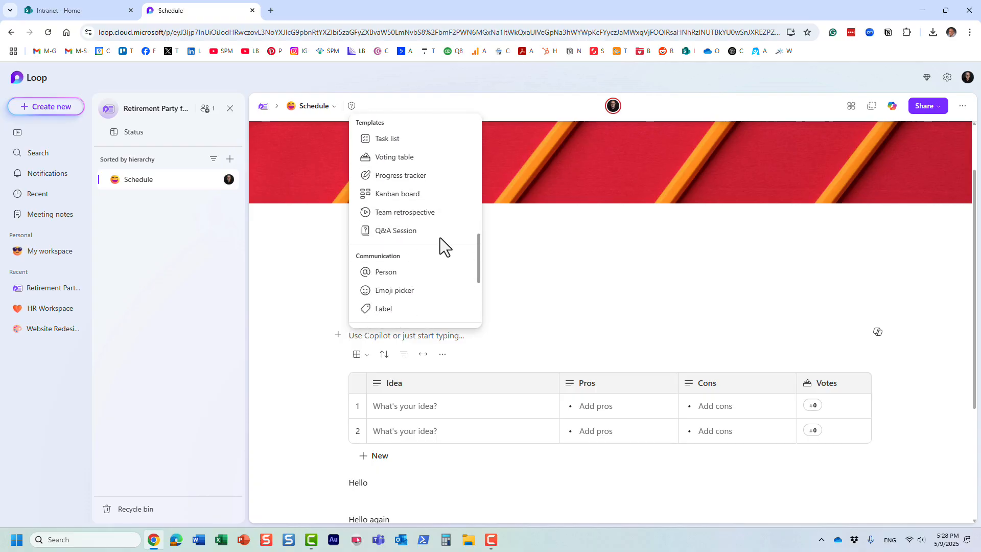
mouse_move(391, 138)
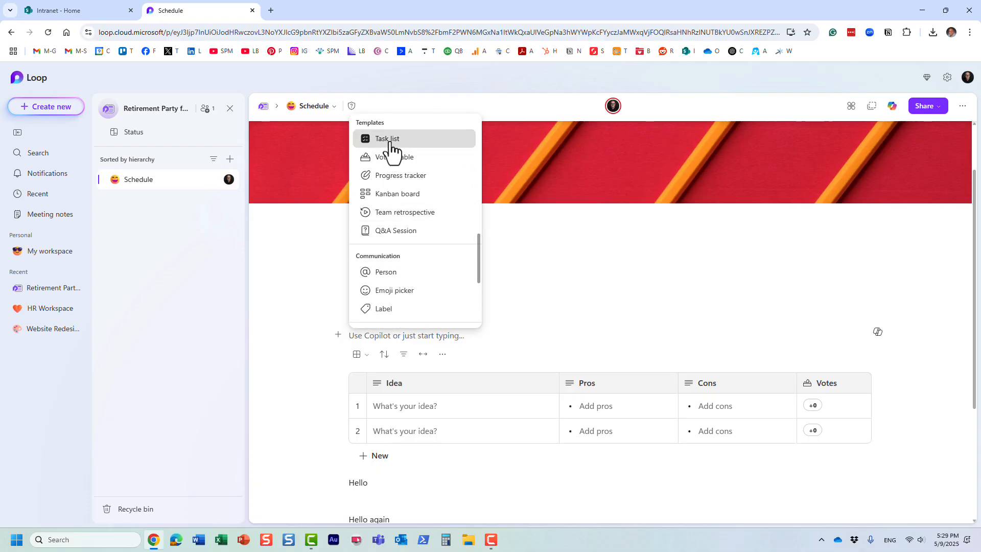
click(387, 139)
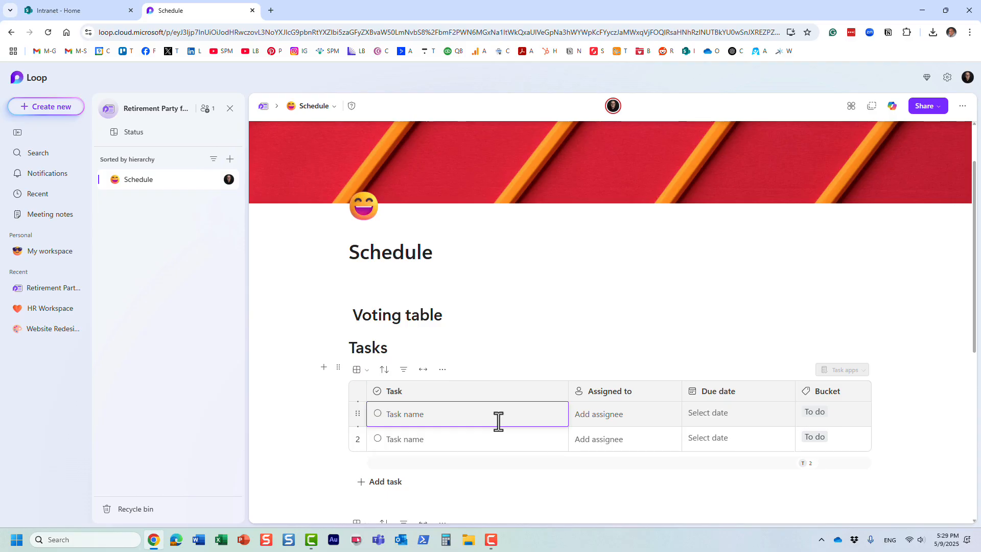
mouse_move(416, 414)
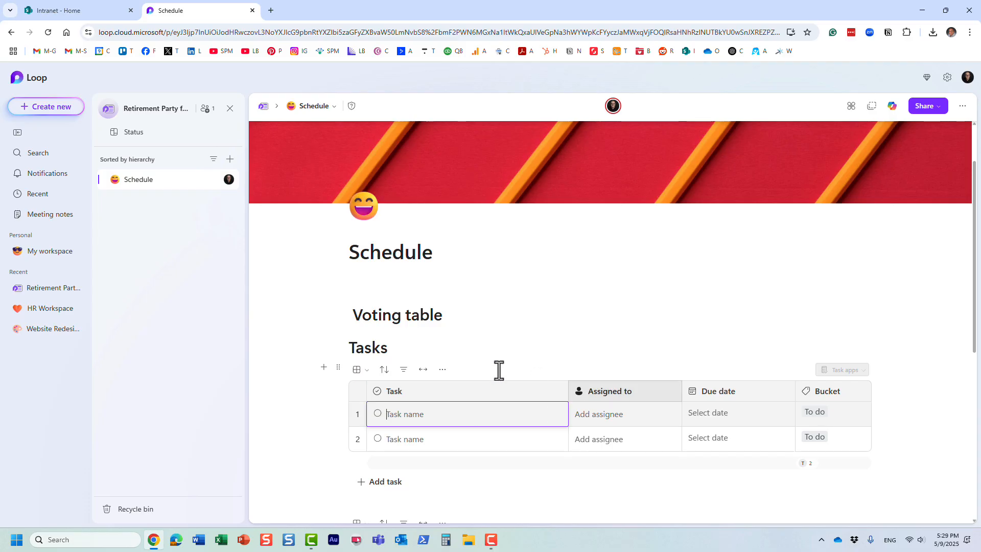
mouse_move(430, 390)
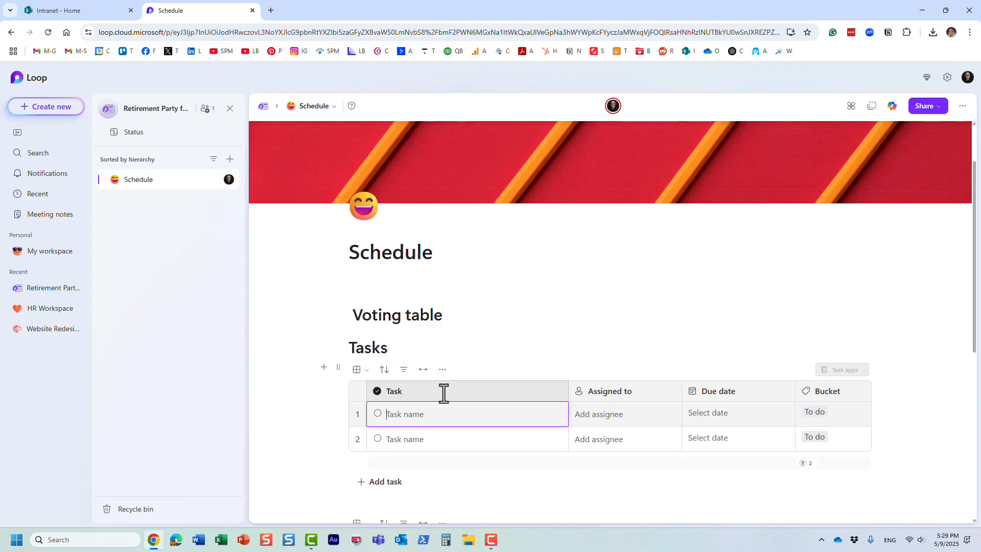
Scroll through the Schedule page to review the rearranged tables under the Voting table heading.
scroll(down, 3)
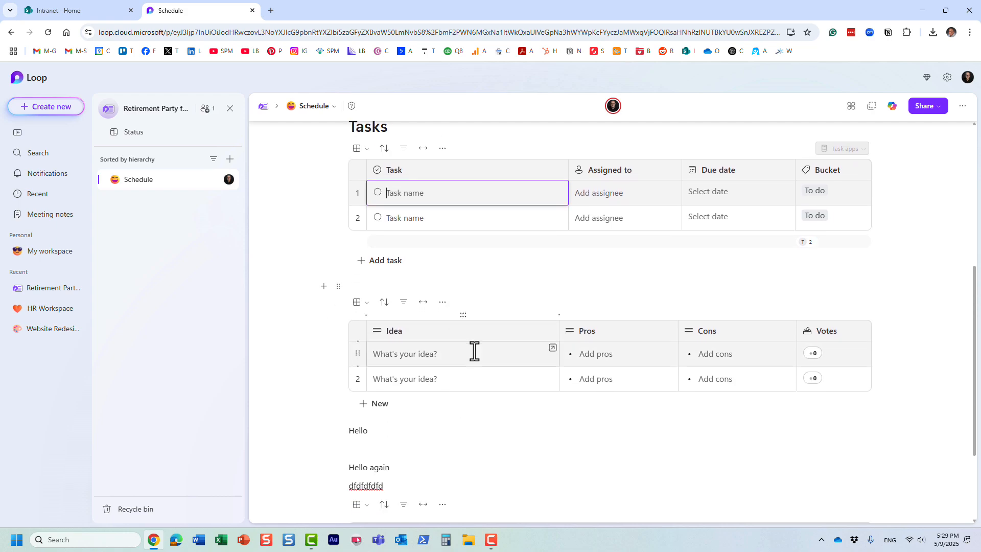
scroll(down, 3)
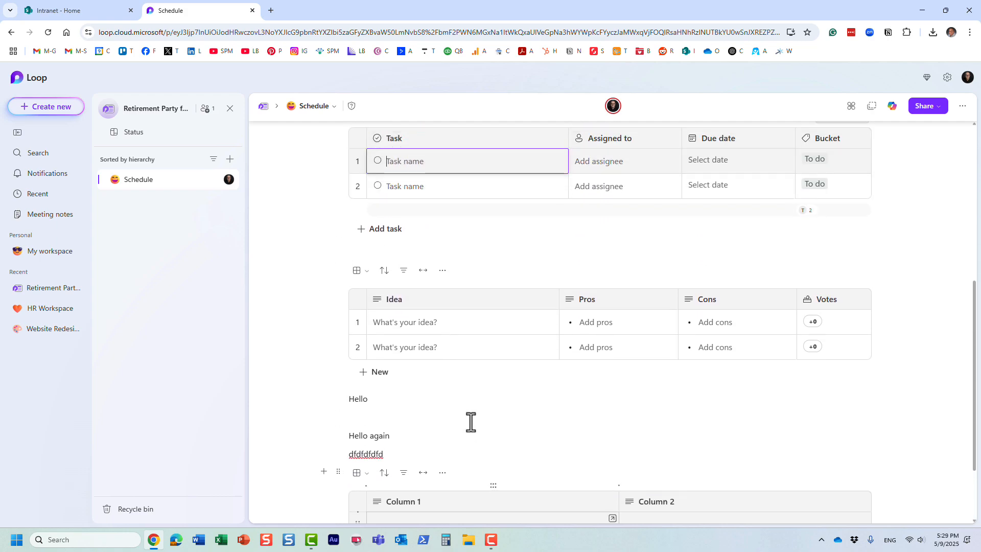
scroll(up, 3)
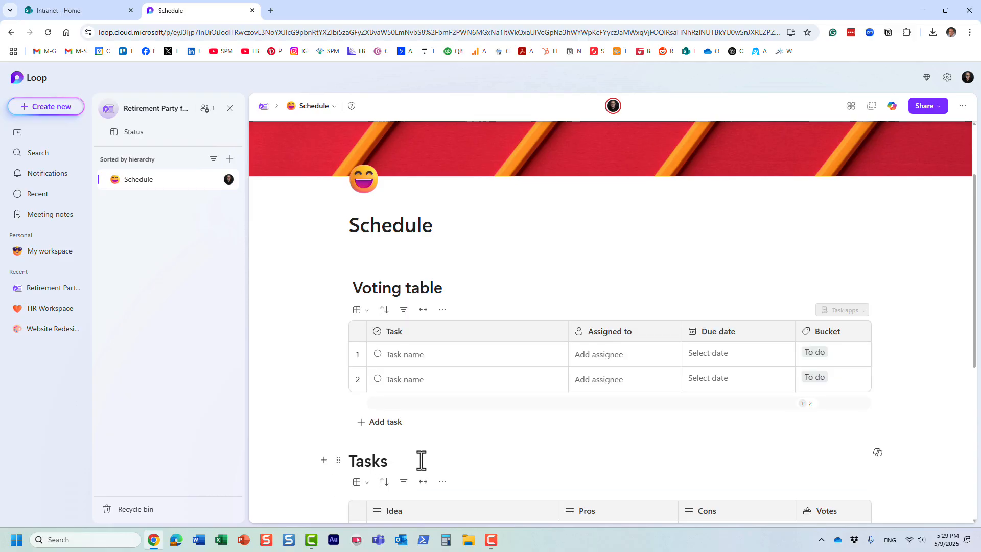
scroll(down, 3)
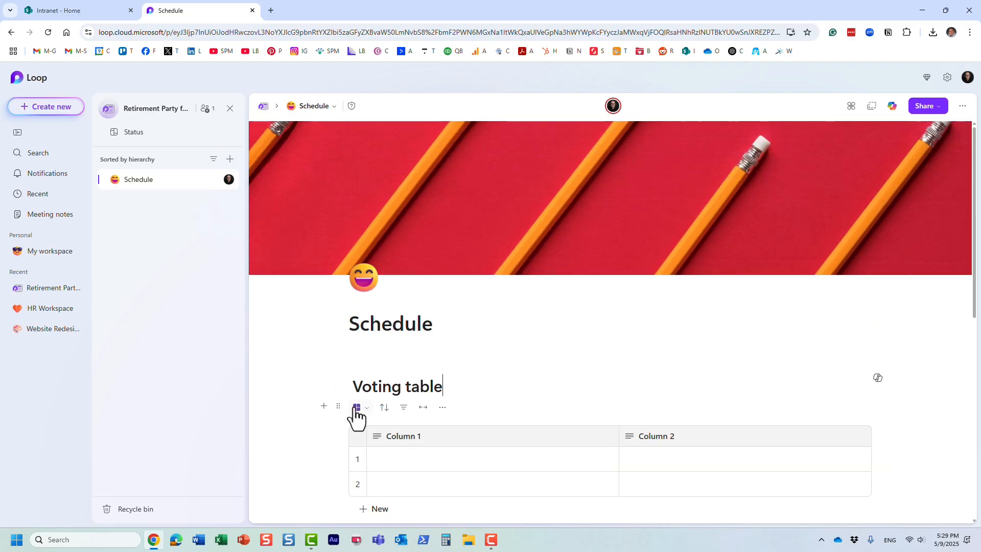
Scroll down the Schedule page to verify the two-column table sits above the task list.
scroll(down, 3)
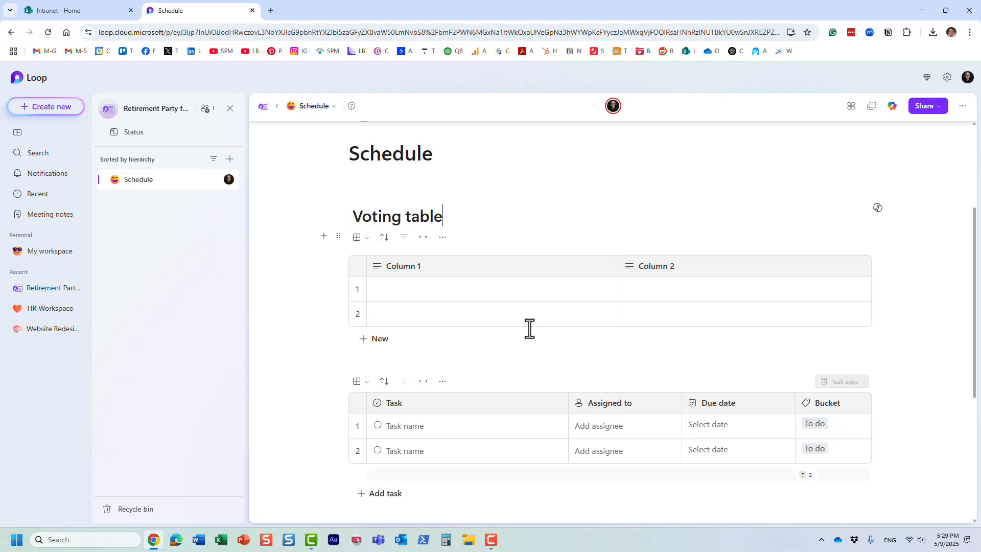
mouse_move(546, 356)
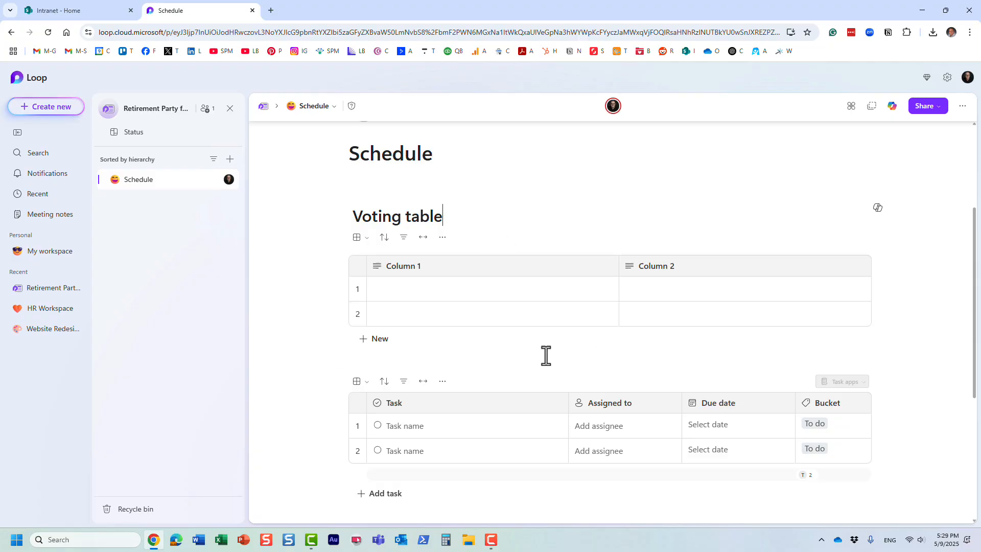
scroll(down, 3)
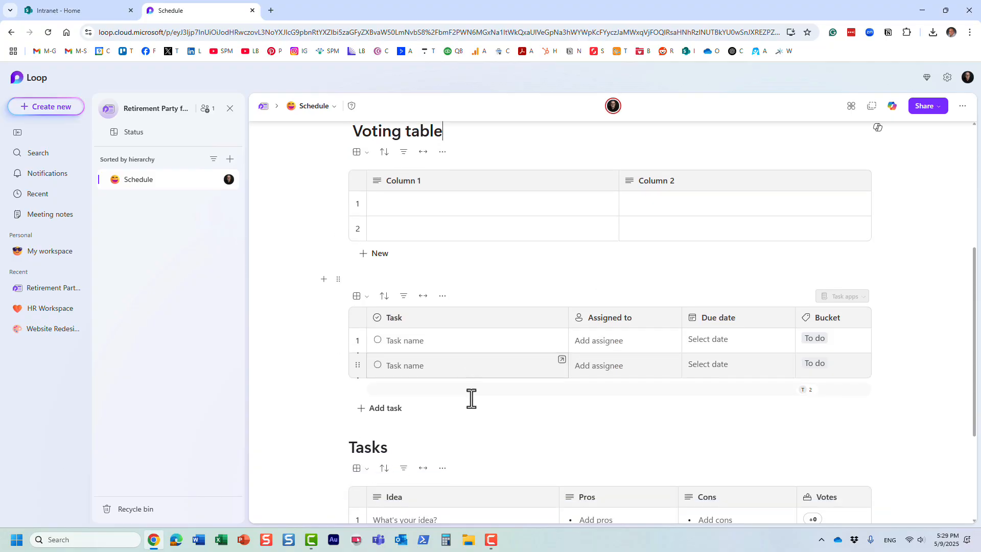
scroll(down, 3)
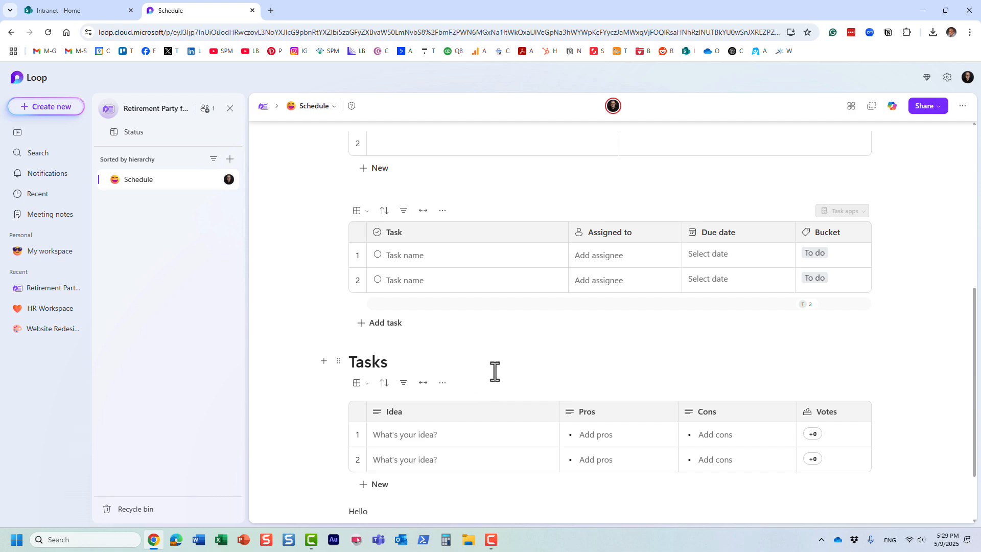
mouse_move(505, 370)
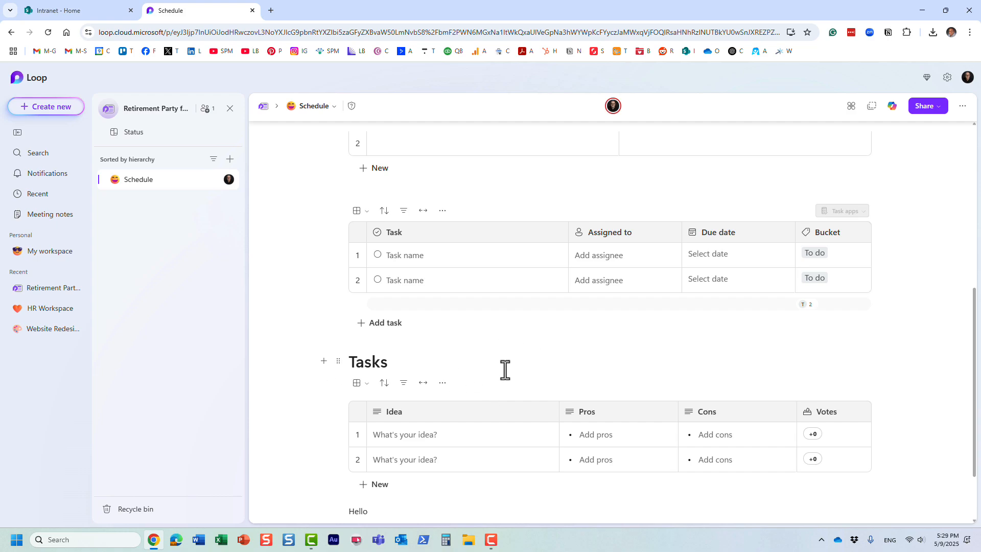
mouse_move(515, 366)
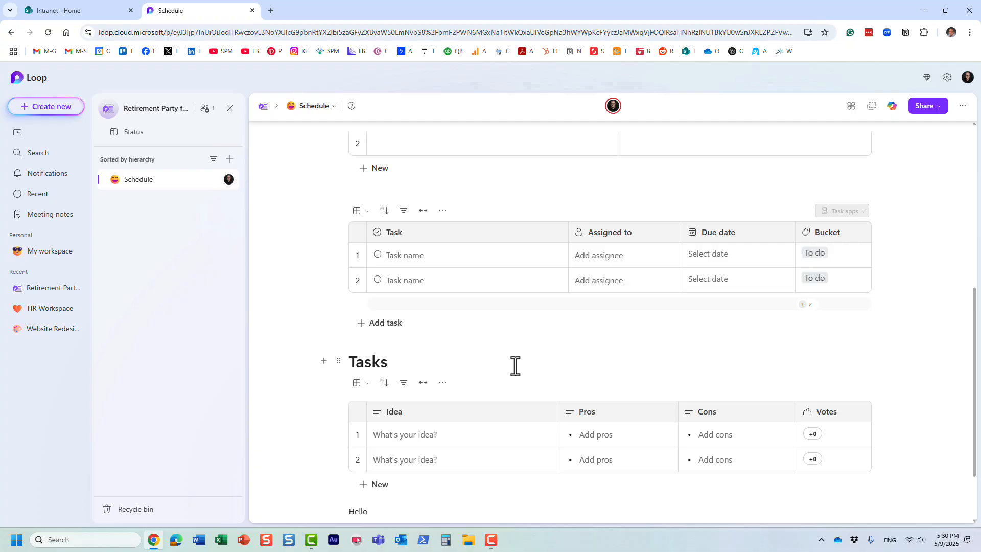
mouse_move(546, 346)
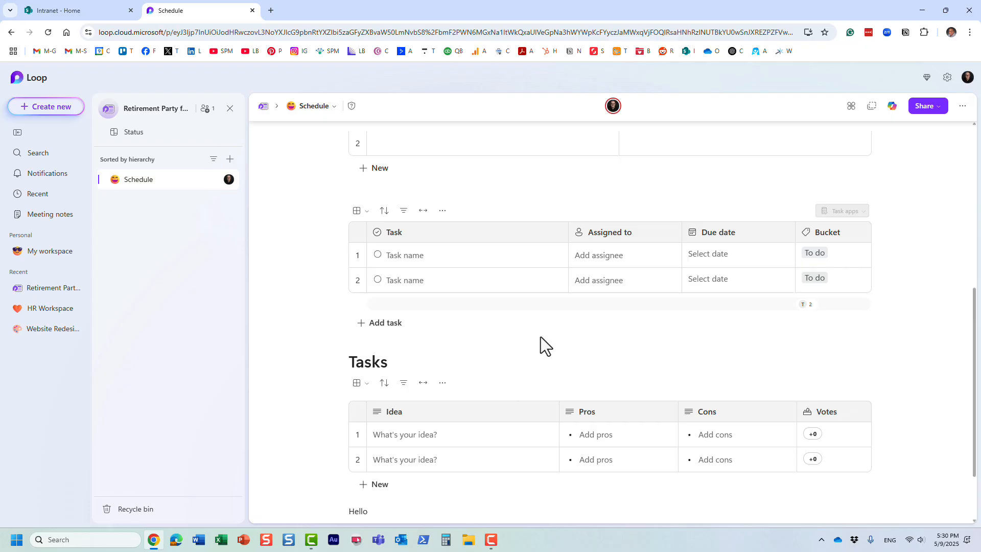
mouse_move(539, 338)
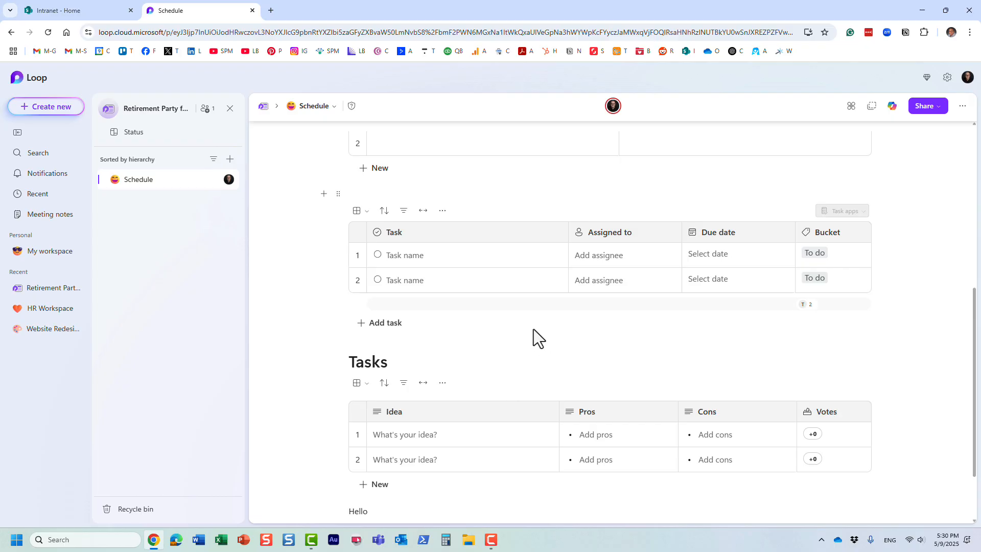
mouse_move(536, 330)
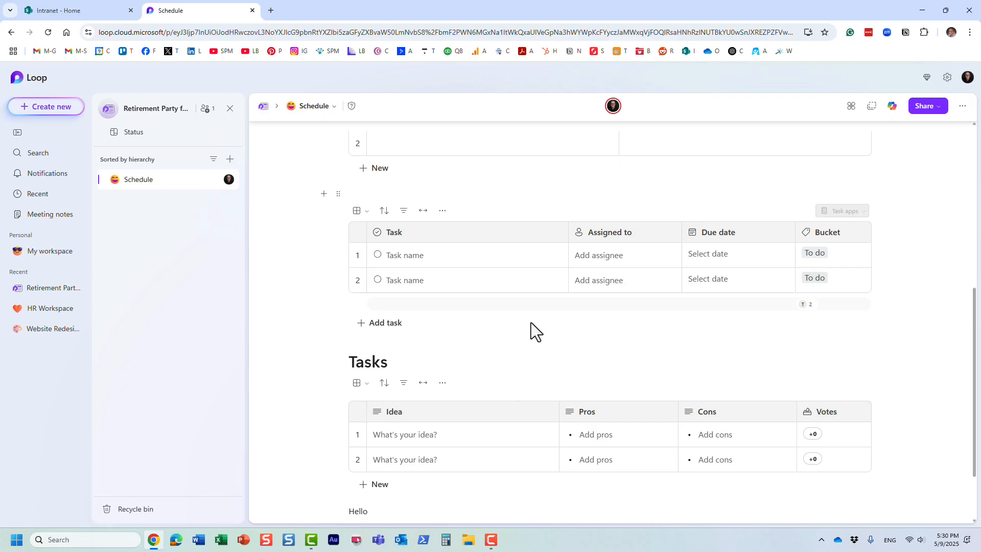
mouse_move(436, 343)
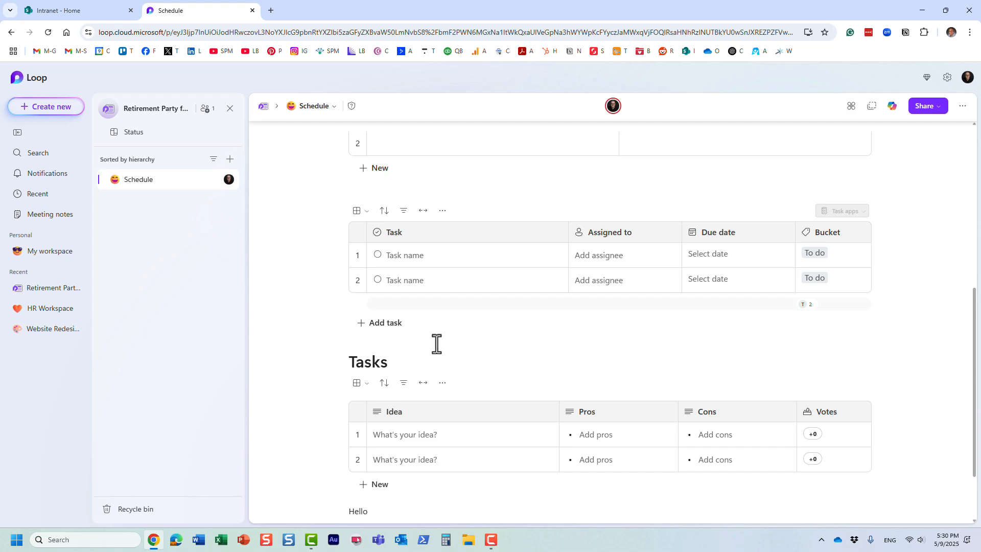
mouse_move(249, 275)
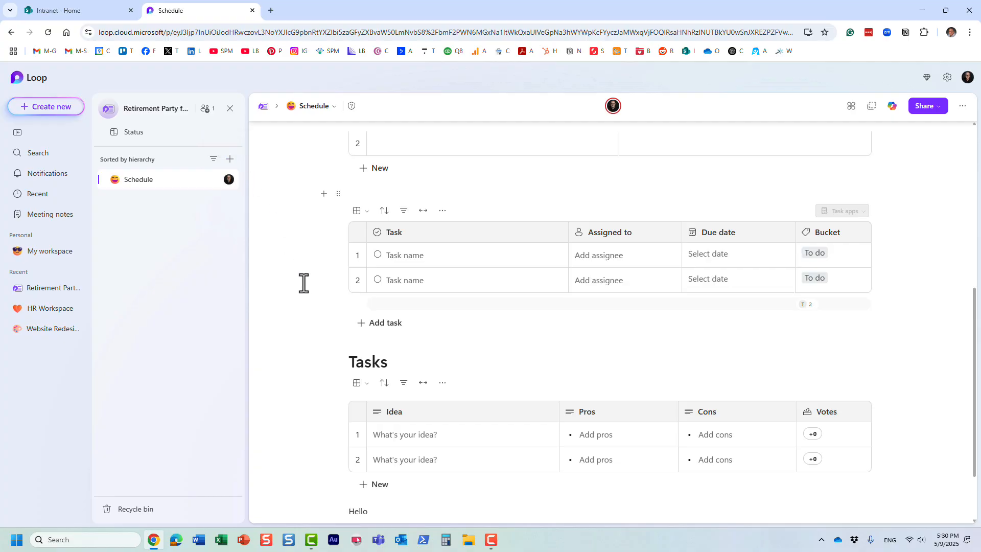
mouse_move(319, 295)
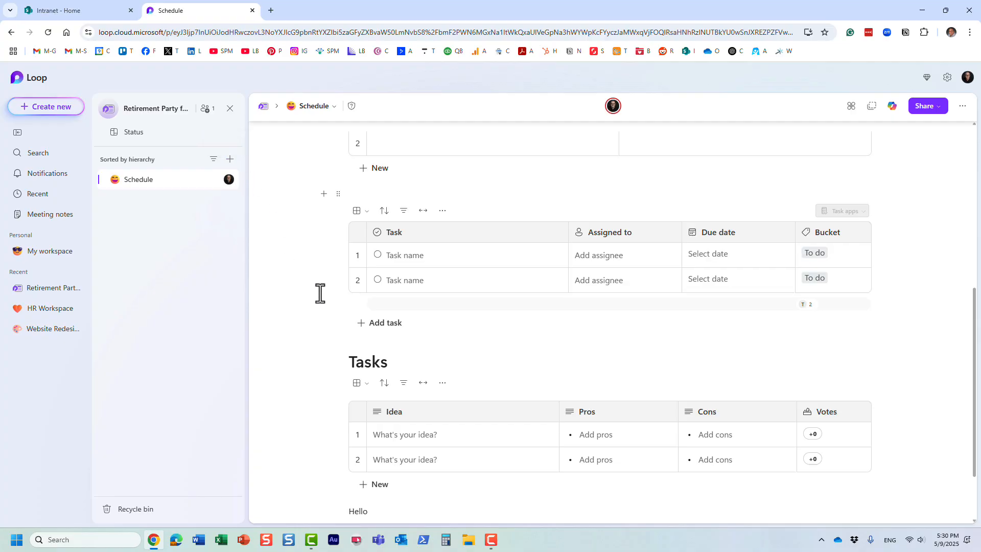
mouse_move(416, 340)
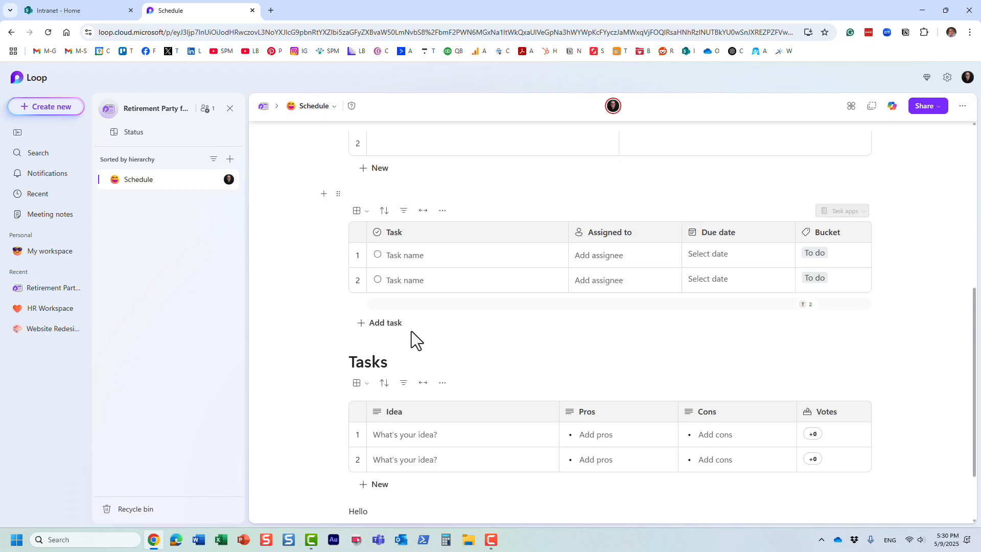
mouse_move(386, 323)
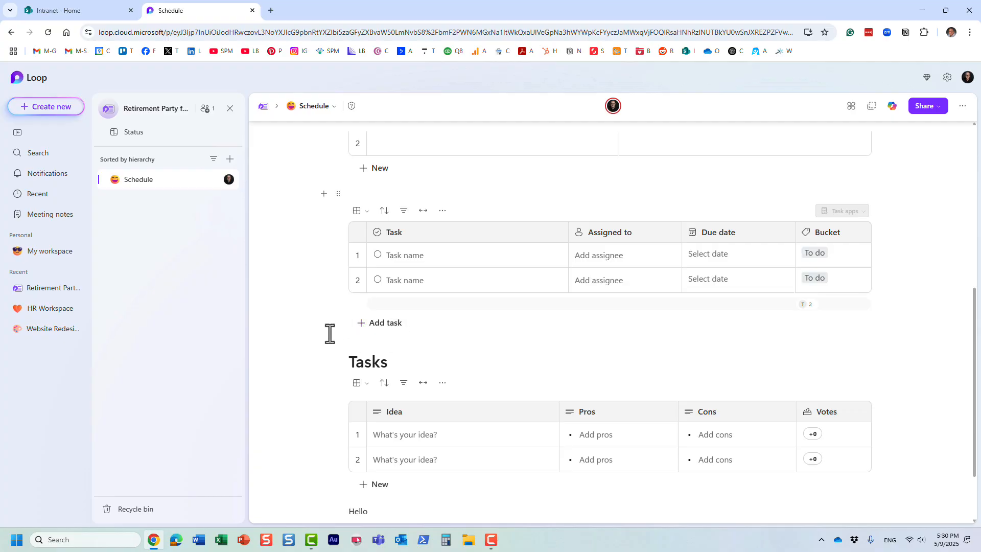
mouse_move(448, 348)
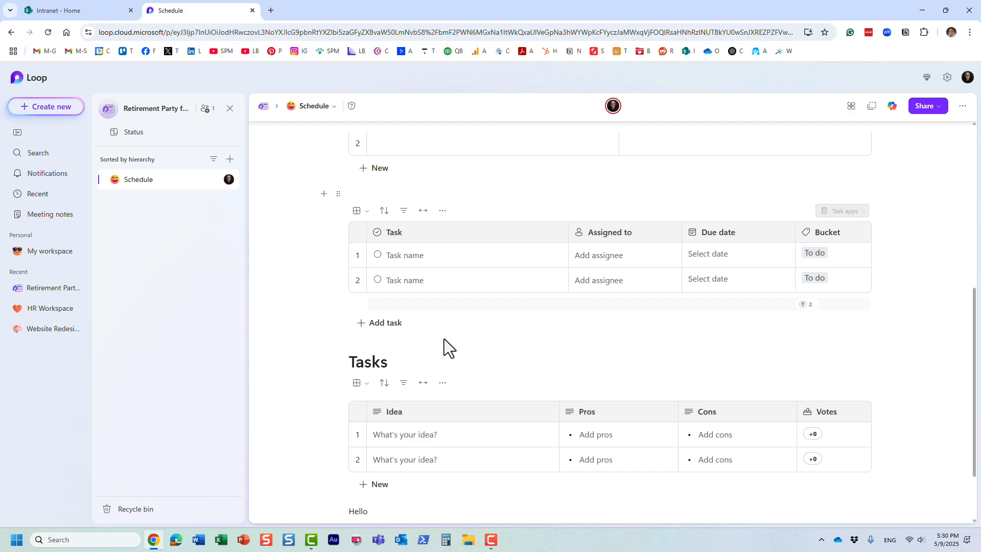
mouse_move(470, 362)
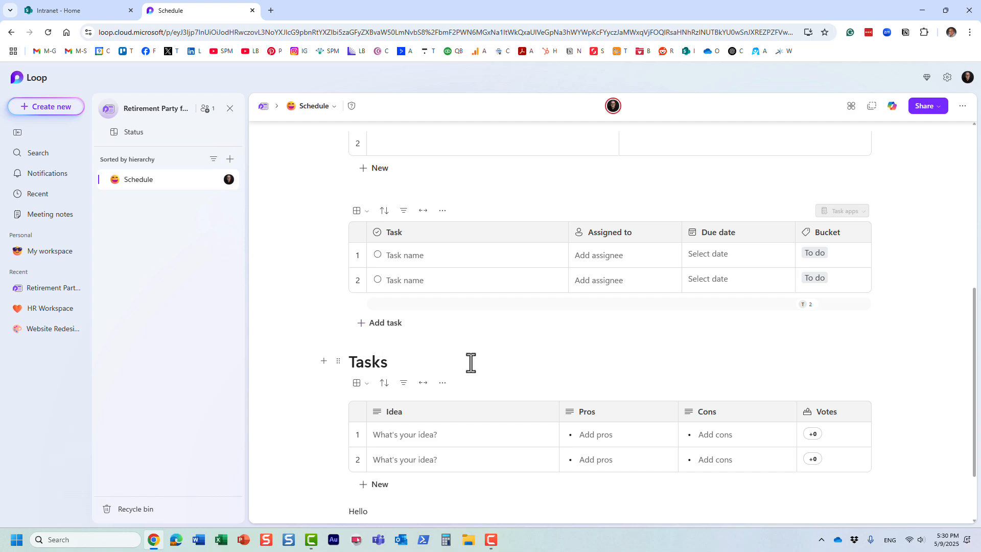
mouse_move(399, 343)
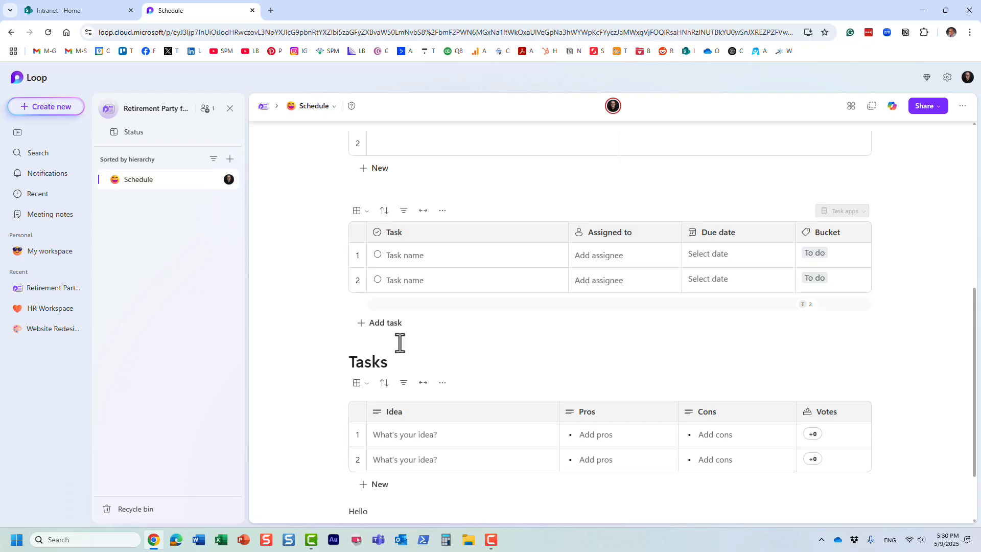
mouse_move(440, 340)
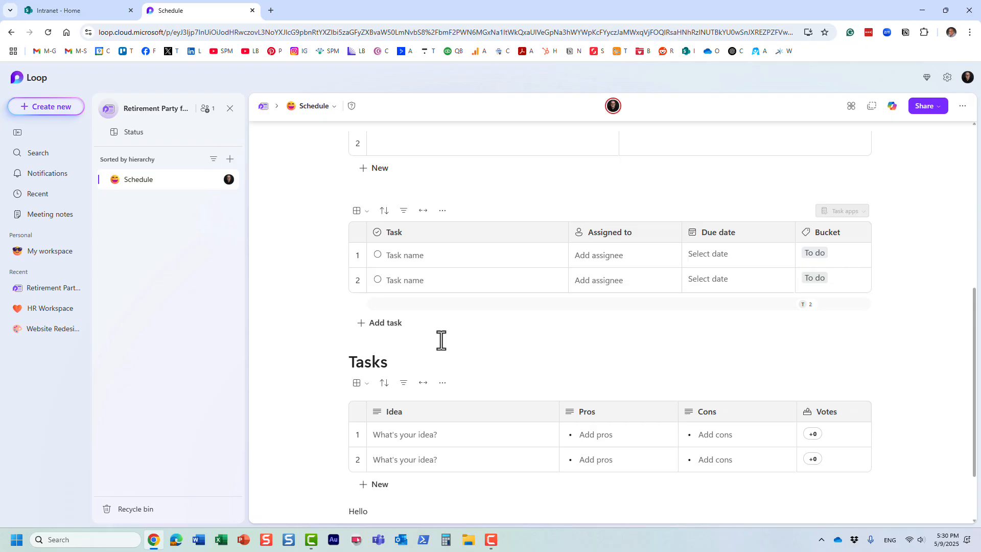
mouse_move(442, 348)
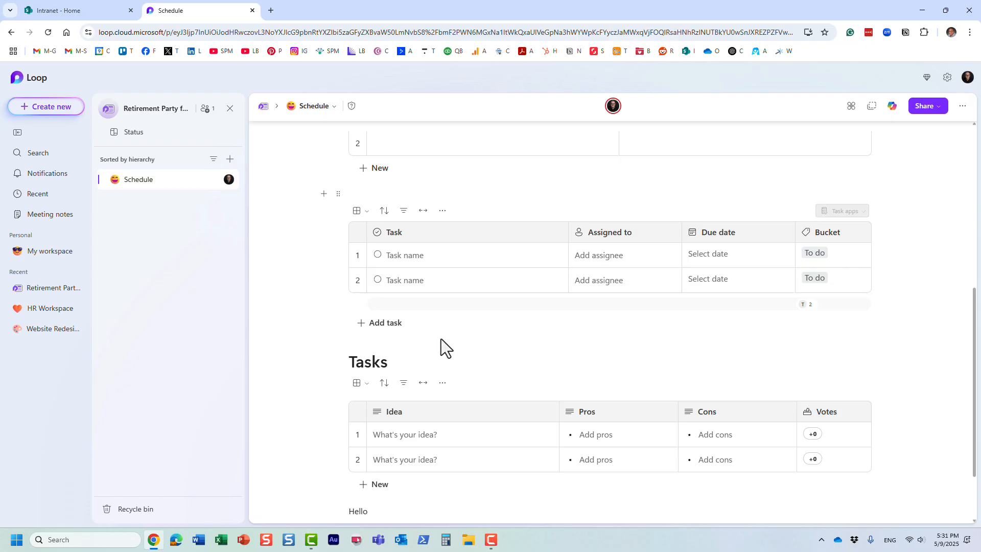
mouse_move(437, 344)
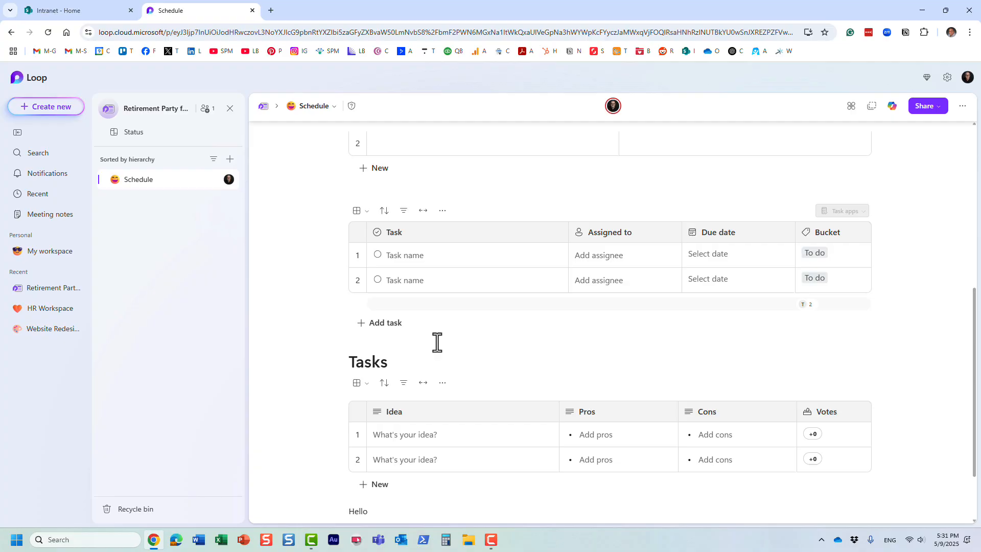
mouse_move(435, 344)
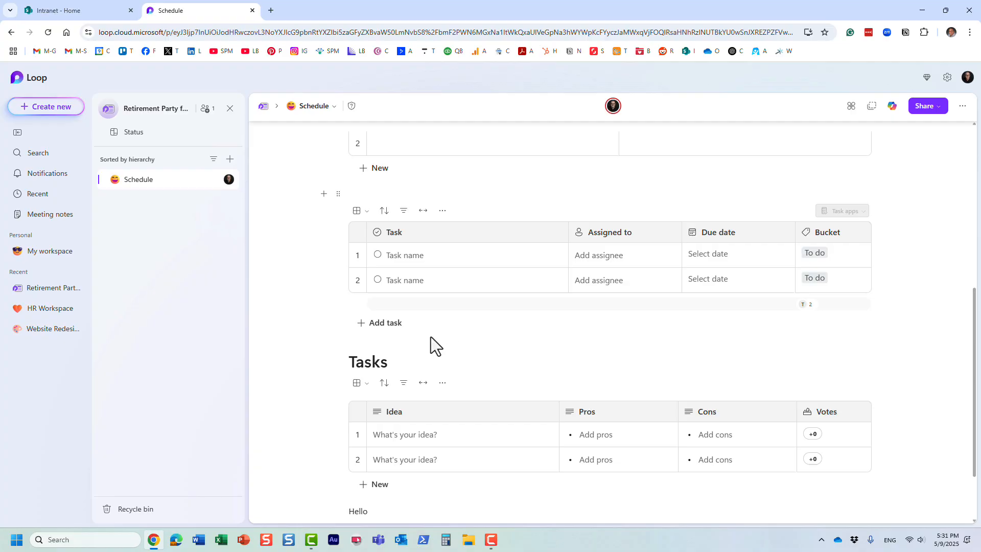
mouse_move(438, 344)
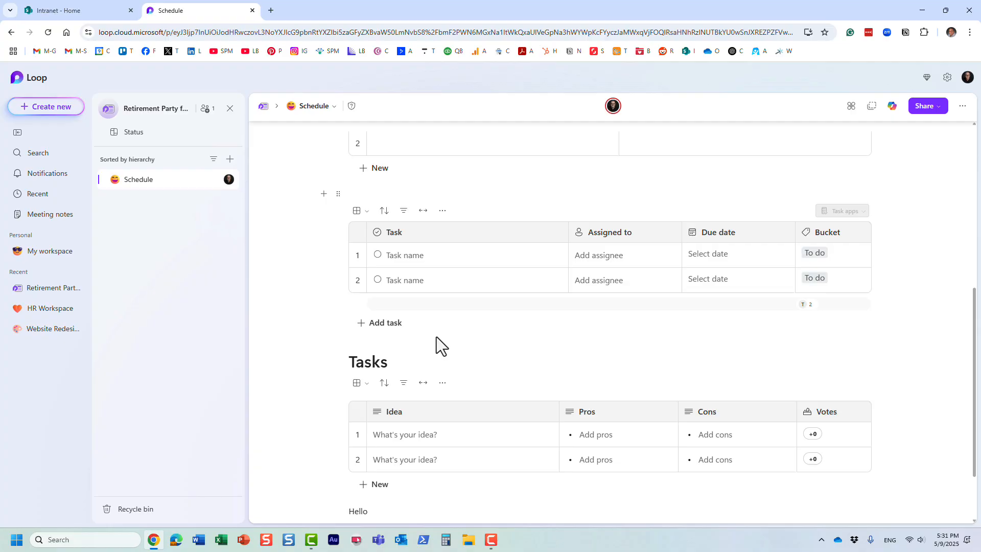
mouse_move(576, 342)
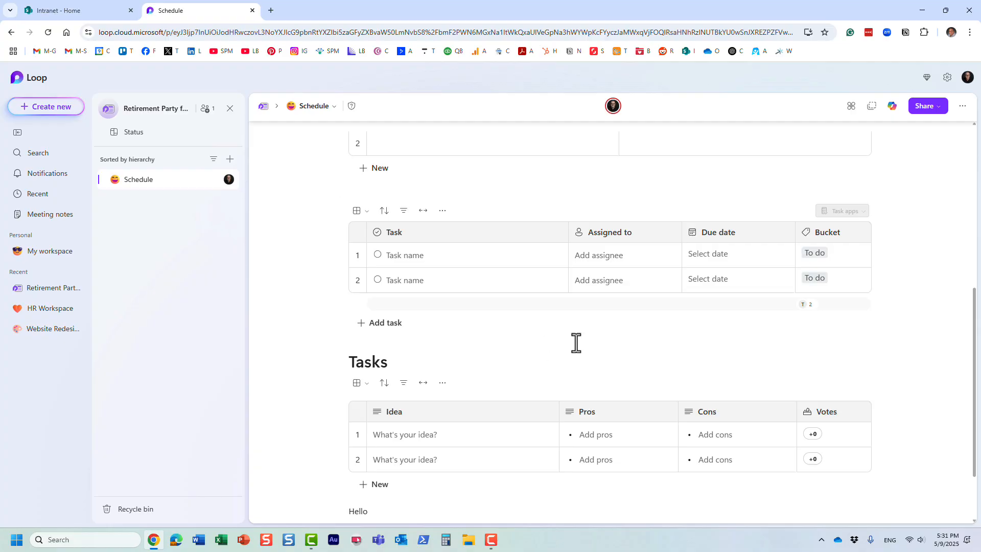